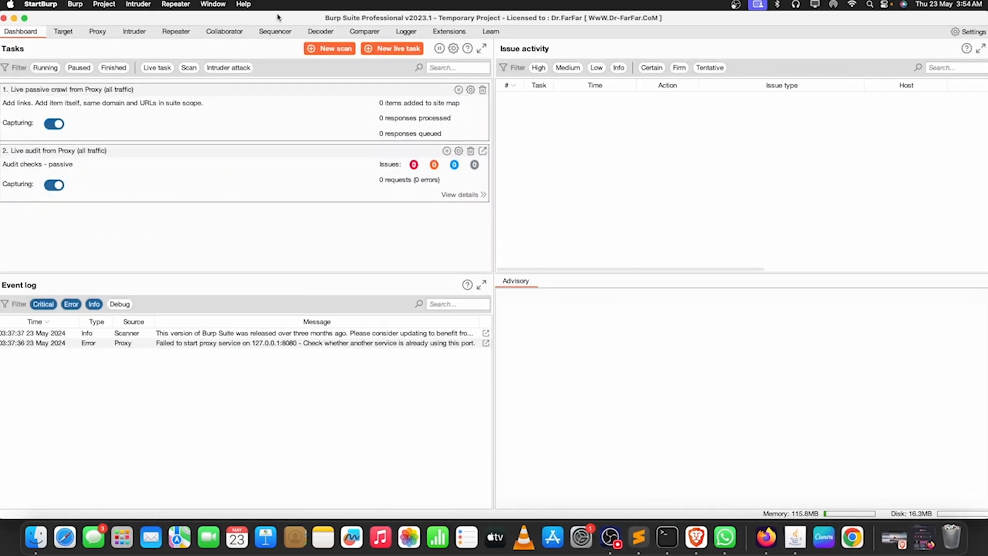
# - Glance at the Target and Proxy views, then return to the Dashboard overview
pyautogui.click(63, 32)
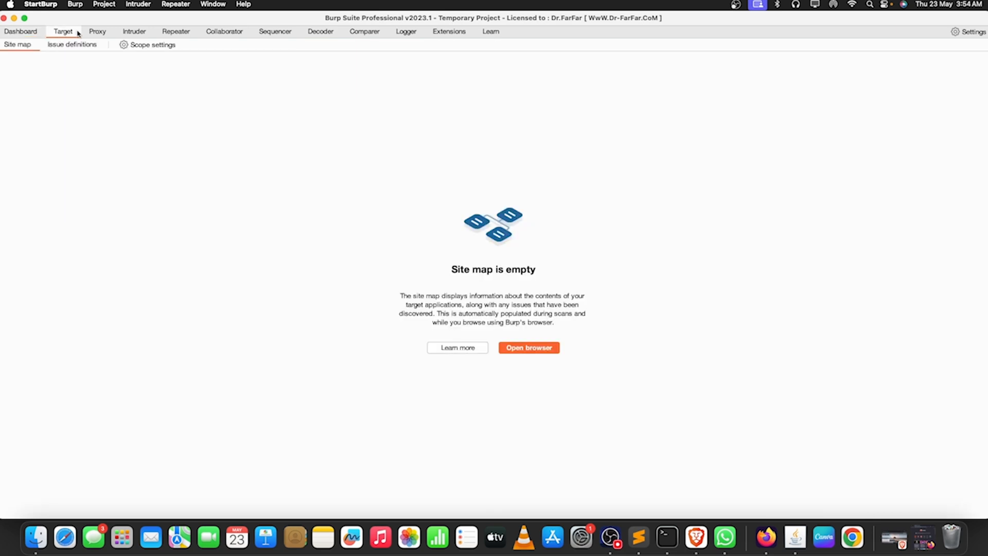
pyautogui.click(97, 31)
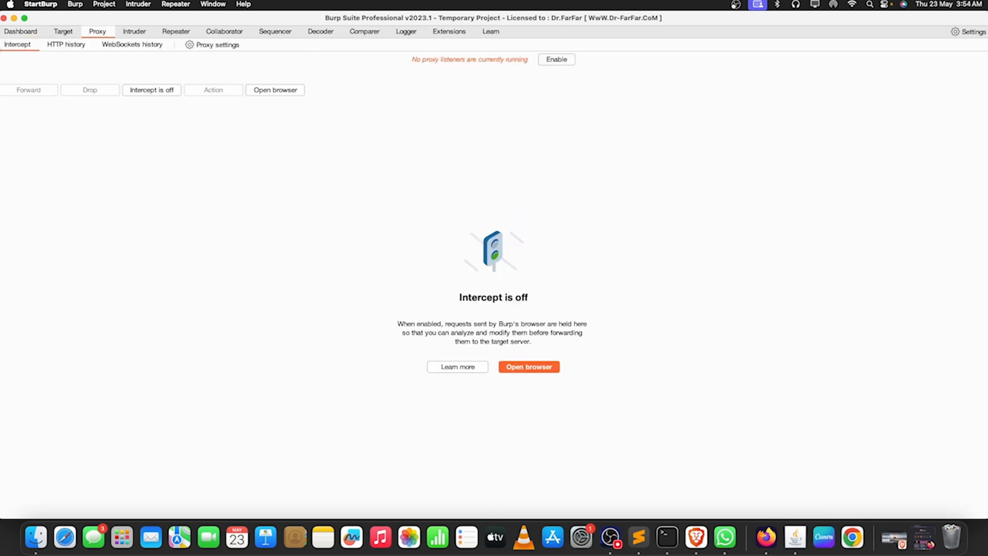
pyautogui.click(20, 32)
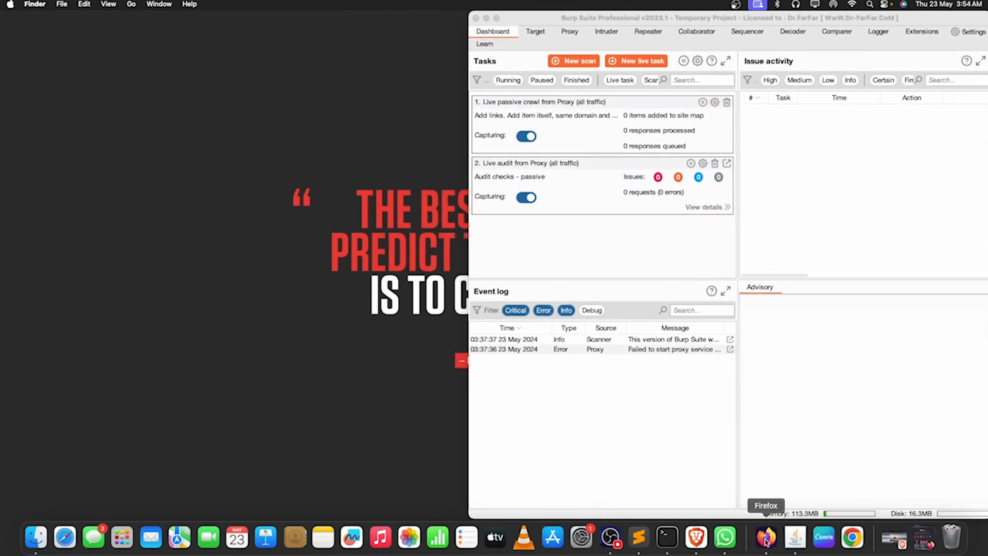
# - Launch Firefox beside Burp and begin a New scan from the Dashboard
pyautogui.click(765, 537)
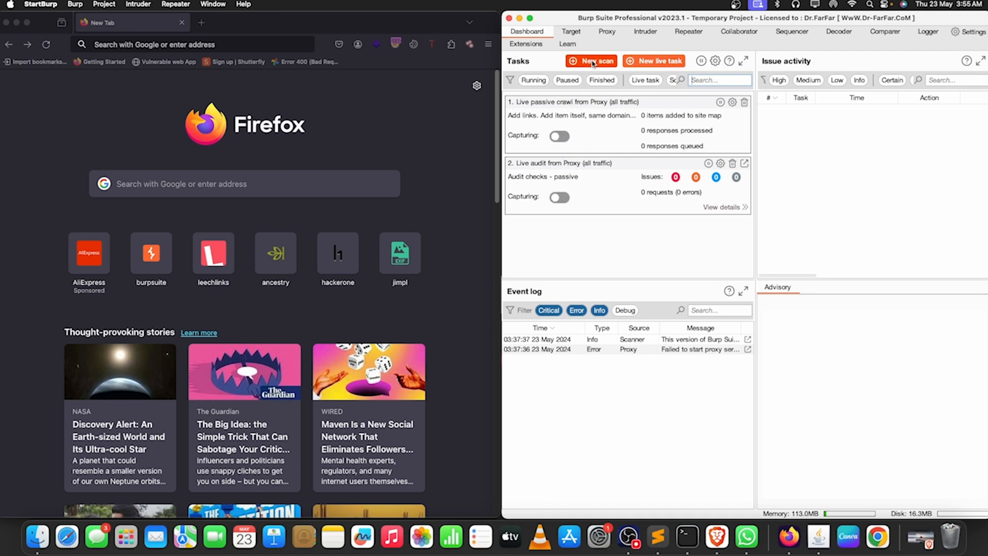
pyautogui.click(590, 60)
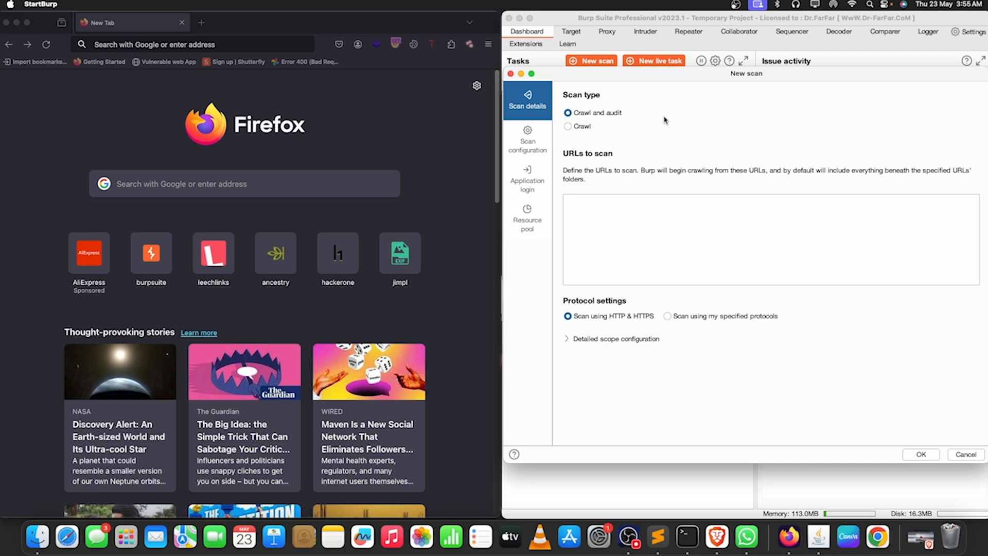
# - Move through Scan configuration to the Application login settings
pyautogui.click(526, 140)
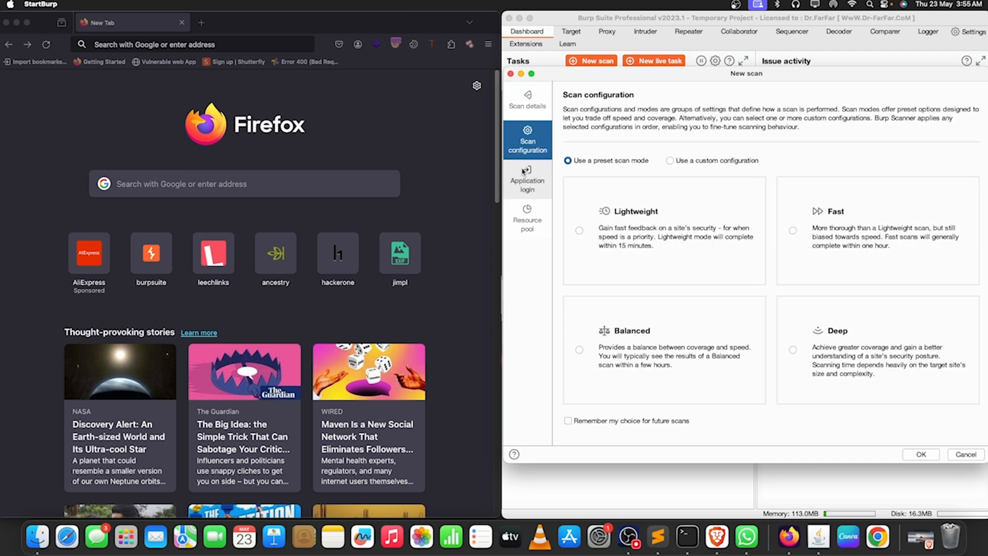
pyautogui.click(527, 179)
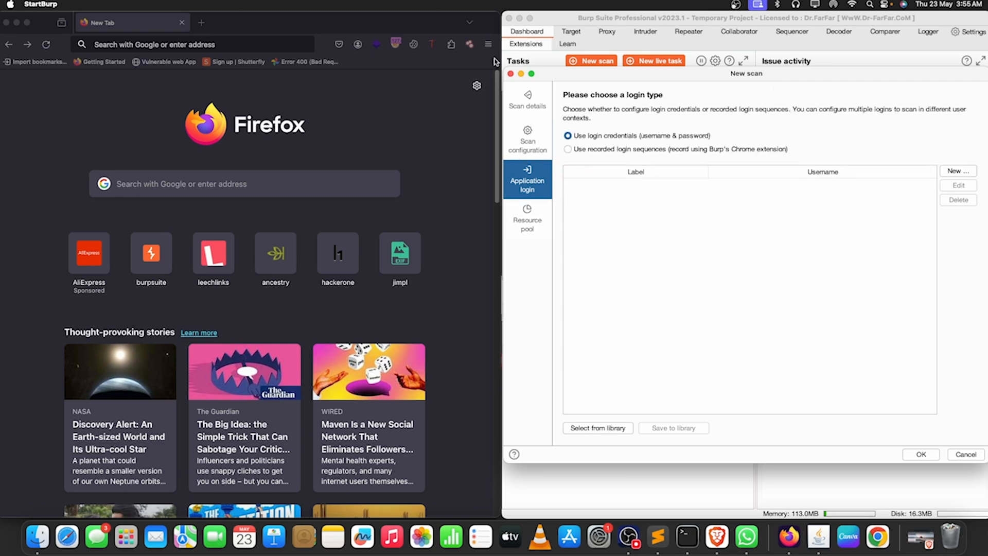
pyautogui.moveTo(860, 156)
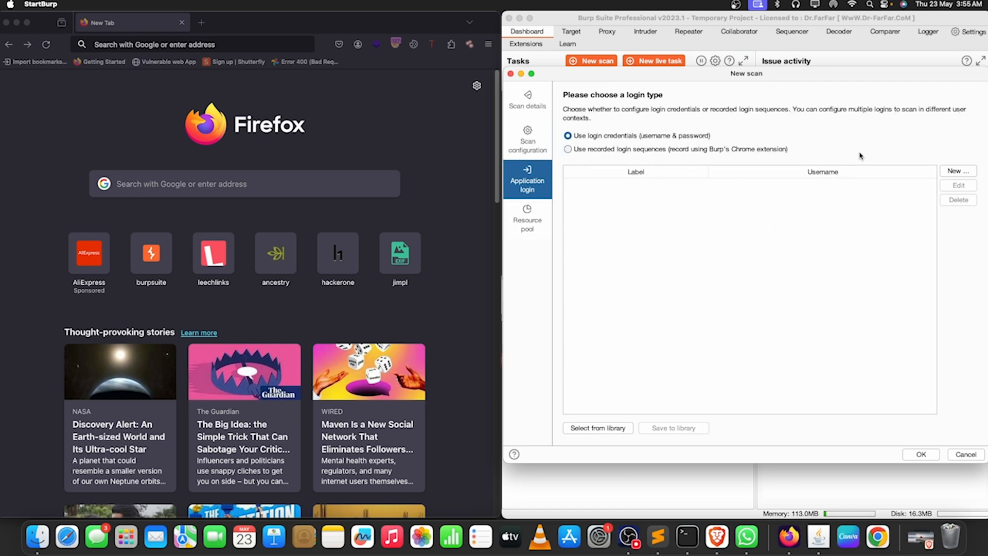
# - Add a credential labelled Login with username admin, briefly viewing recorded login sequences
pyautogui.click(957, 171)
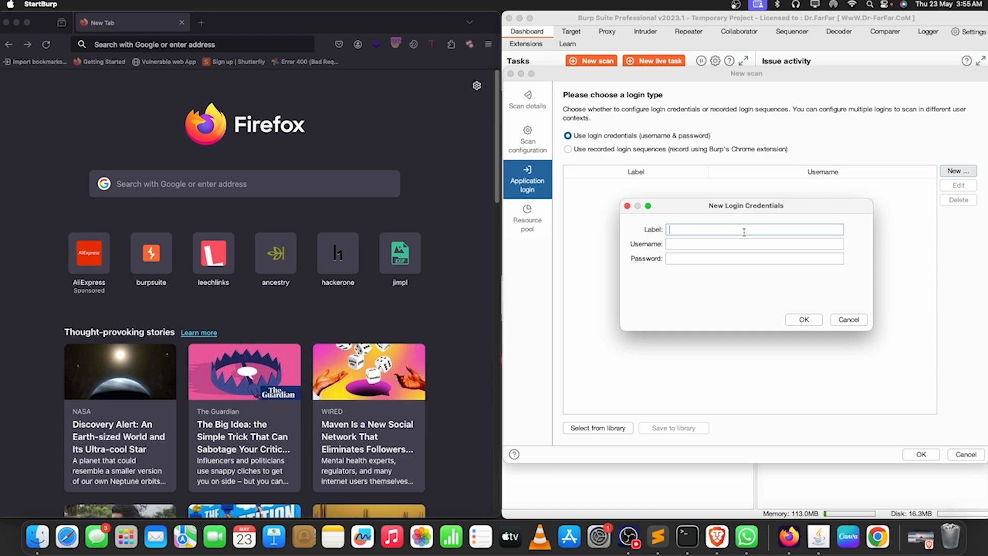
pyautogui.write('Login')
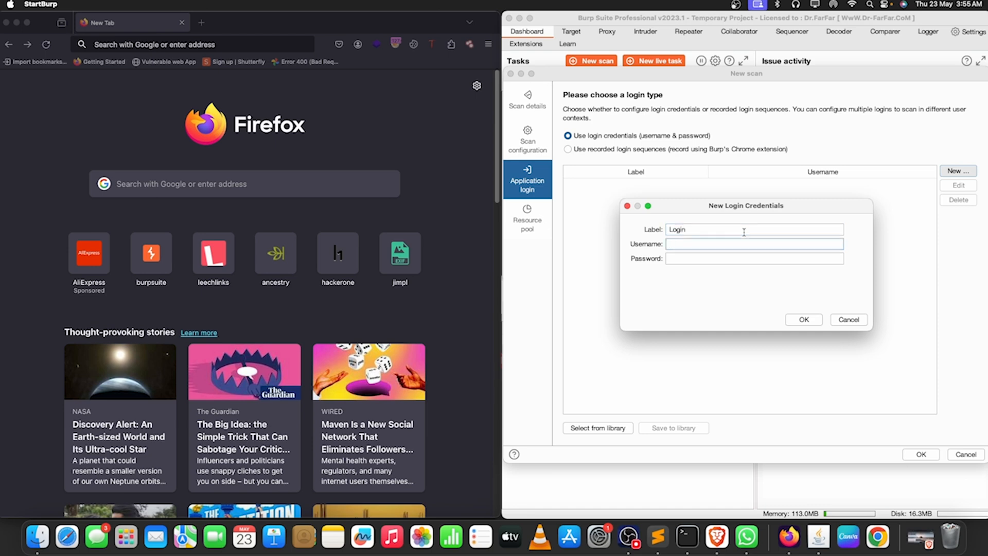
pyautogui.write('admin')
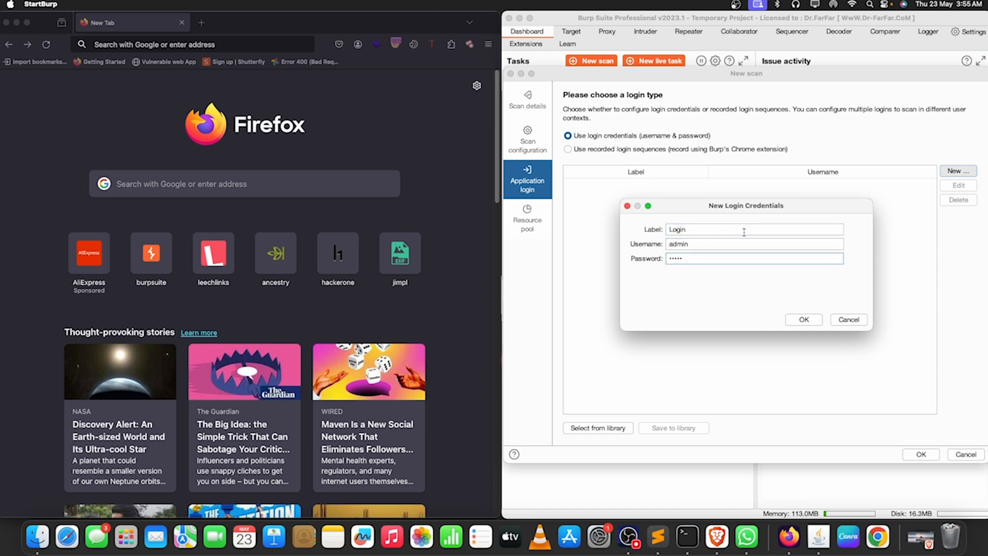
pyautogui.click(803, 319)
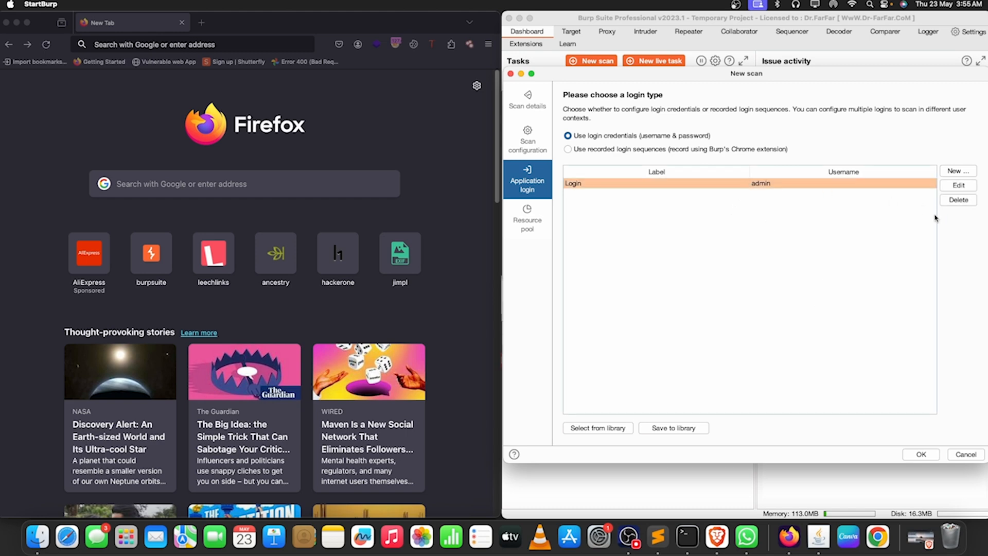
pyautogui.click(568, 150)
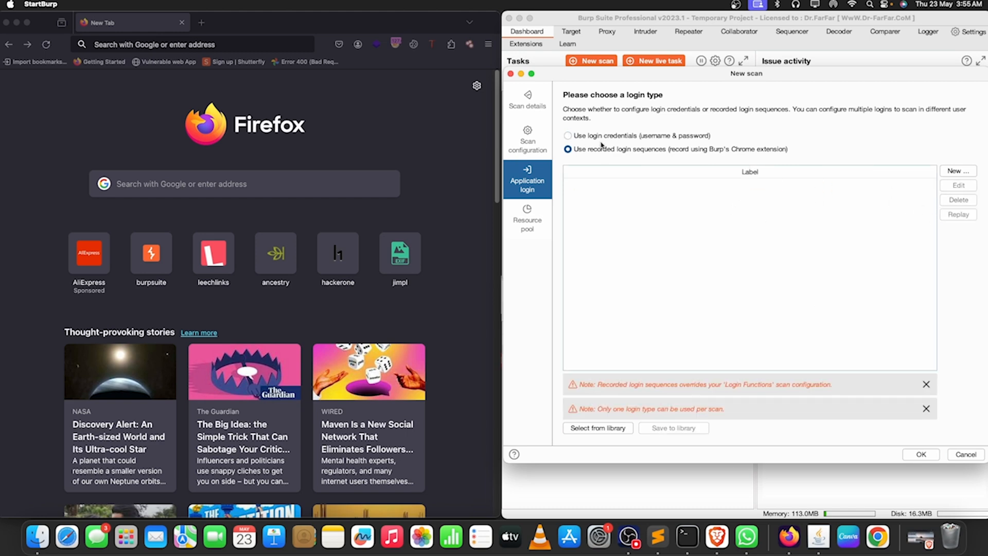
pyautogui.click(568, 134)
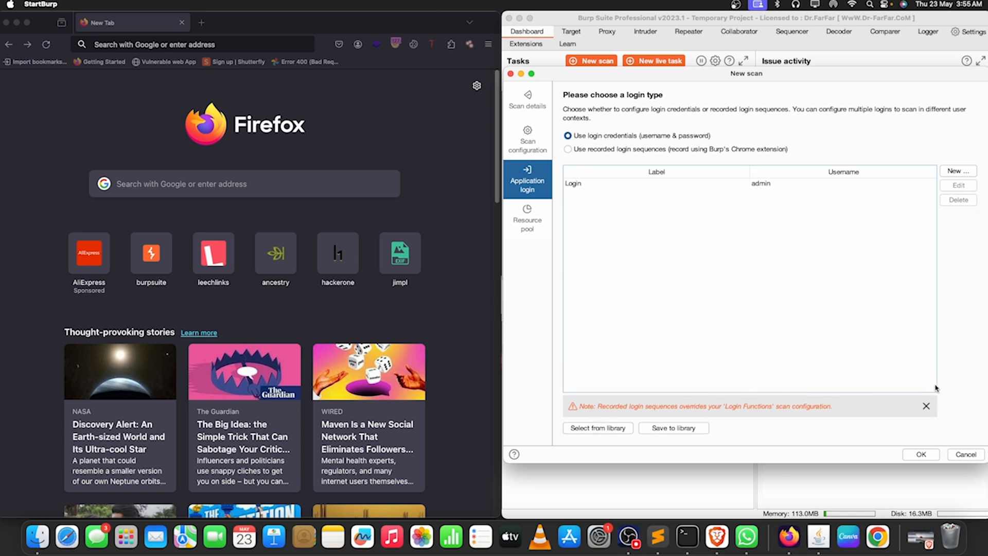
# - Define resource pool testing with 20 maximum concurrent requests and a request delay
pyautogui.click(527, 218)
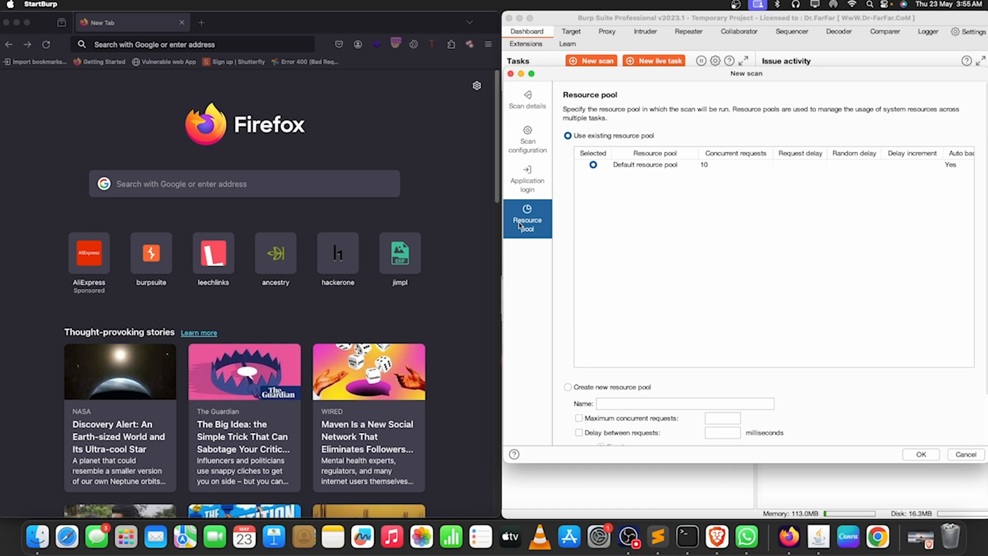
pyautogui.click(644, 165)
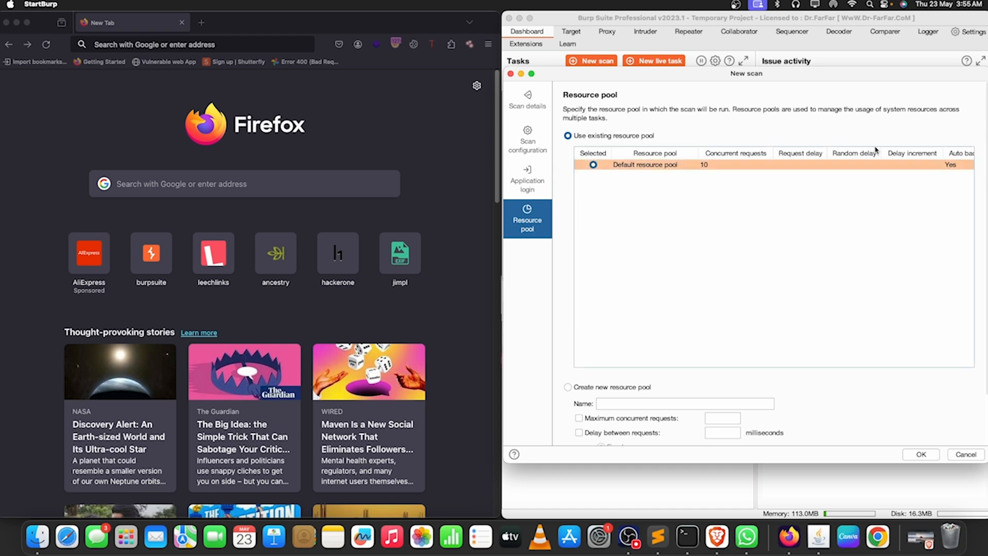
pyautogui.scroll(-3)
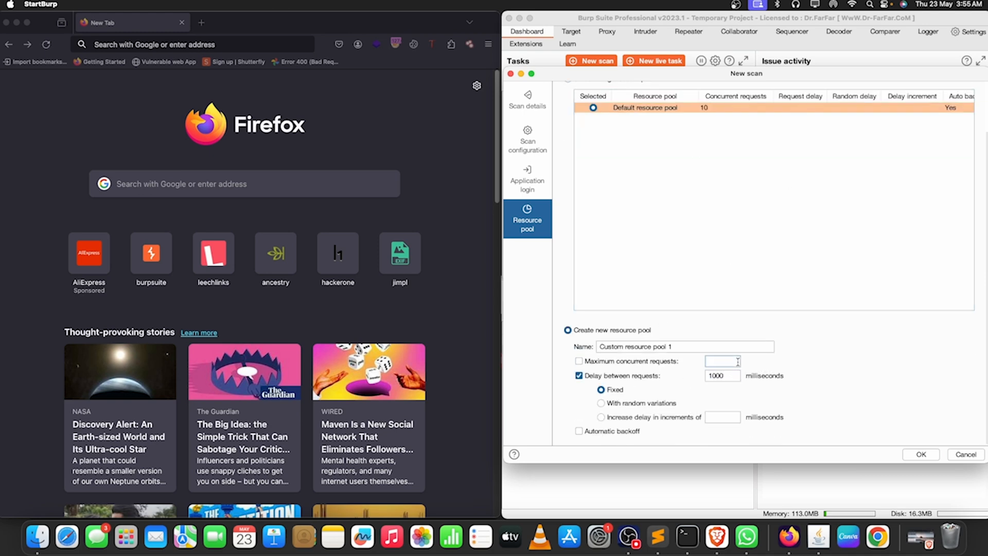
pyautogui.write('20')
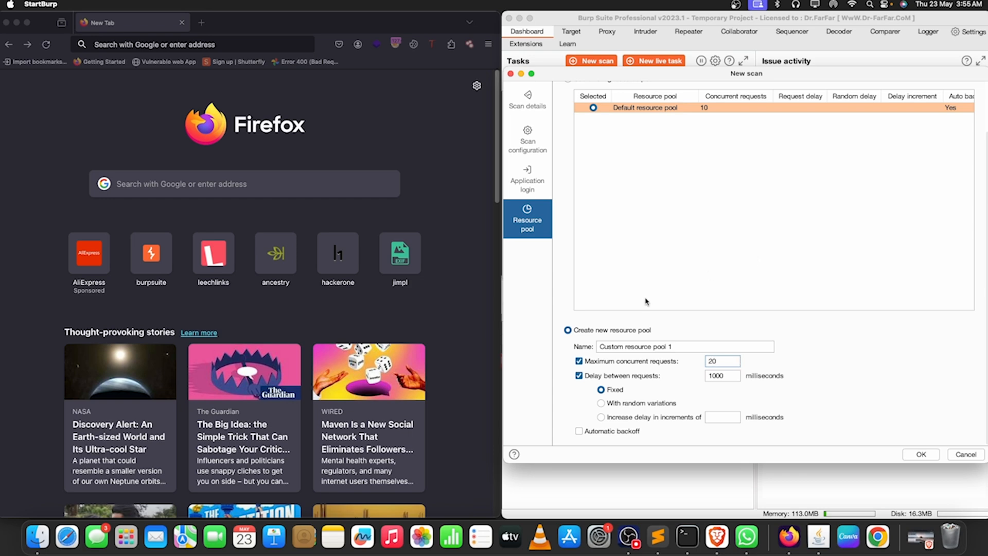
pyautogui.write('T')
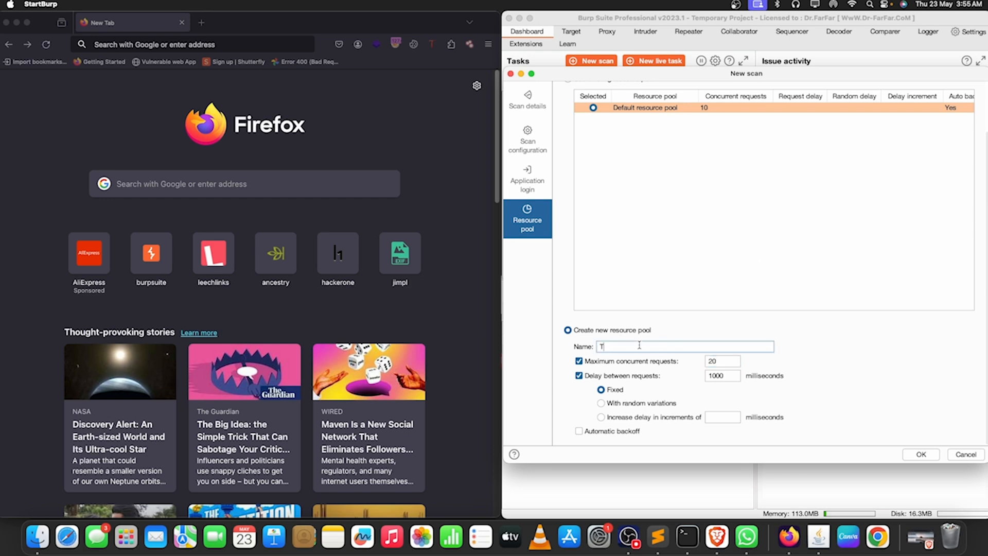
pyautogui.write('sting')
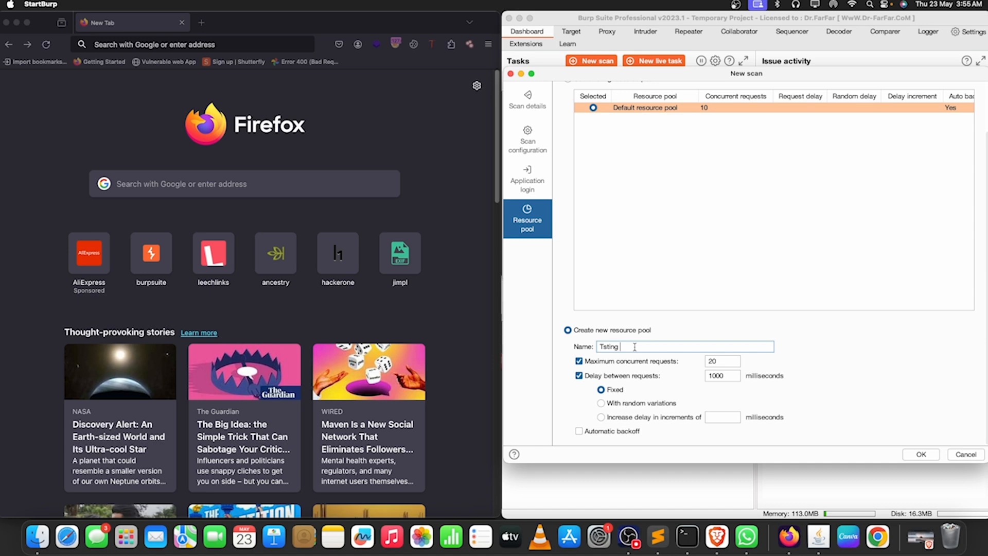
pyautogui.write('testing')
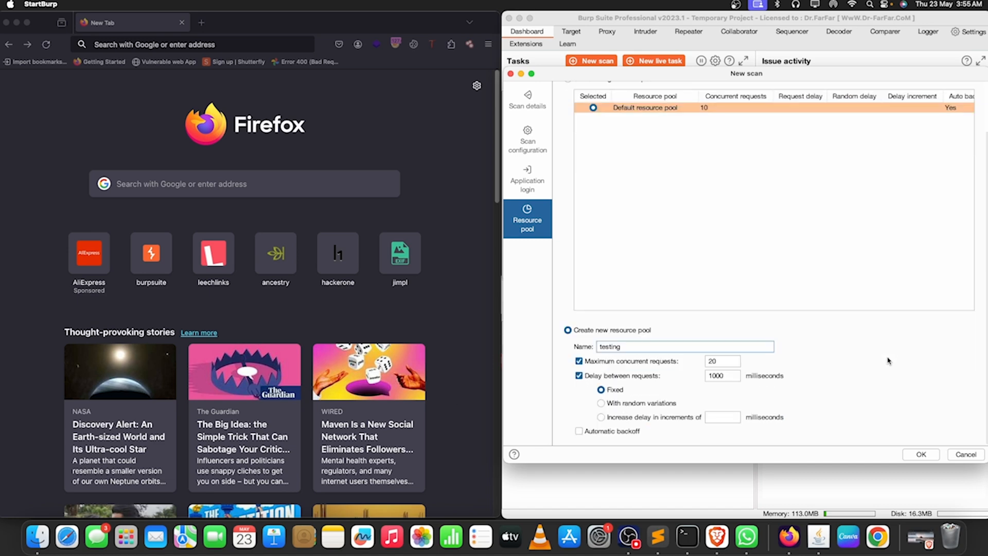
pyautogui.click(526, 140)
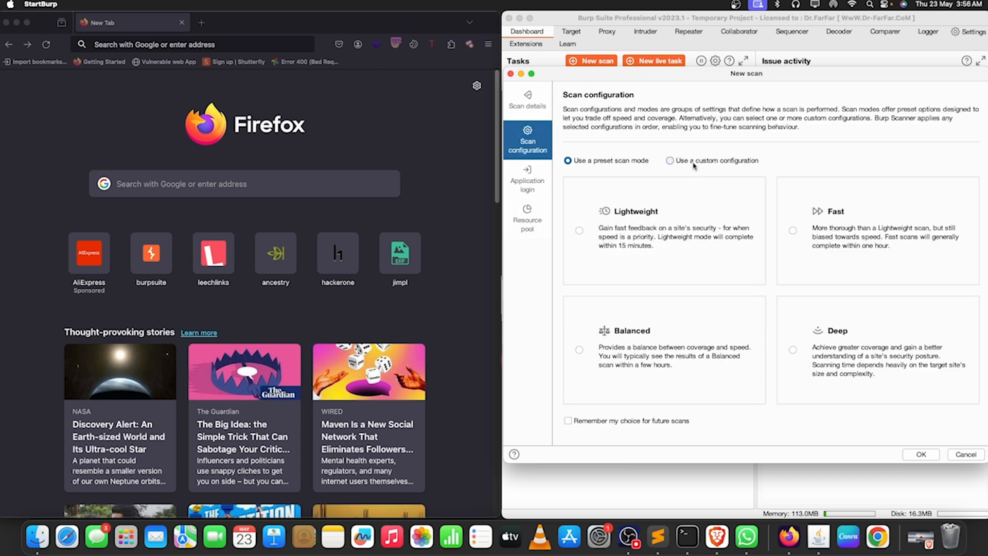
# - Choose Use a custom configuration and begin a new scanning configuration
pyautogui.click(669, 160)
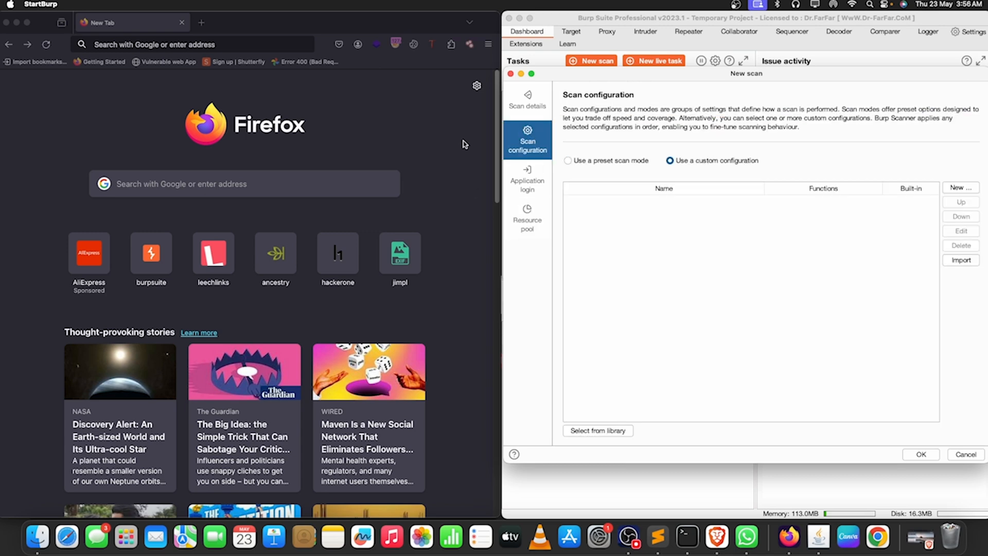
pyautogui.click(568, 161)
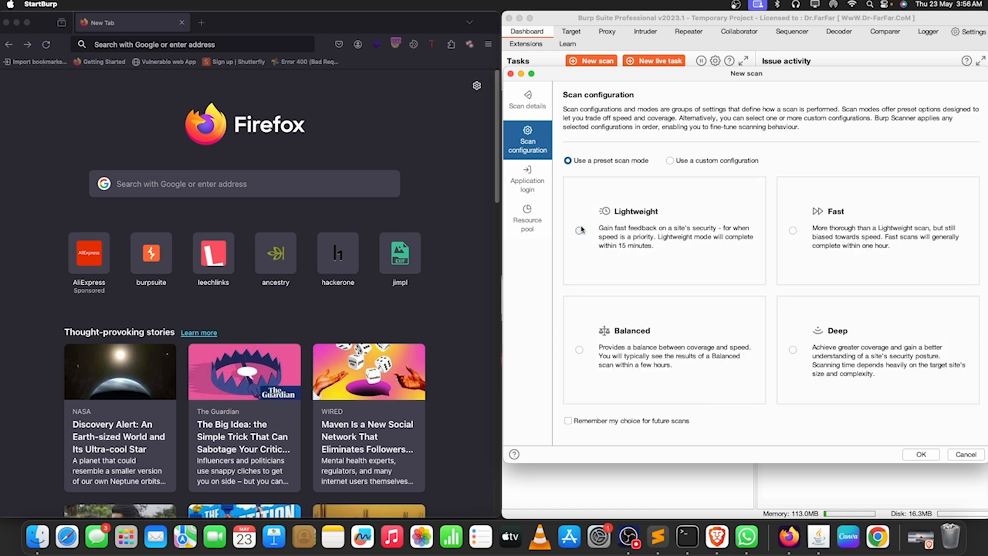
pyautogui.moveTo(825, 246)
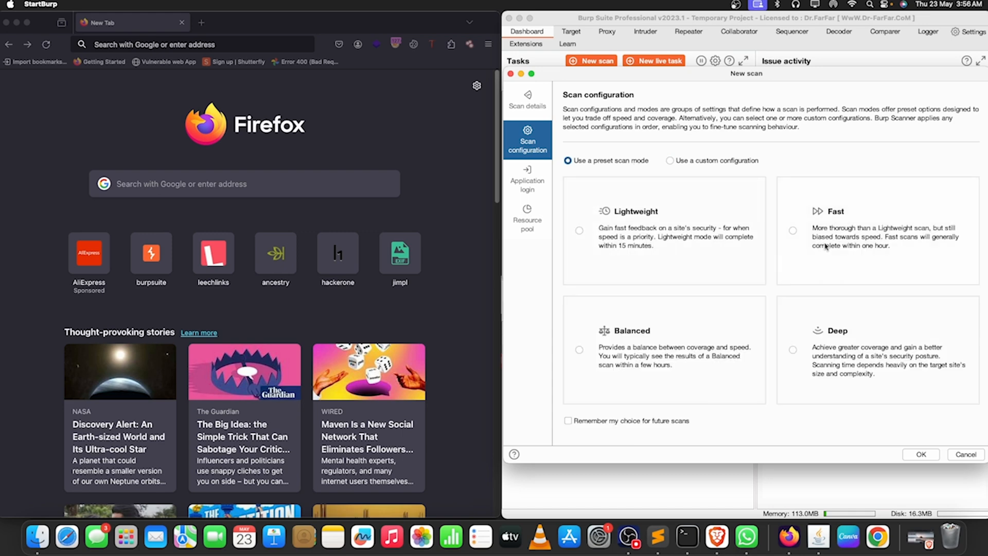
pyautogui.moveTo(650, 359)
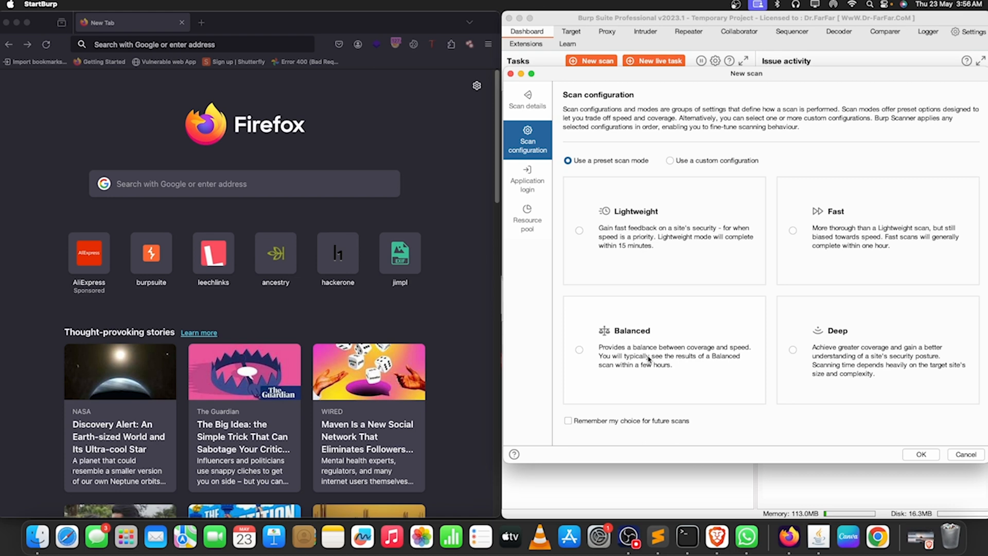
pyautogui.click(669, 160)
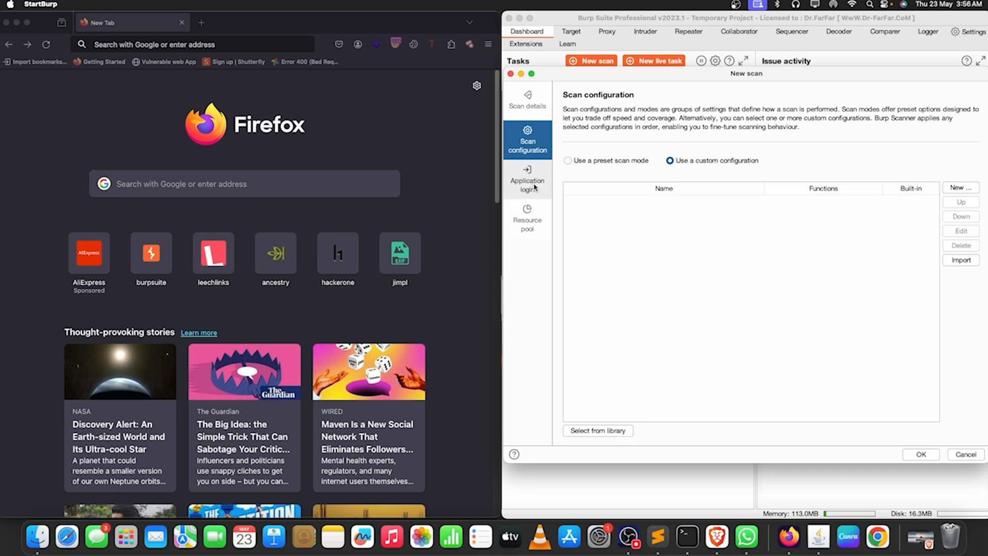
pyautogui.click(960, 259)
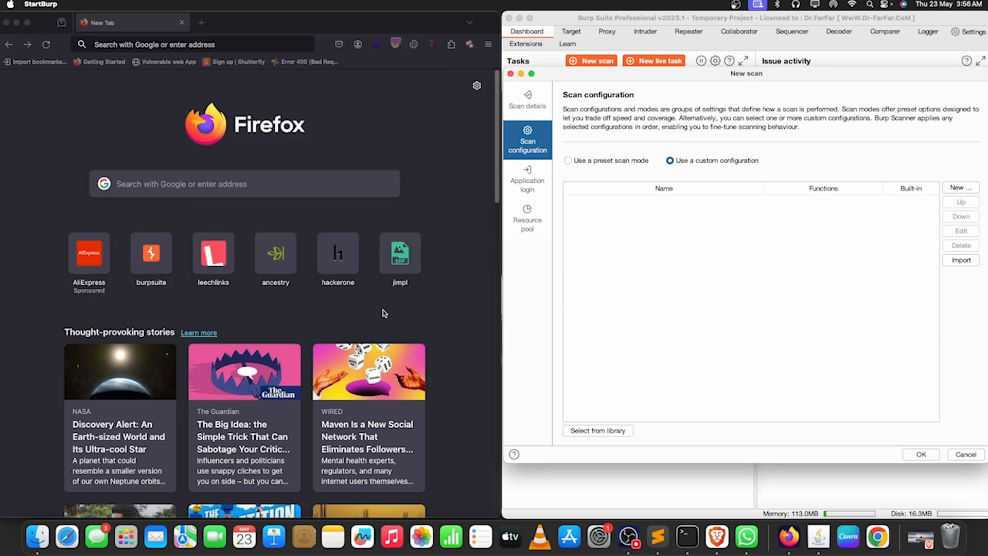
pyautogui.click(960, 187)
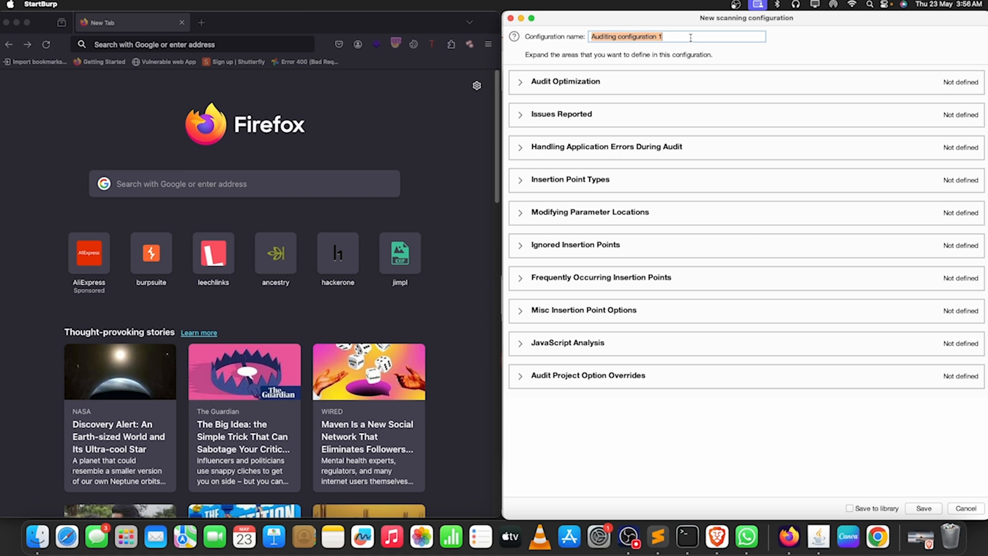
# - Name the configuration 23may, define Audit Optimization, and report individually selected issues
pyautogui.write('23may')
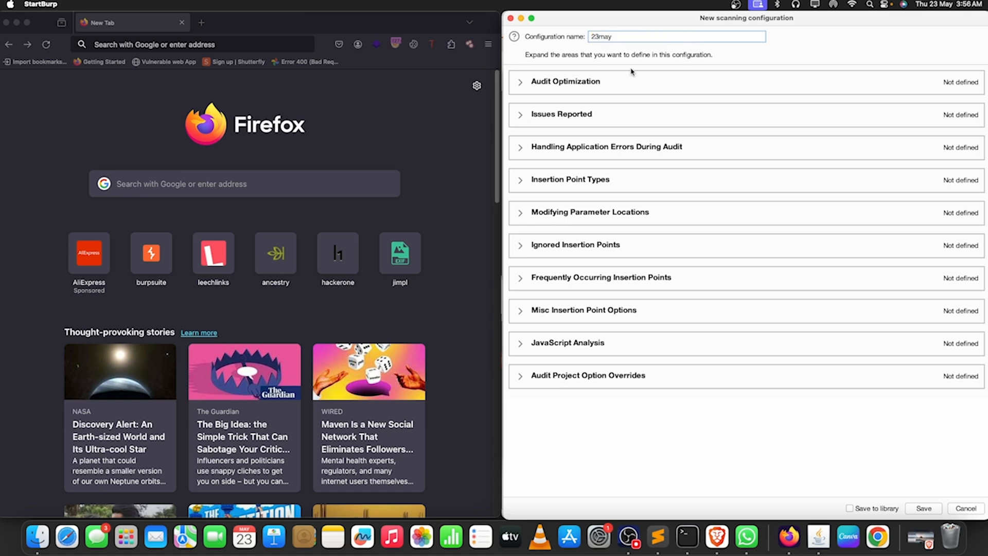
pyautogui.click(520, 81)
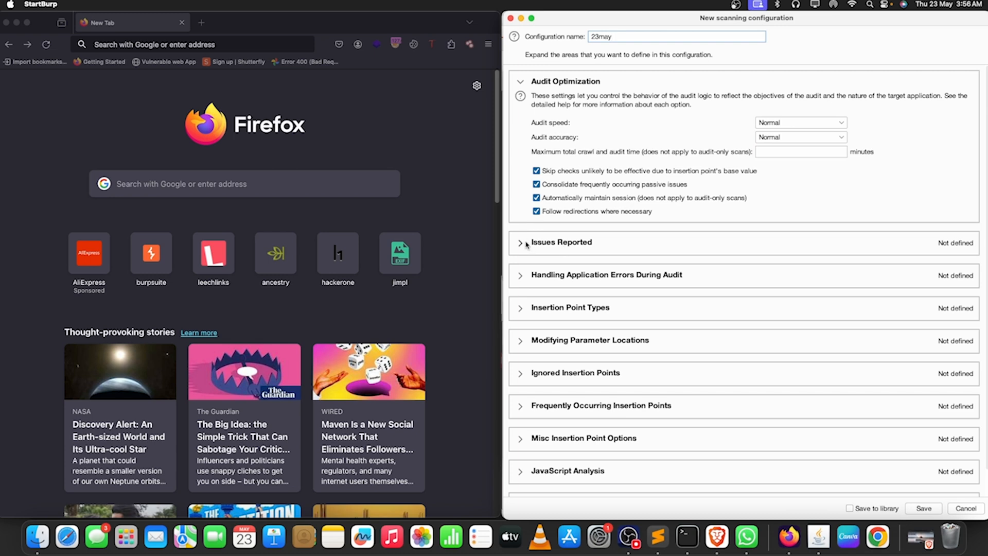
pyautogui.click(561, 242)
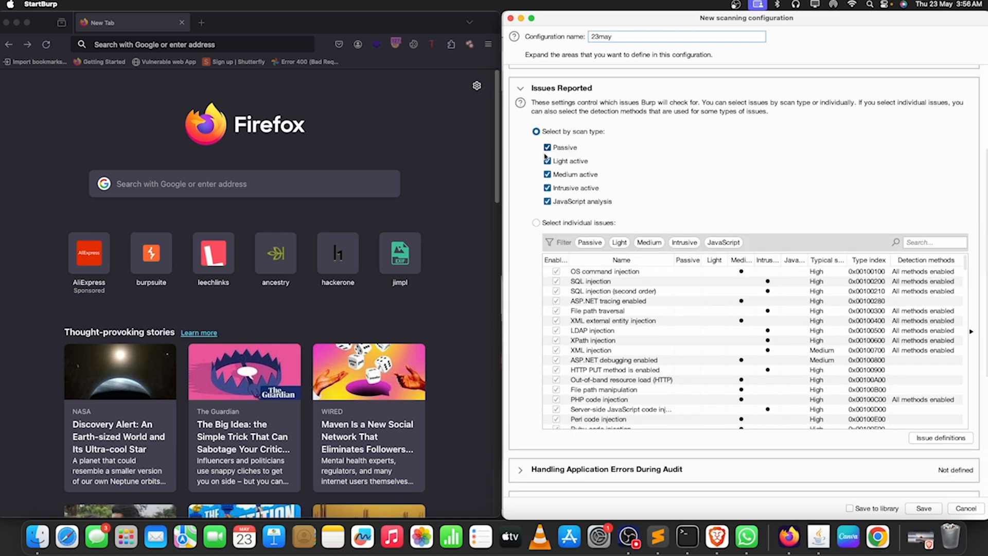
pyautogui.click(535, 223)
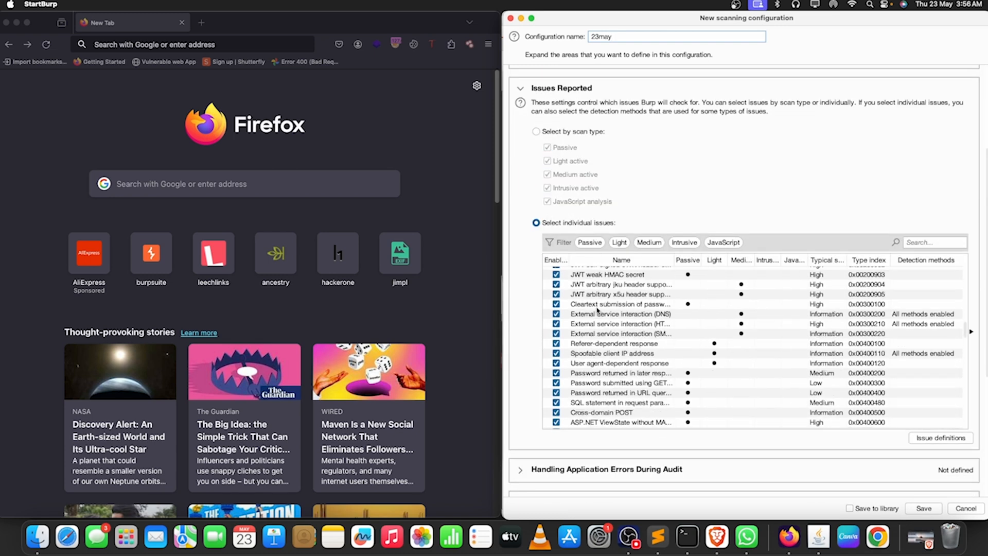
pyautogui.scroll(-3)
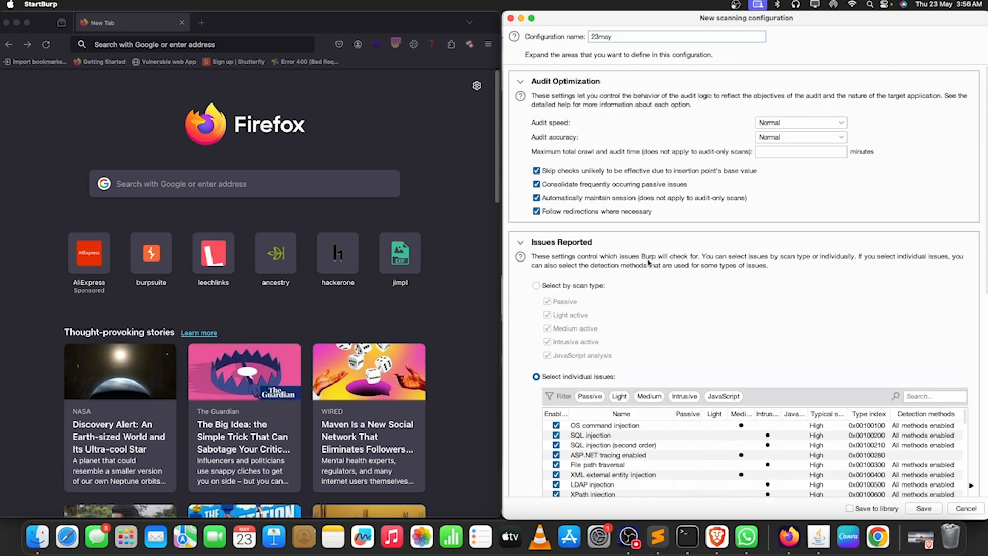
# - Set application error handling to pause after 50 consecutive failures or 40% failed items
pyautogui.scroll(-3)
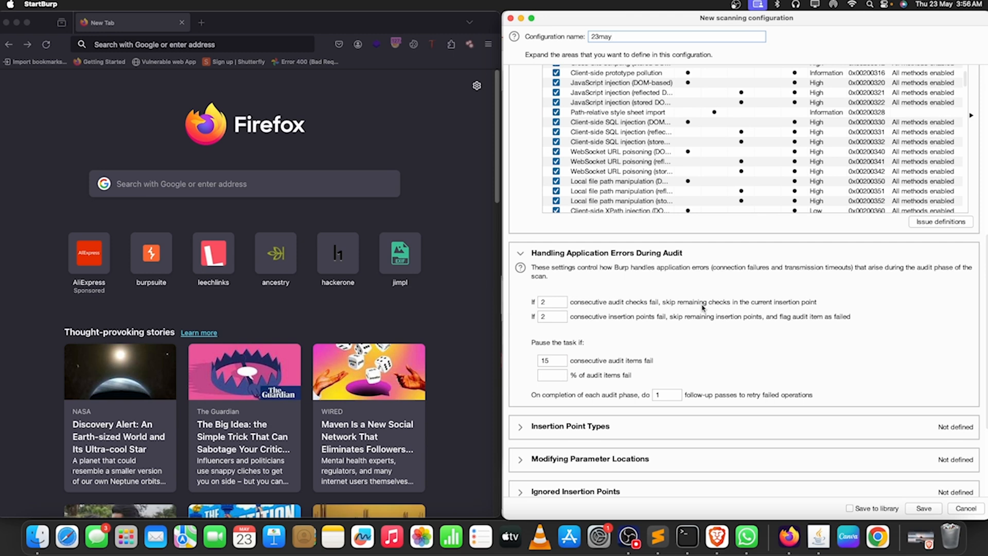
pyautogui.moveTo(761, 306)
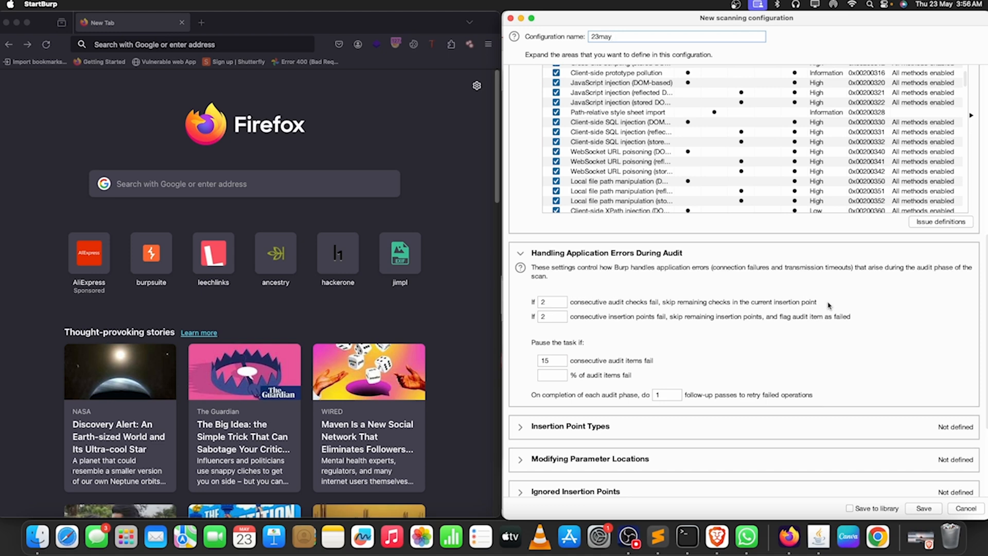
pyautogui.moveTo(565, 346)
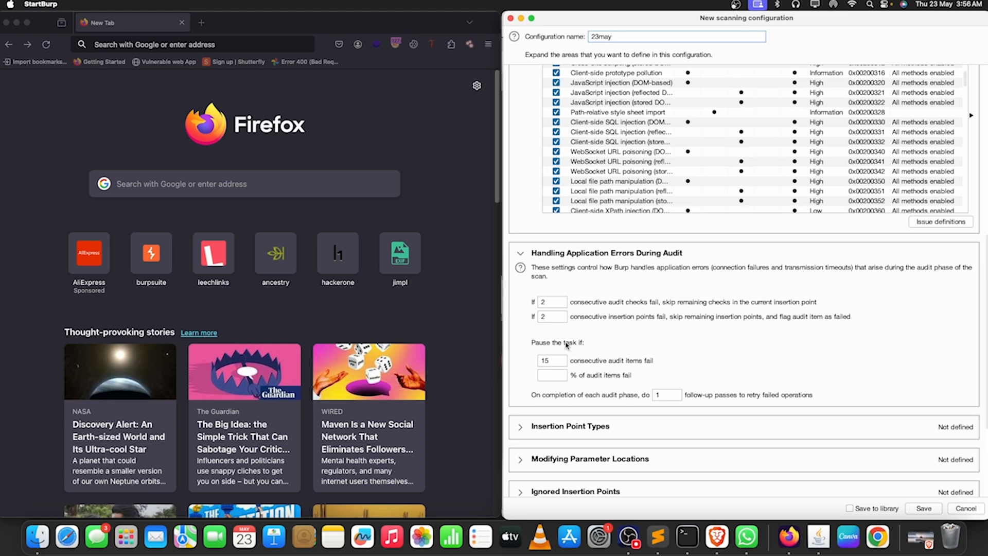
pyautogui.tripleClick(551, 360)
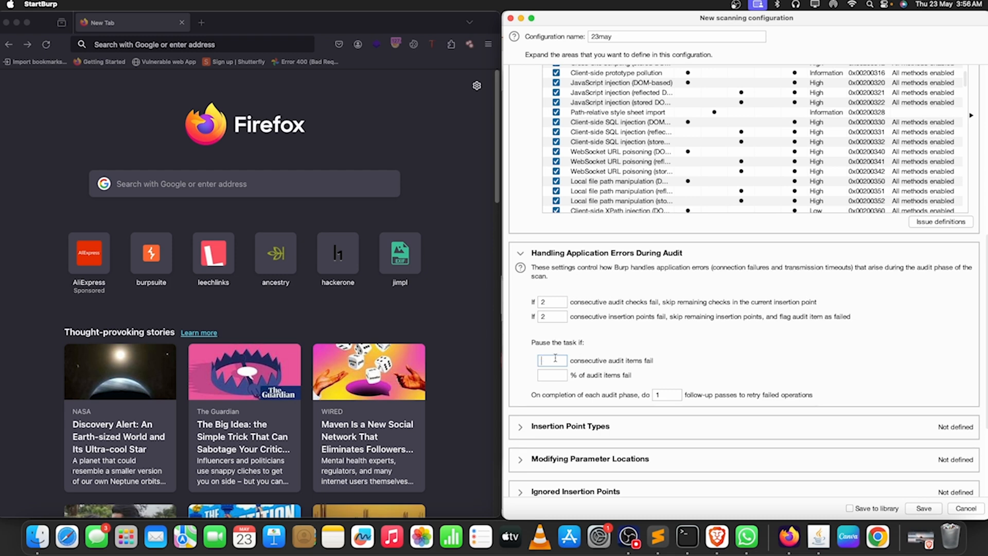
pyautogui.write('50')
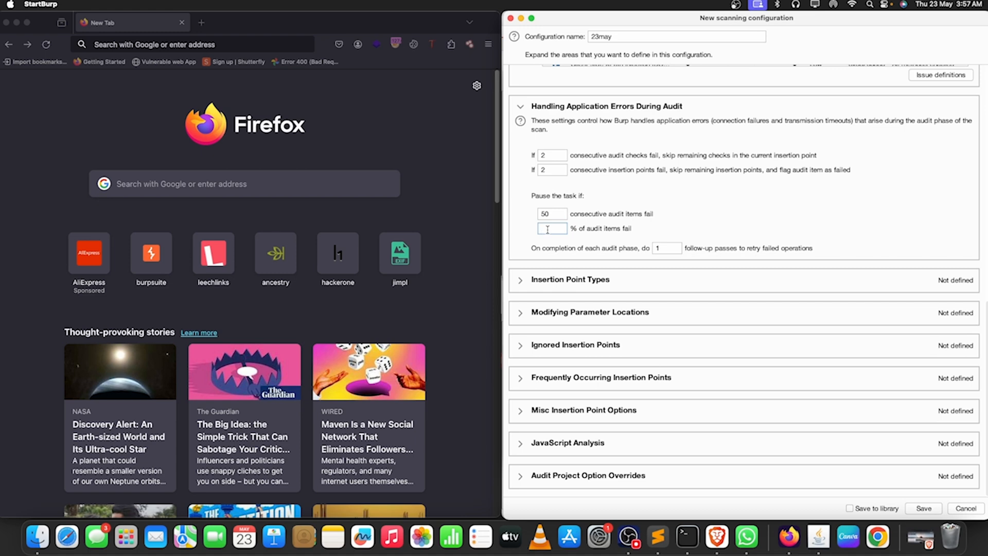
pyautogui.write('40')
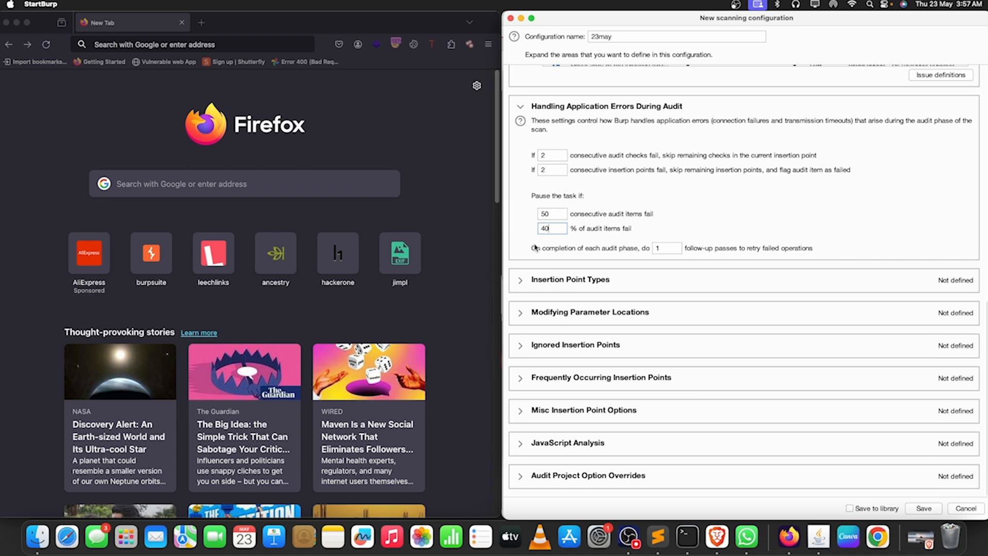
pyautogui.moveTo(525, 299)
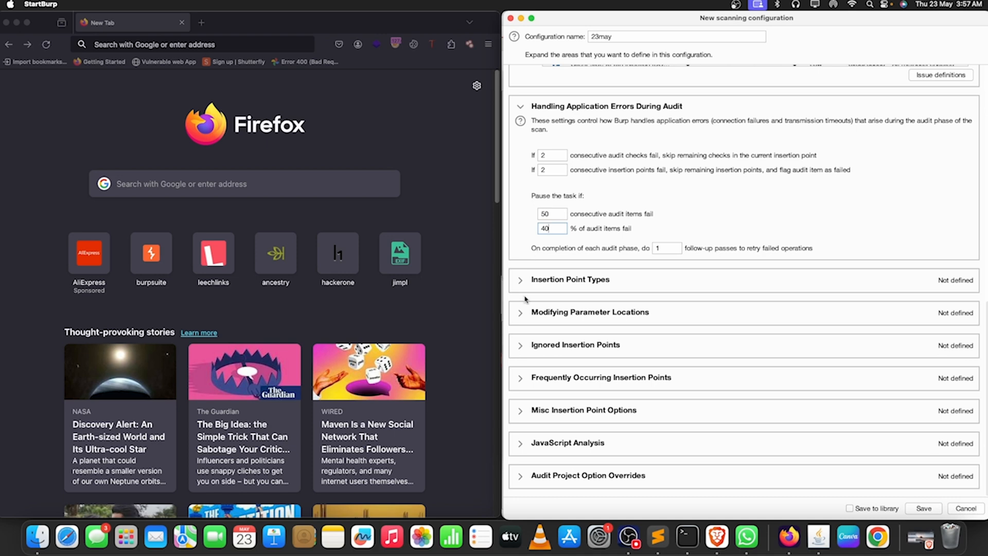
# - Review insertion point types, parameter relocation, ignored insertion points, JavaScript analysis and option overrides
pyautogui.click(569, 279)
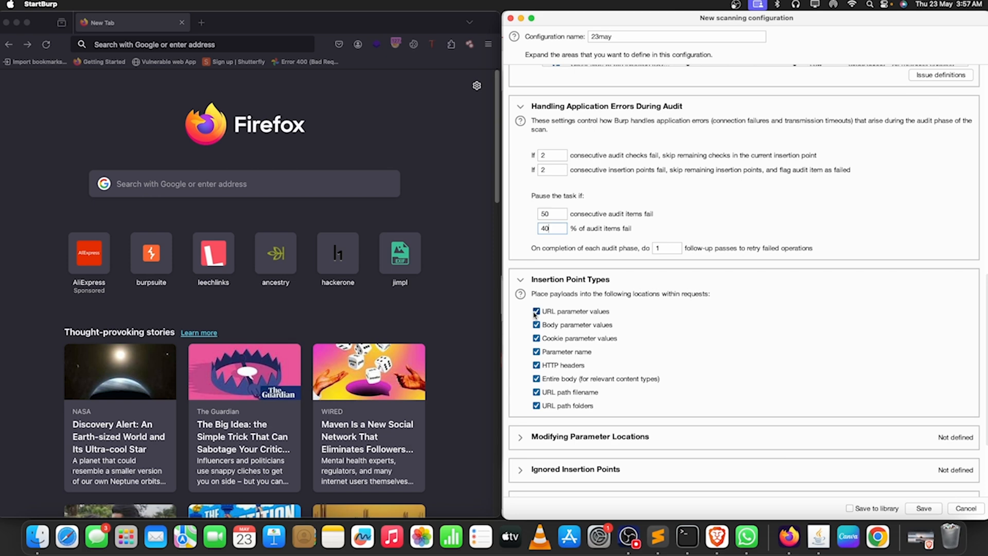
pyautogui.click(521, 315)
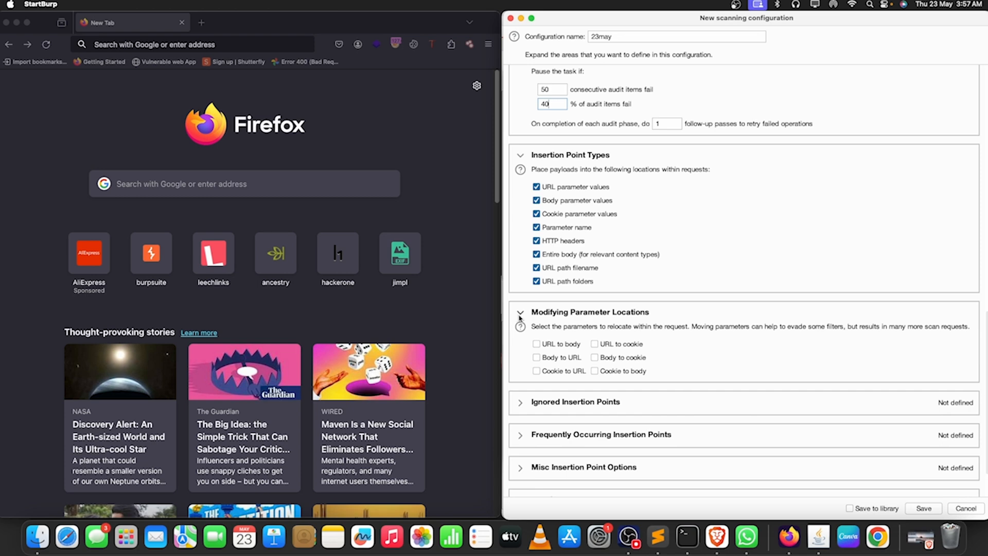
pyautogui.click(536, 343)
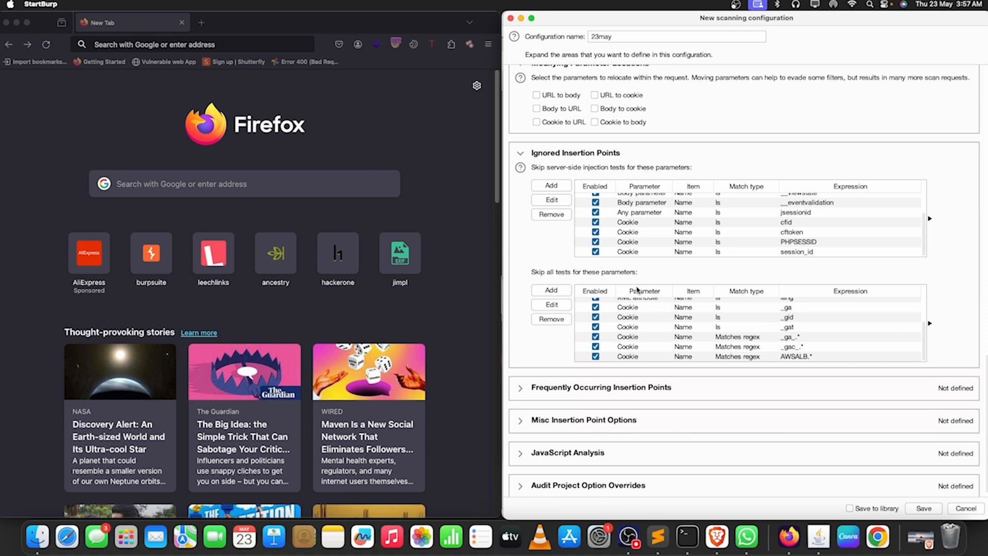
pyautogui.scroll(-3)
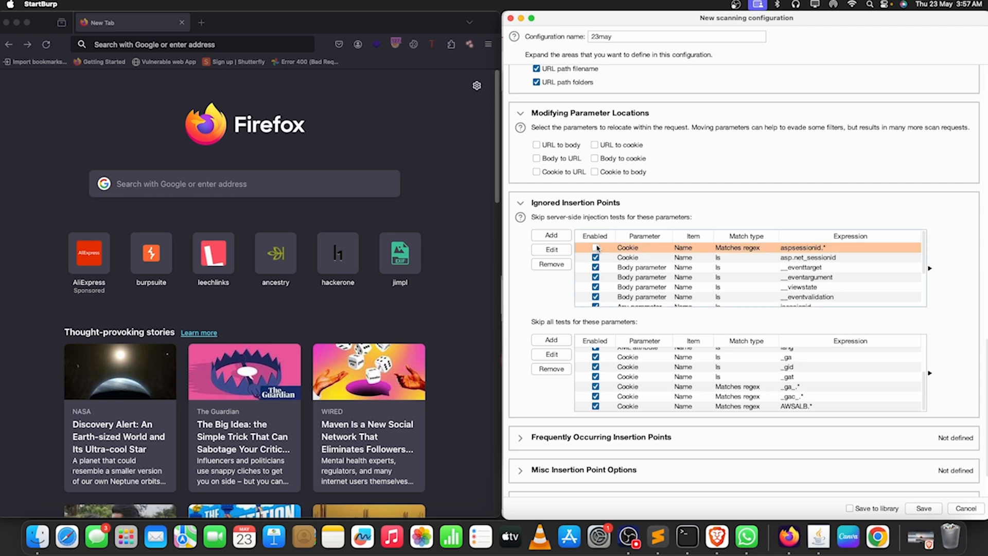
pyautogui.scroll(-3)
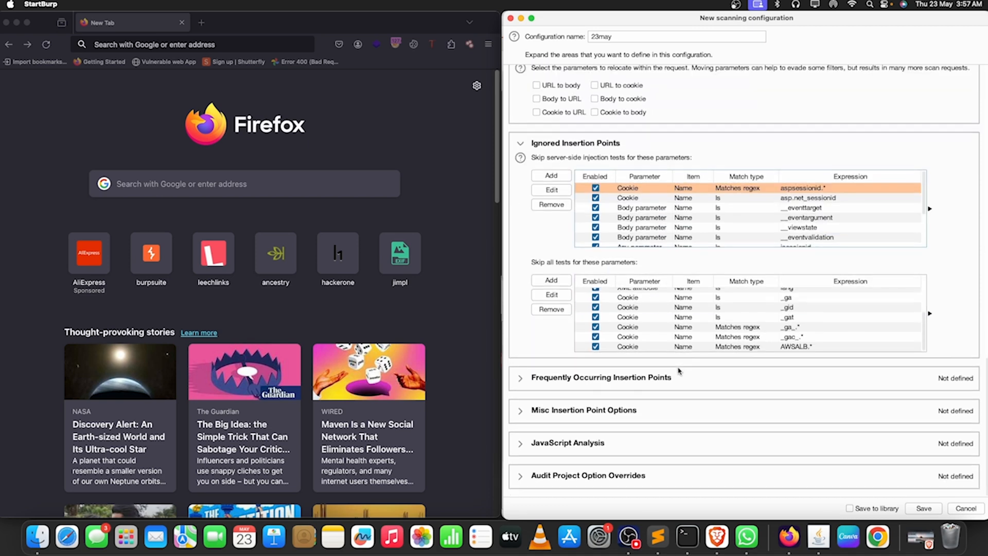
pyautogui.moveTo(566, 386)
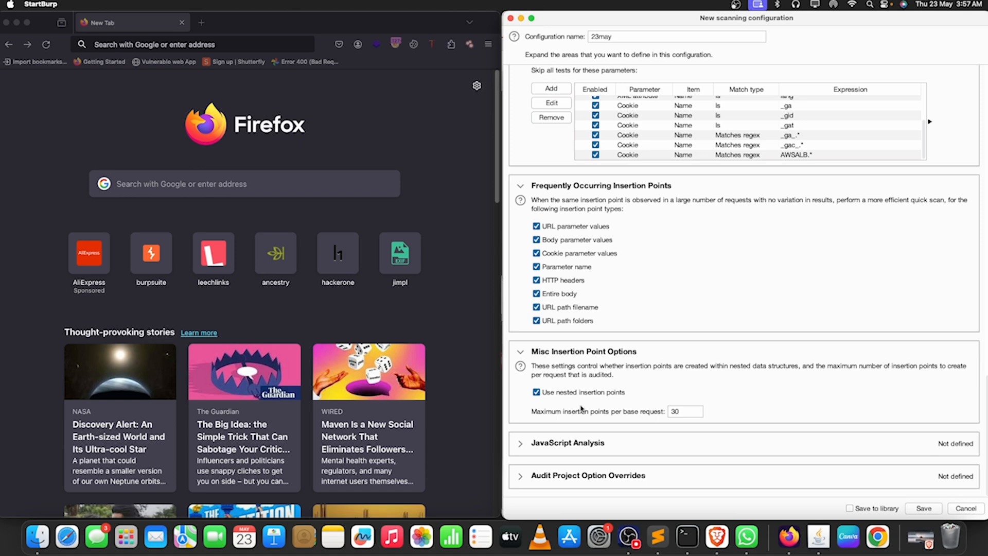
pyautogui.click(685, 411)
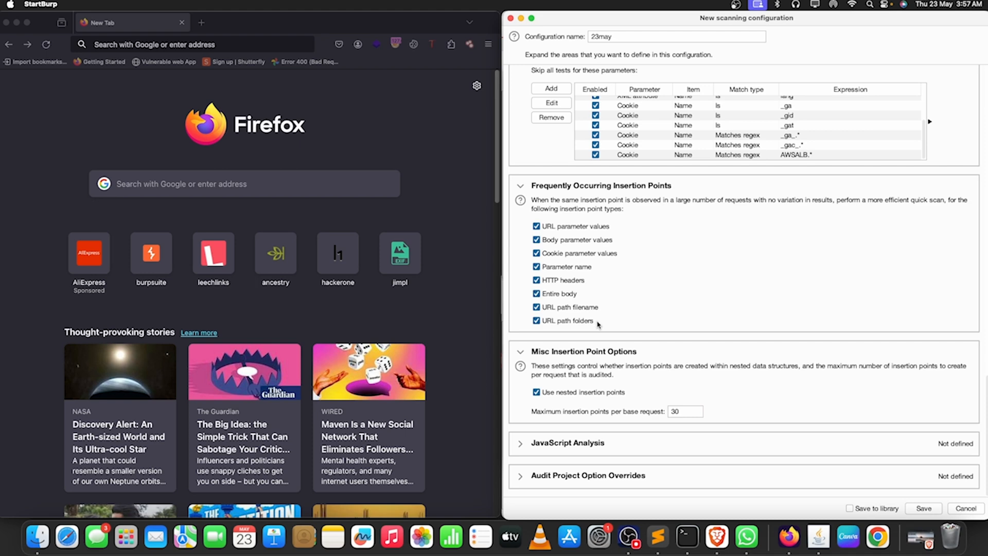
pyautogui.moveTo(530, 449)
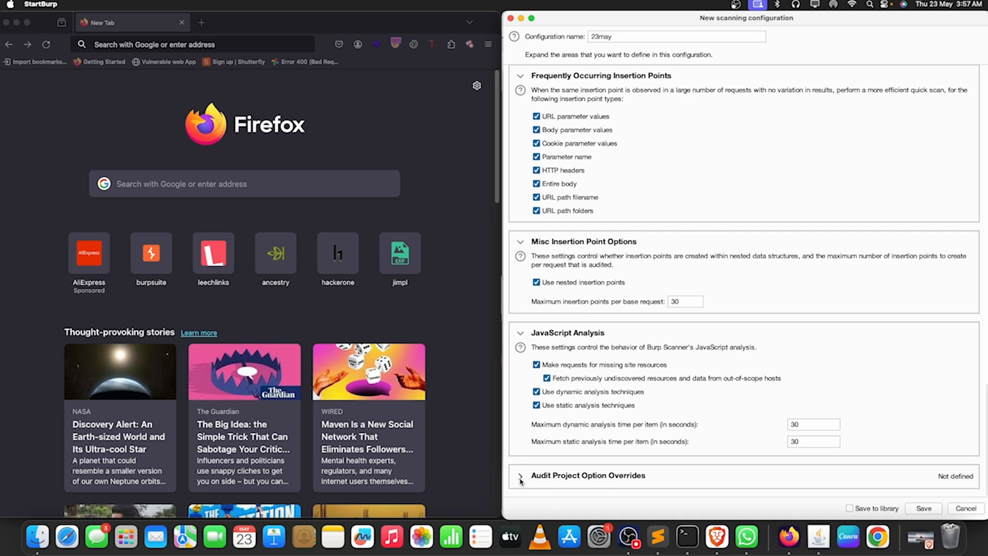
pyautogui.click(521, 477)
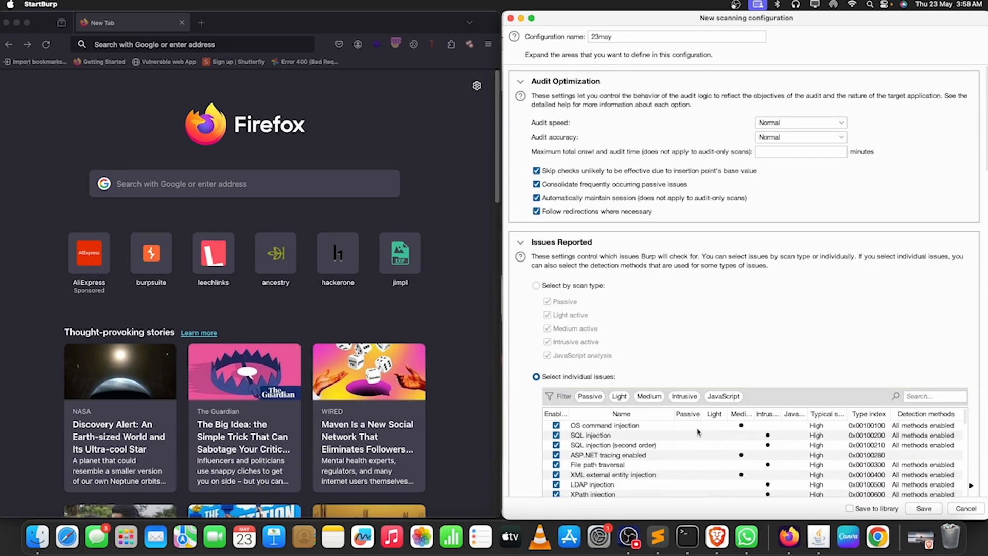
pyautogui.scroll(-3)
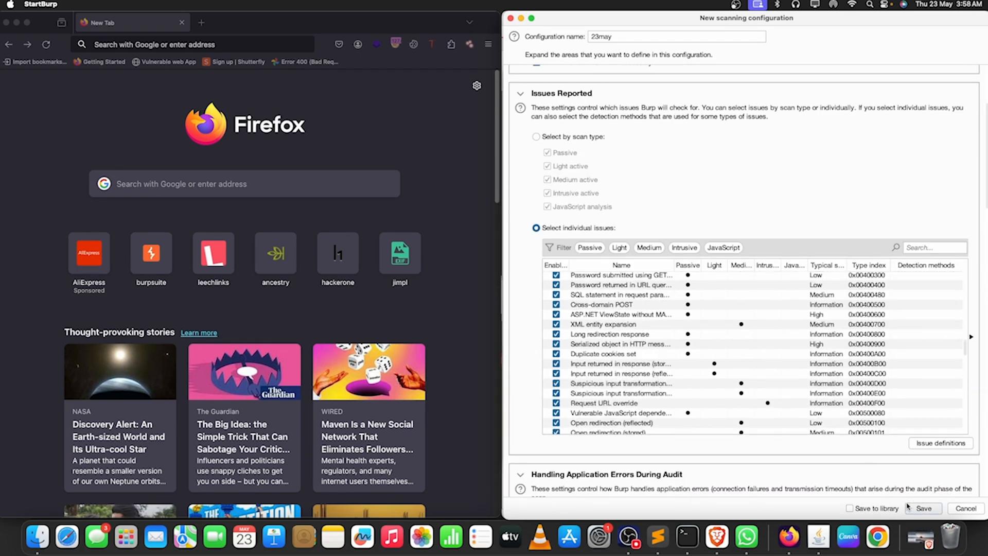
# - Save the 23may configuration and select it as the scan's custom configuration
pyautogui.click(922, 507)
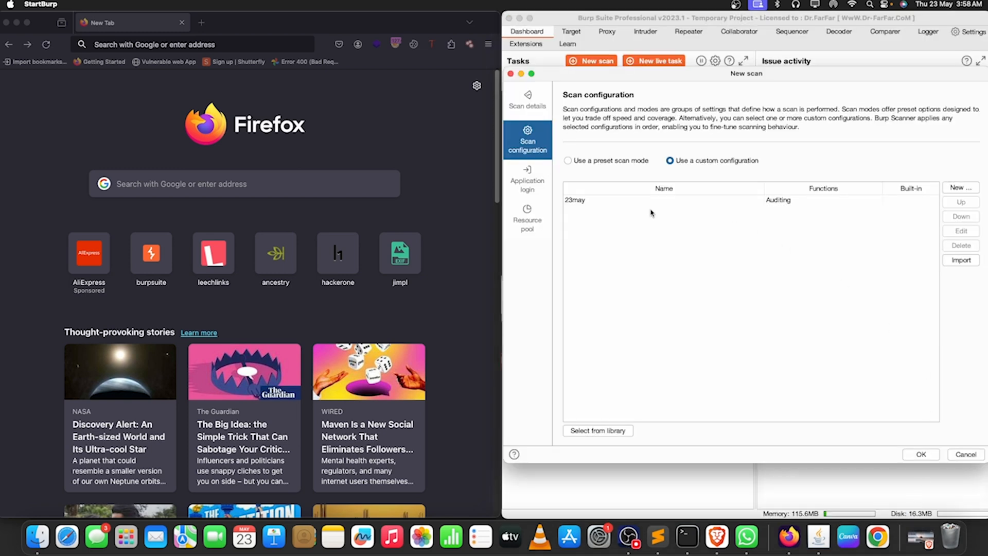
pyautogui.click(629, 200)
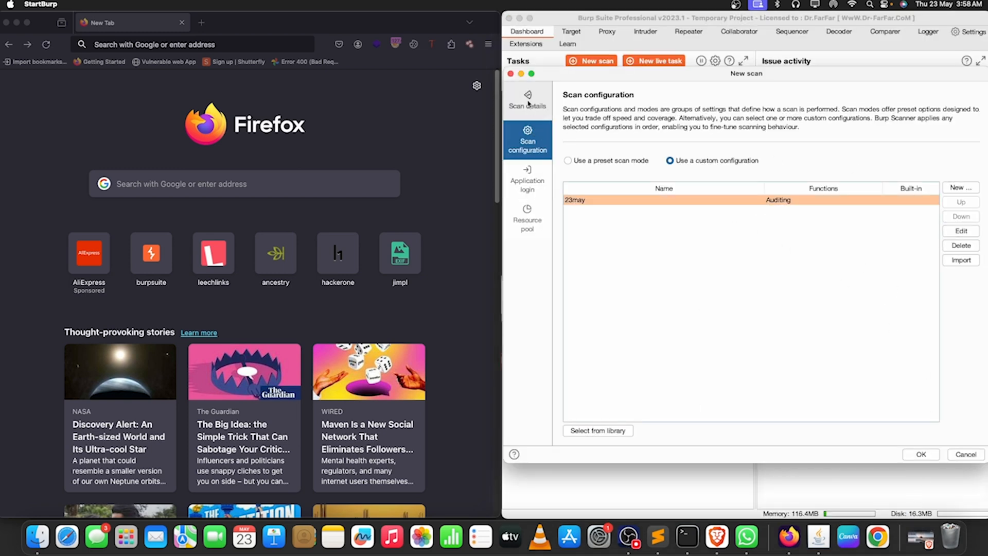
pyautogui.click(527, 101)
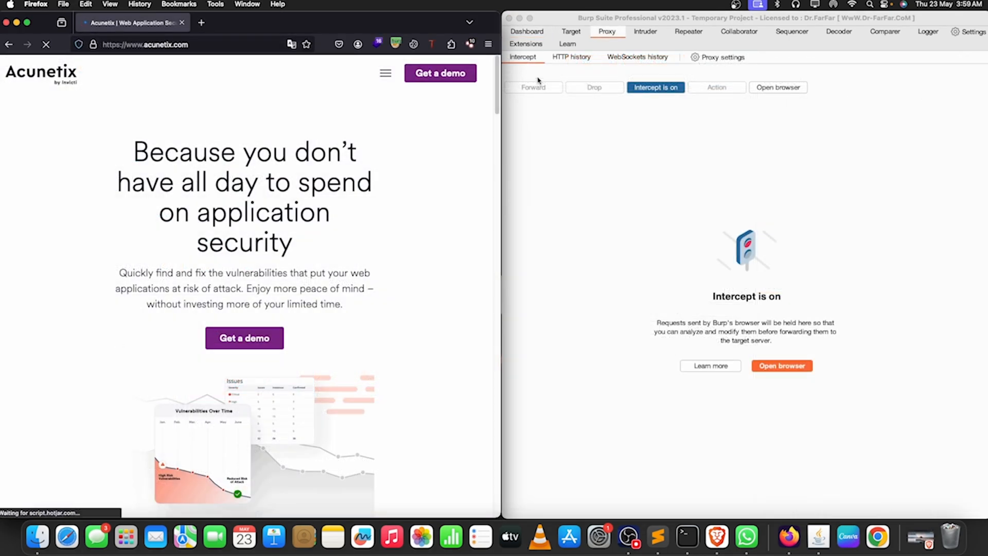
# - Browse to testphp.vulnweb.com, search the art site for hello, then view FoxyProxy options
pyautogui.click(145, 44)
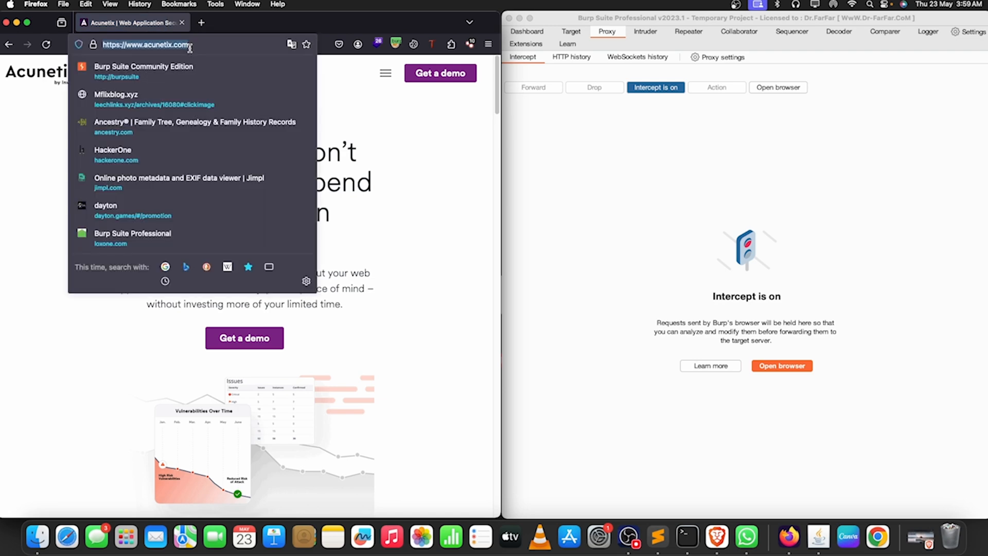
pyautogui.write('testphp.vulnweb.com')
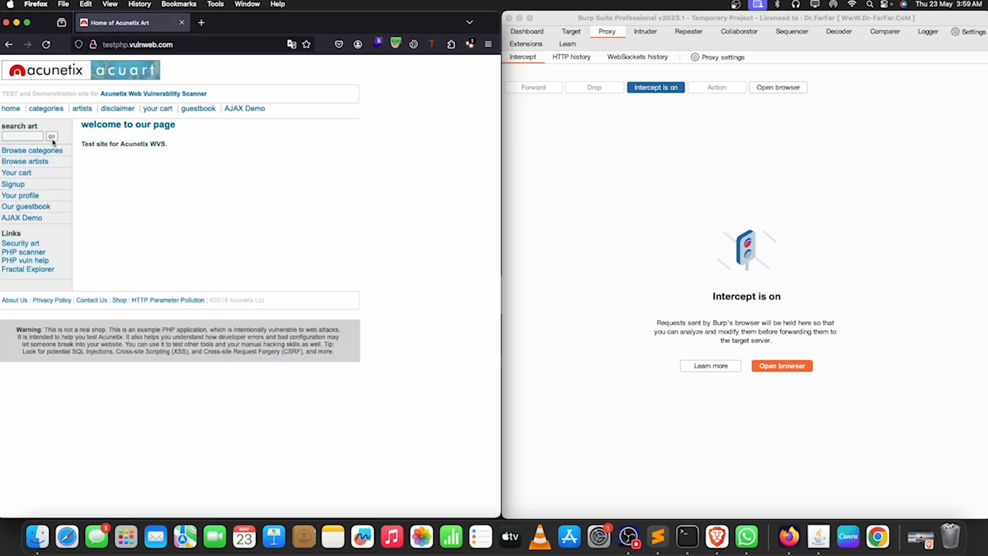
pyautogui.write('hello')
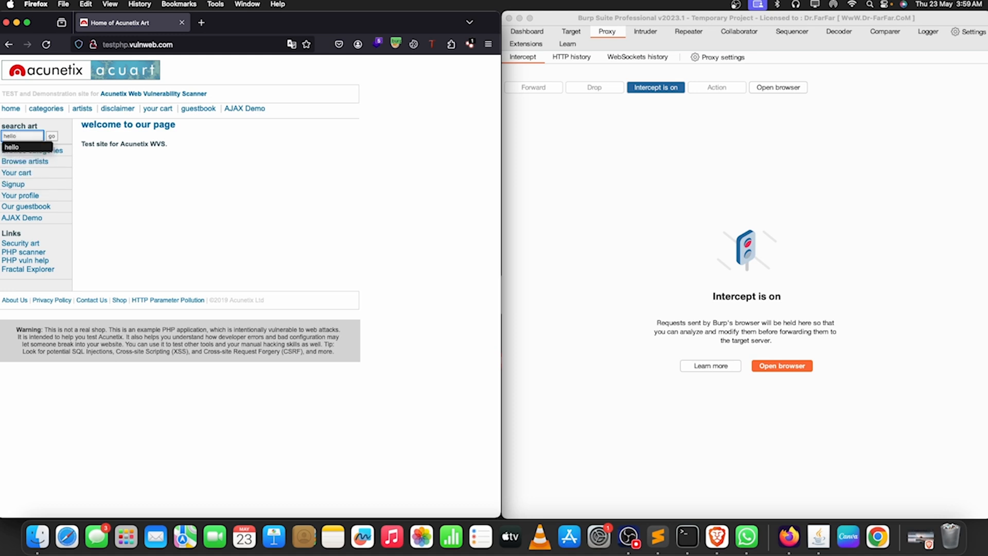
pyautogui.click(52, 135)
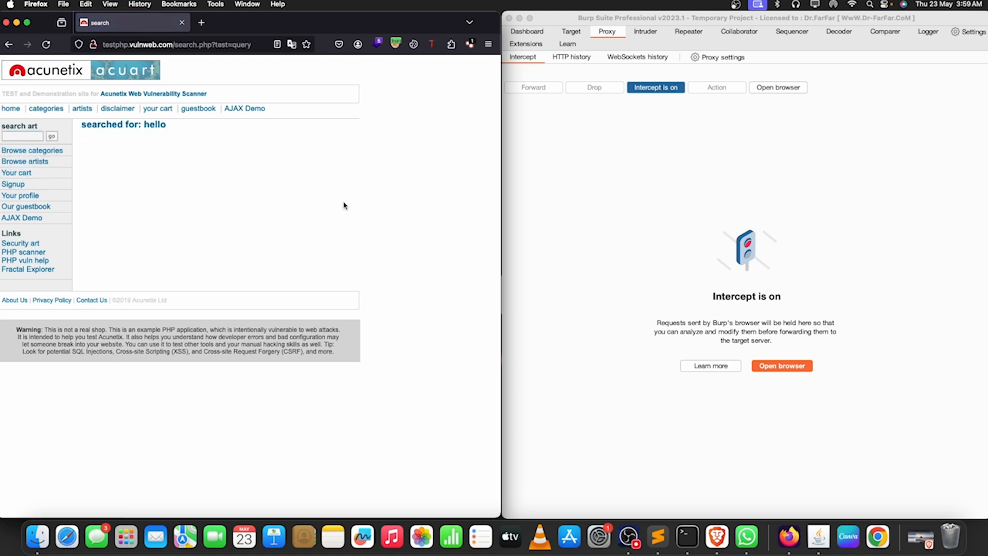
pyautogui.click(395, 44)
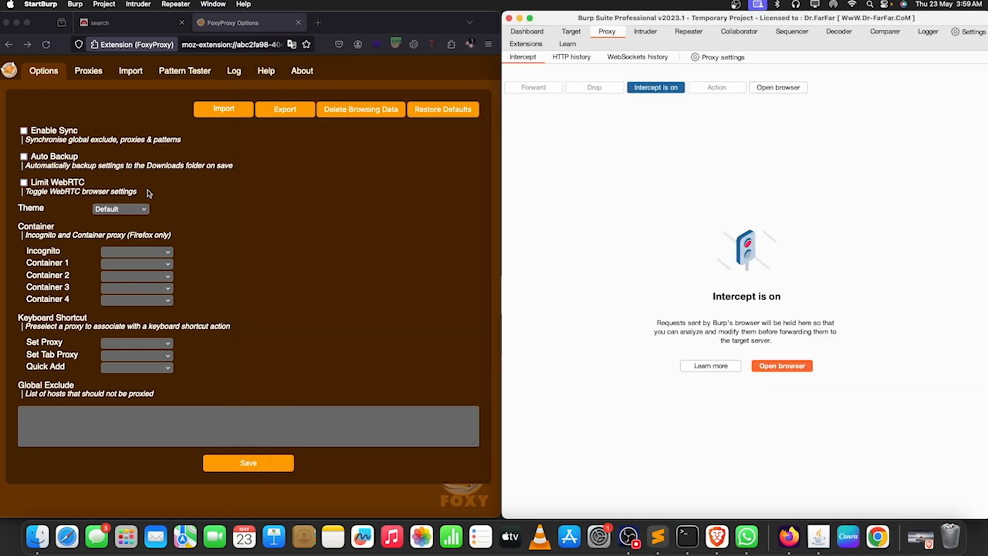
# - Add a FoxyProxy HTTP proxy entry for 127.0.0.1 on port 6969 and save it
pyautogui.click(89, 71)
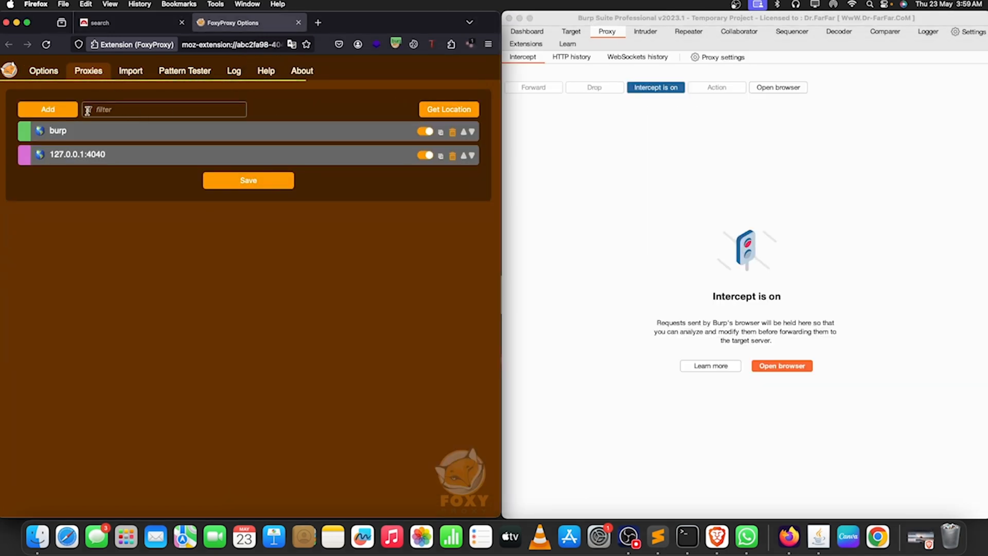
pyautogui.click(47, 109)
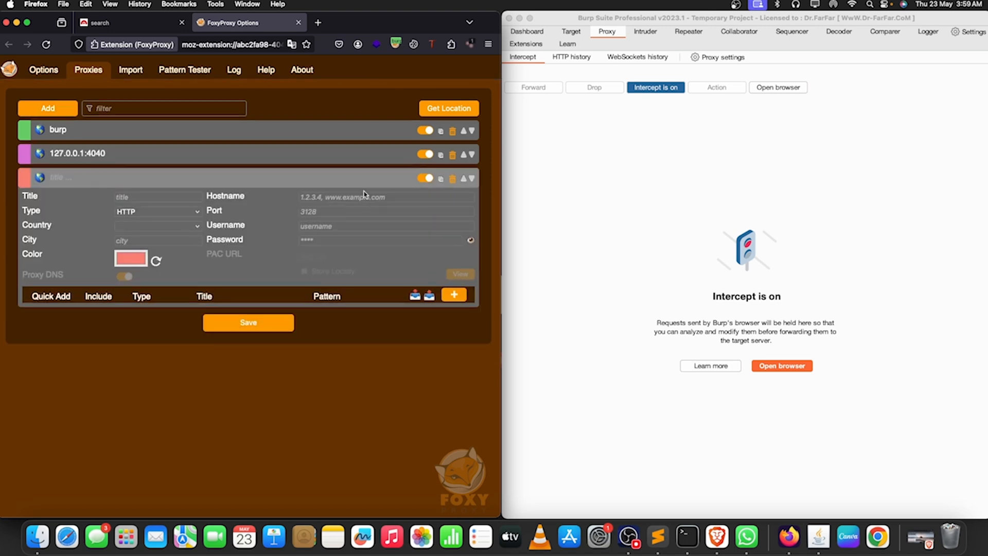
pyautogui.write('127.0.0.1')
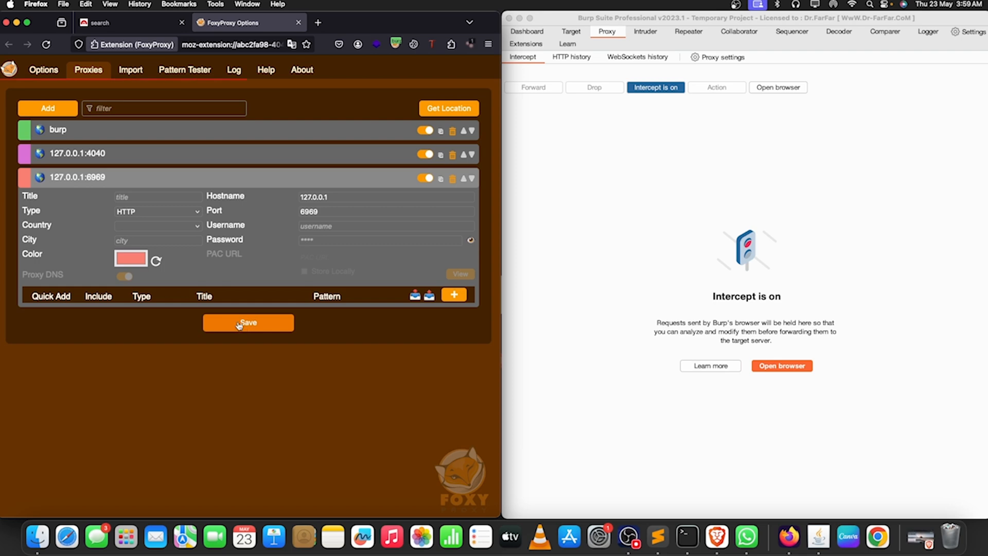
pyautogui.click(125, 23)
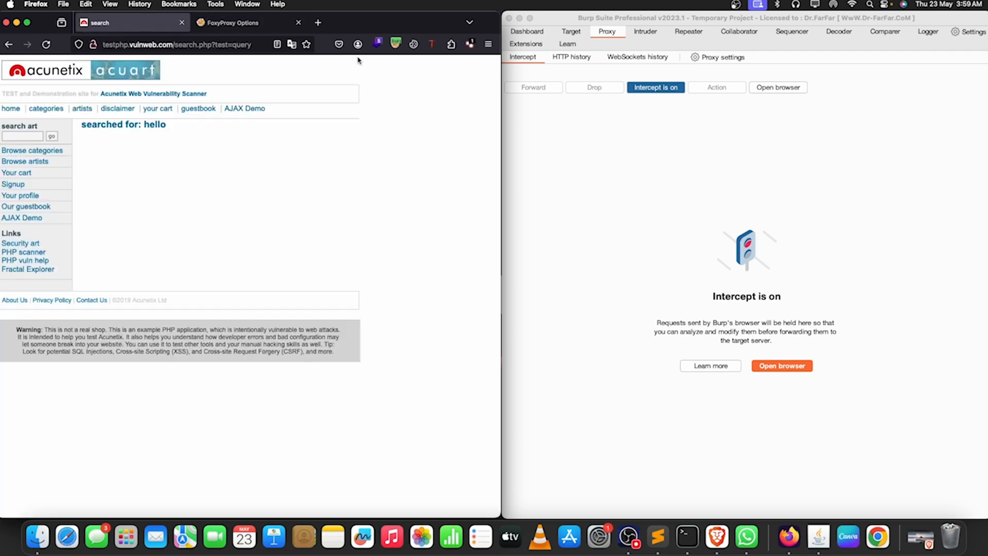
# - Release the held request, search 'hacker' in Firefox, and intercept the resulting POST
pyautogui.click(395, 44)
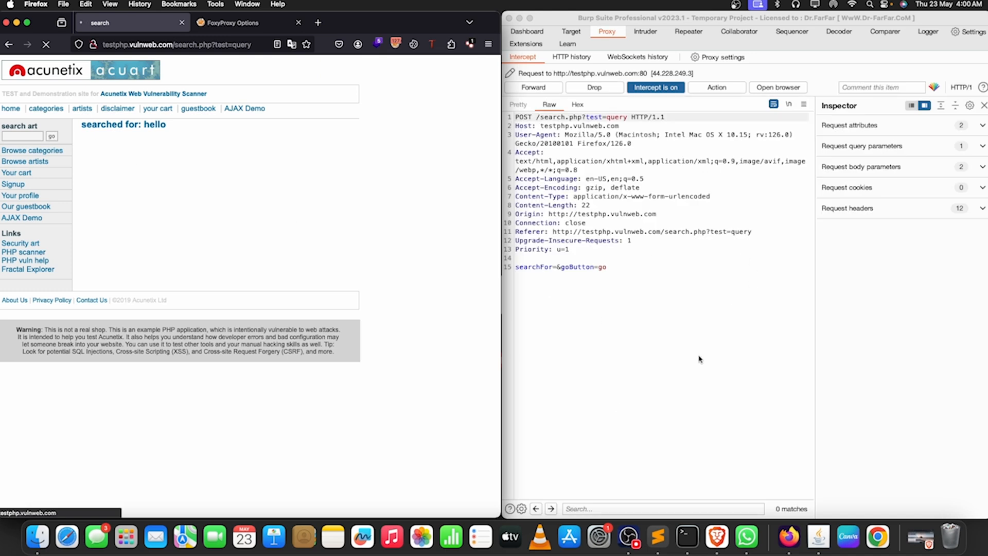
pyautogui.click(655, 87)
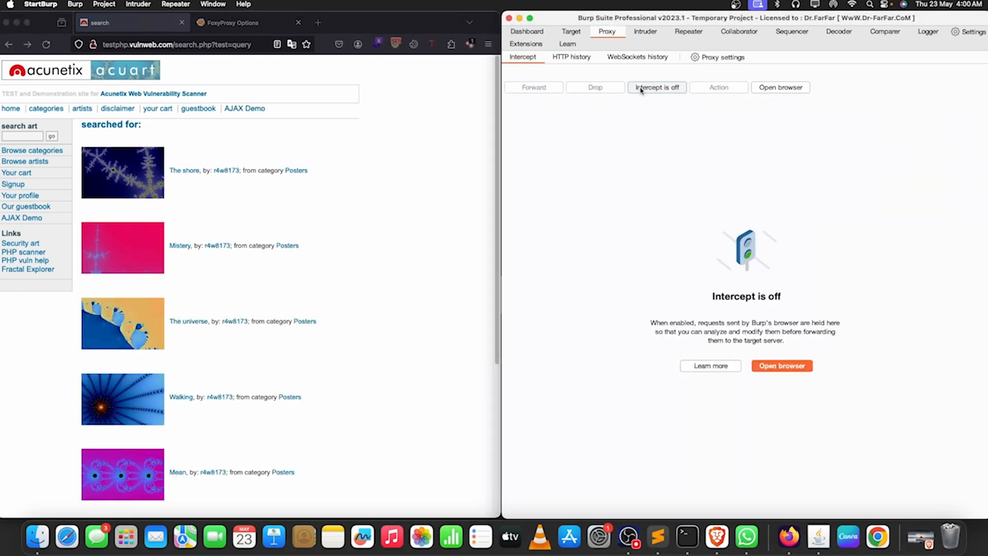
pyautogui.click(655, 86)
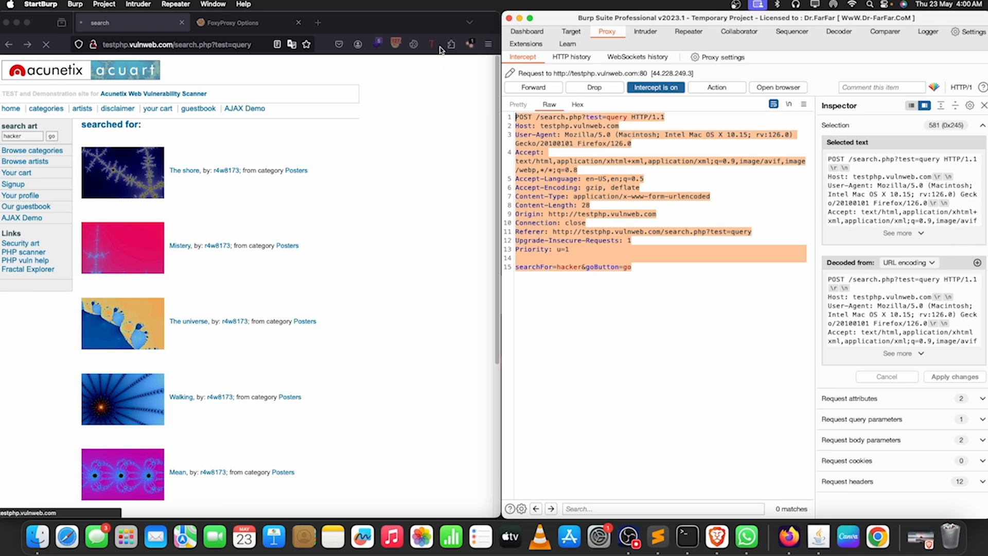
# - Scan only the selected searchFor value 'hacker' as an insertion point
pyautogui.rightClick(629, 189)
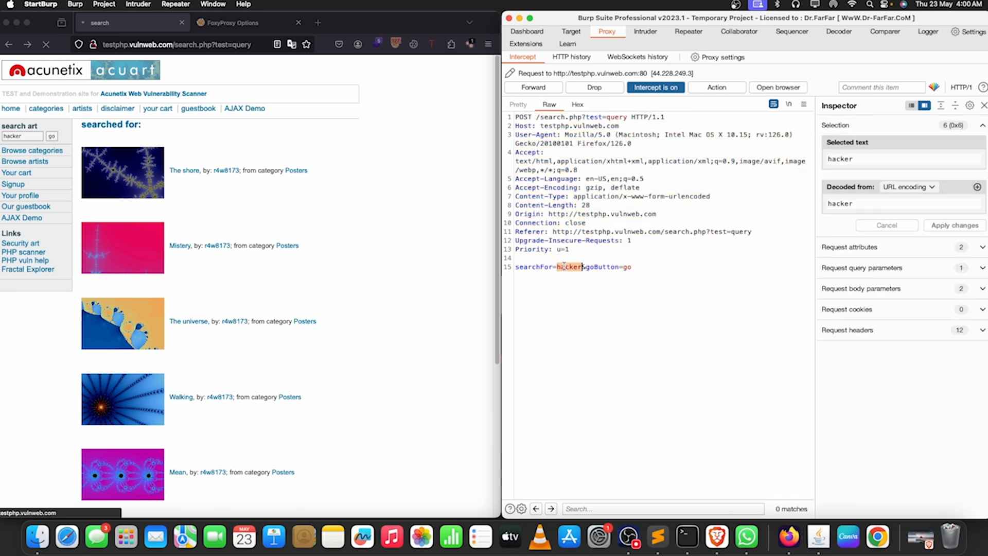
pyautogui.rightClick(567, 266)
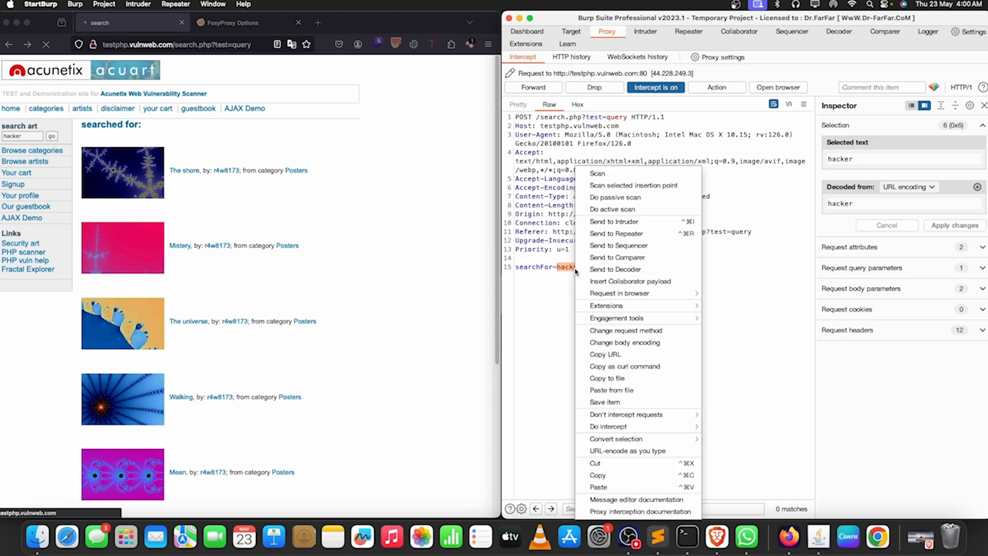
pyautogui.moveTo(595, 173)
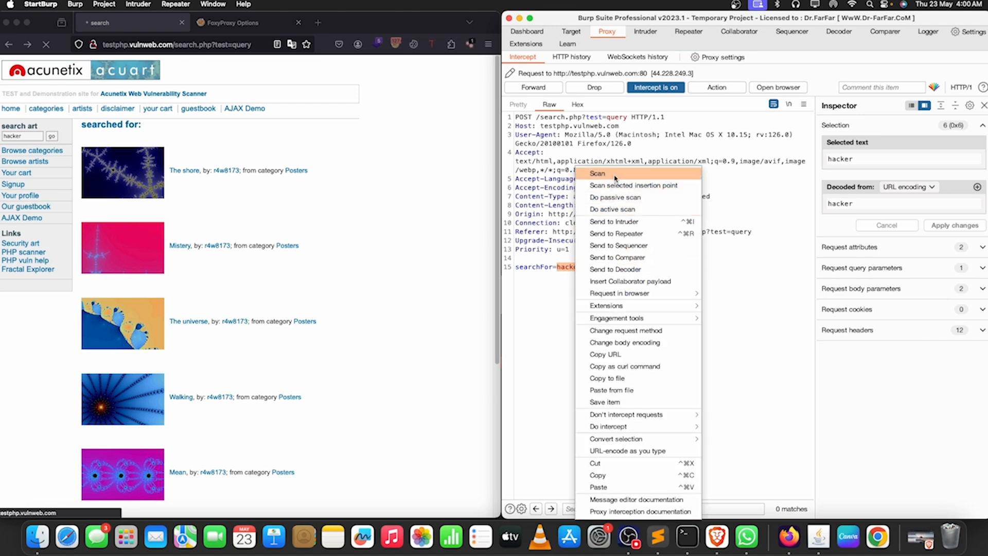
pyautogui.moveTo(633, 186)
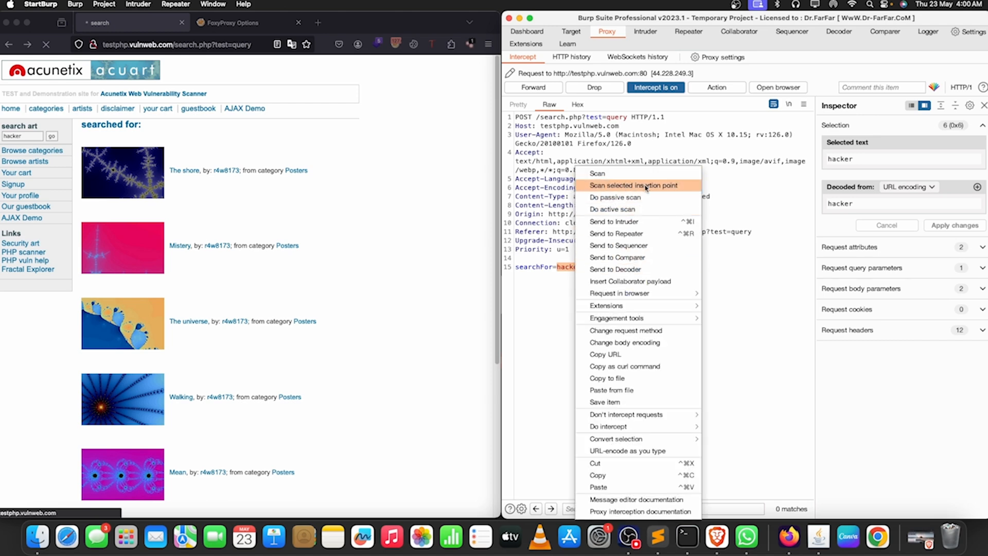
pyautogui.moveTo(636, 197)
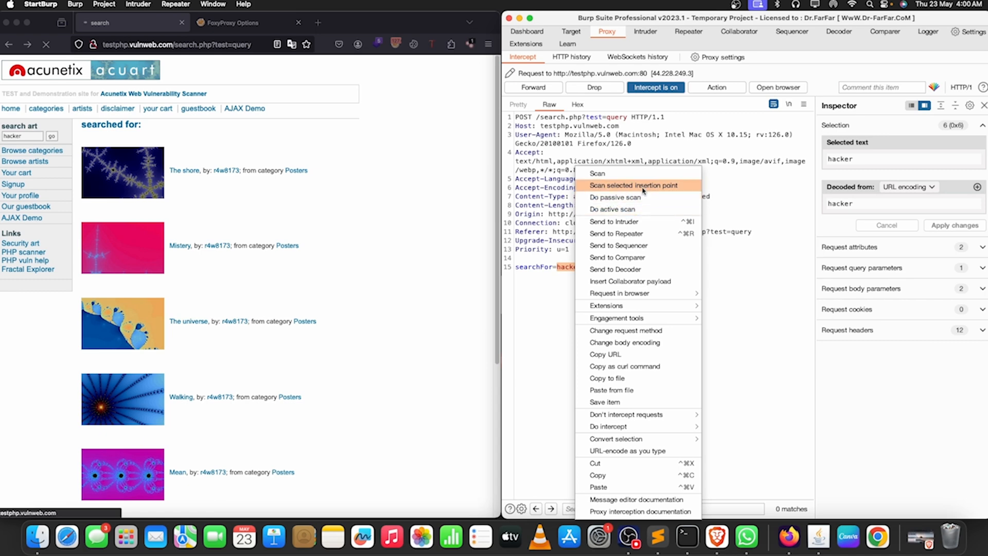
pyautogui.click(631, 184)
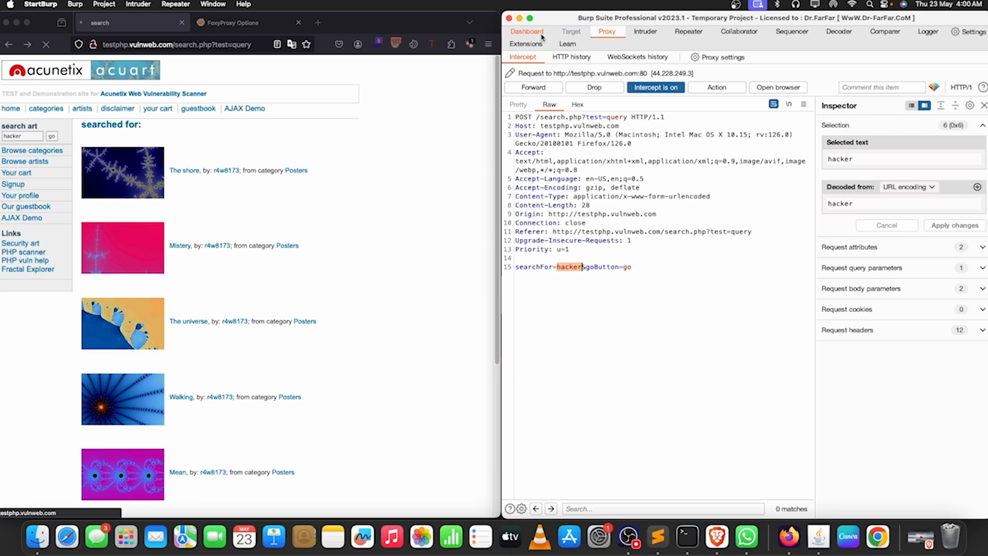
# - Check the running scan's progress and site-map issues, then return to the 'hacker' value
pyautogui.click(527, 32)
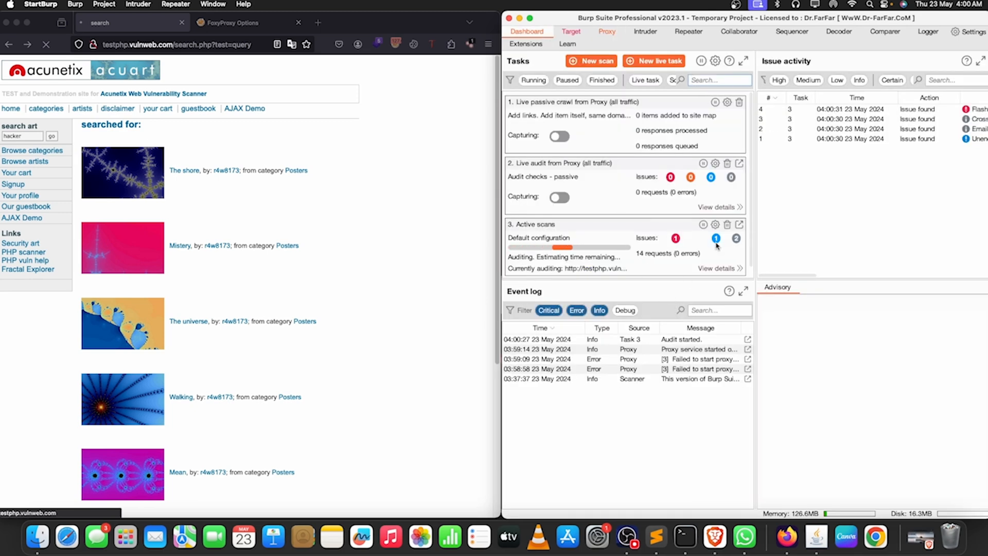
pyautogui.click(727, 225)
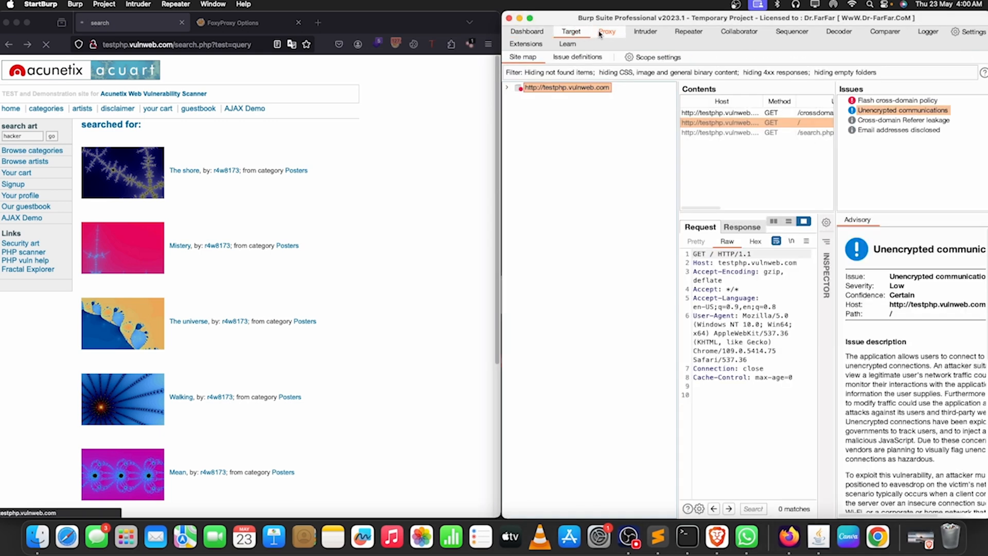
pyautogui.rightClick(564, 267)
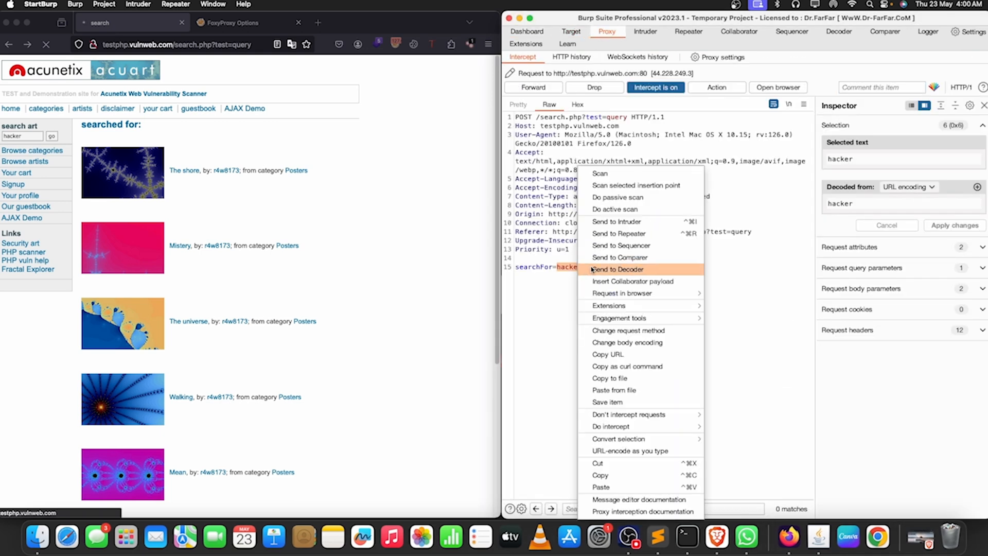
pyautogui.moveTo(598, 173)
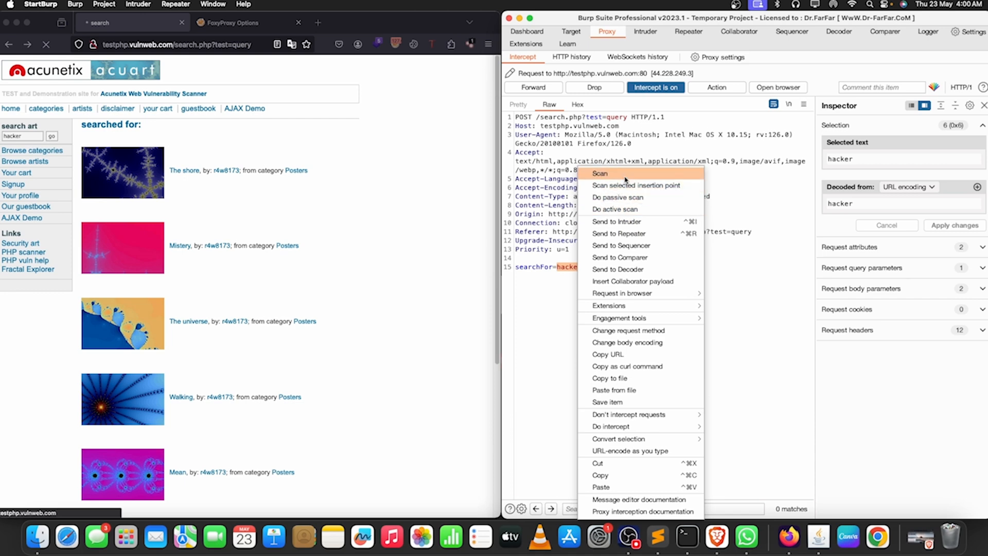
pyautogui.moveTo(634, 185)
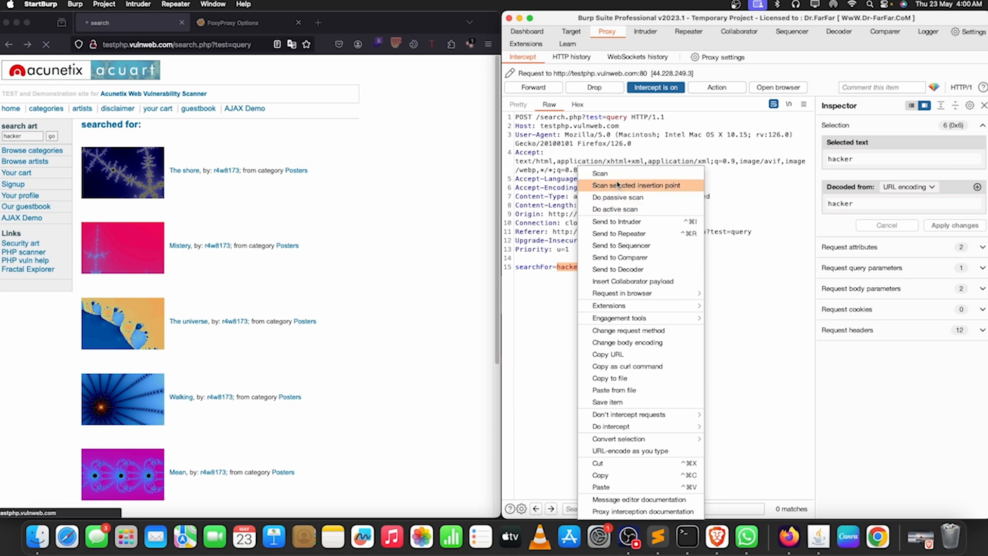
# - Launch an audit of search.php using the xss configuration from the library
pyautogui.click(636, 184)
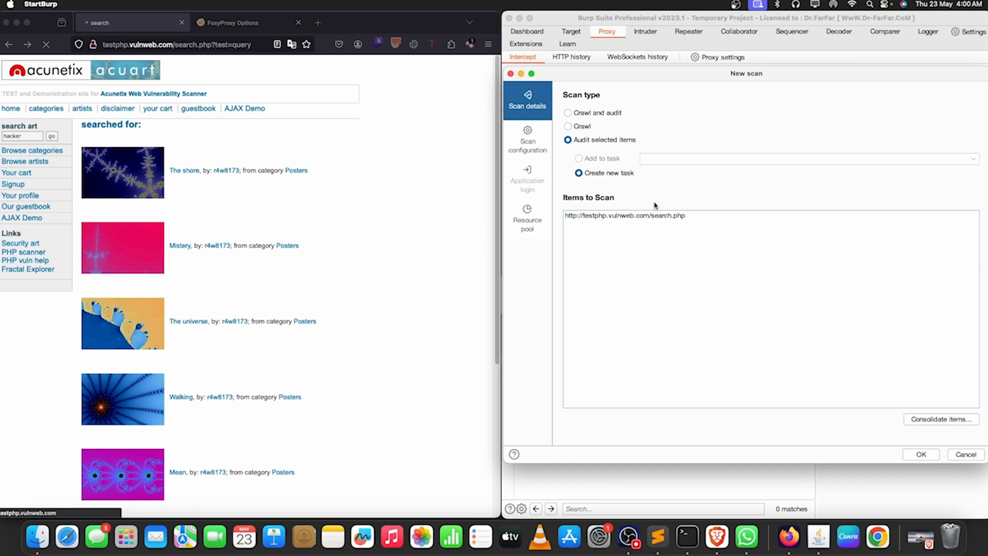
pyautogui.click(623, 215)
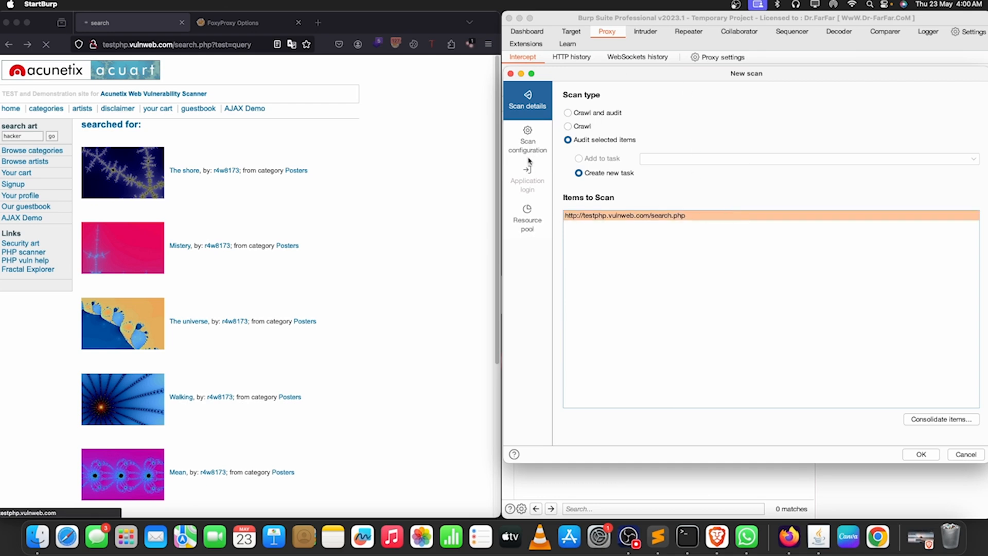
pyautogui.click(527, 218)
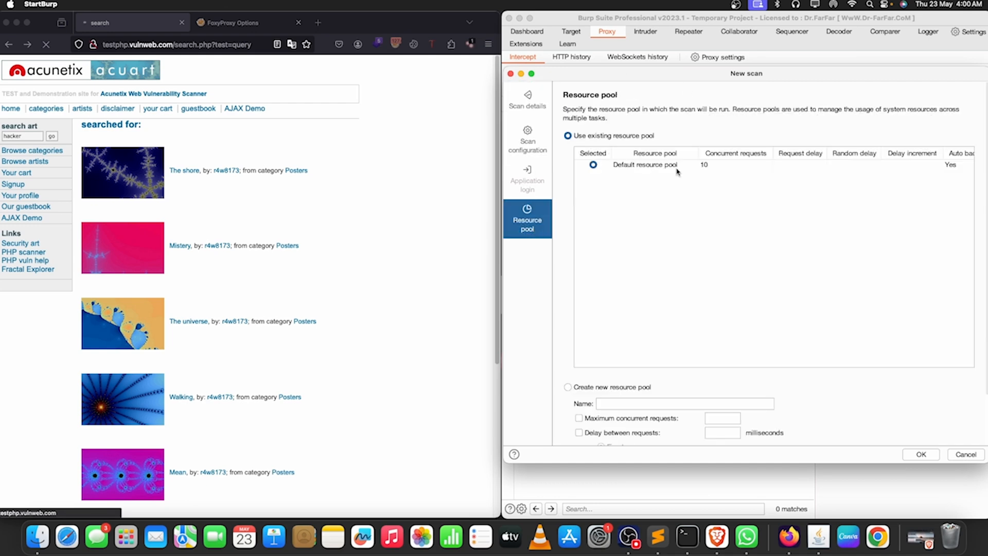
pyautogui.click(526, 140)
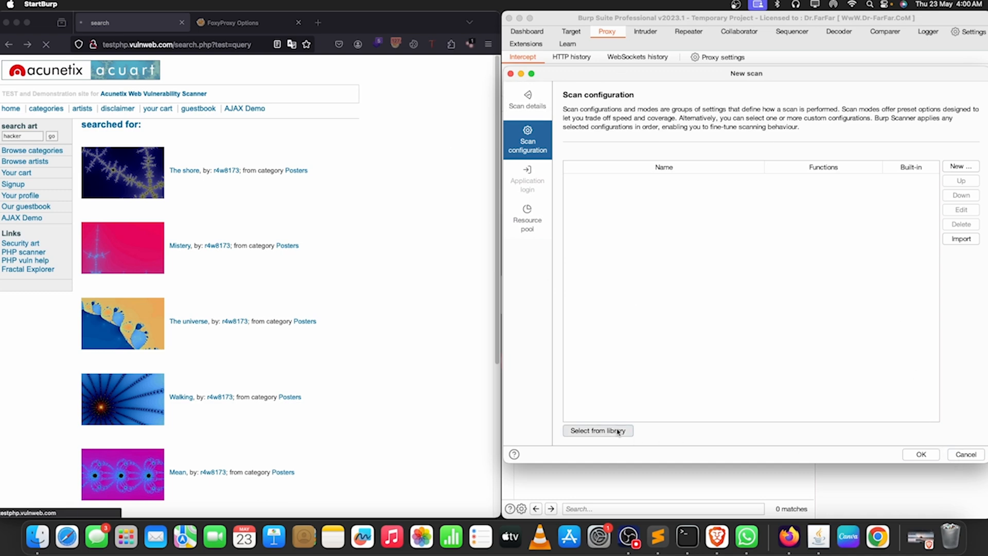
pyautogui.click(597, 430)
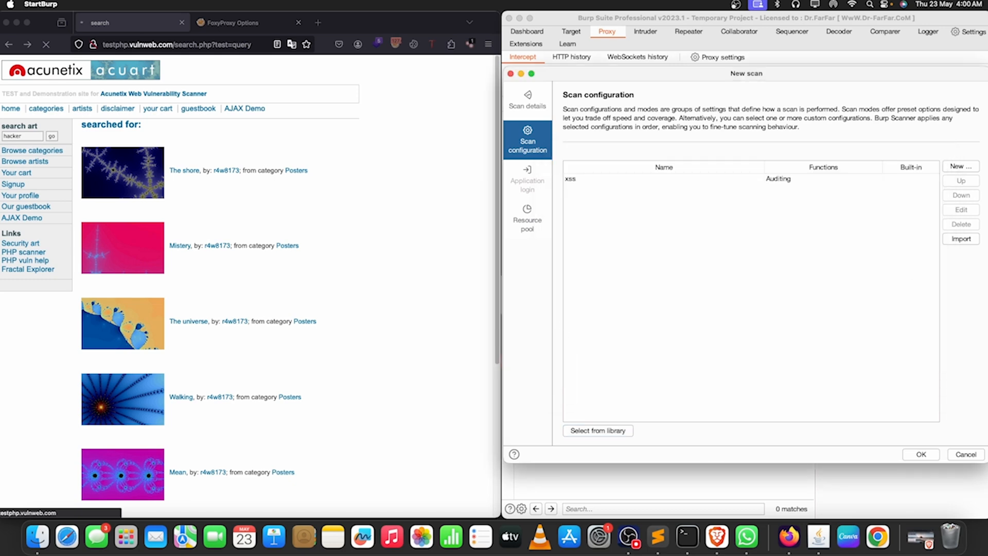
pyautogui.doubleClick(569, 266)
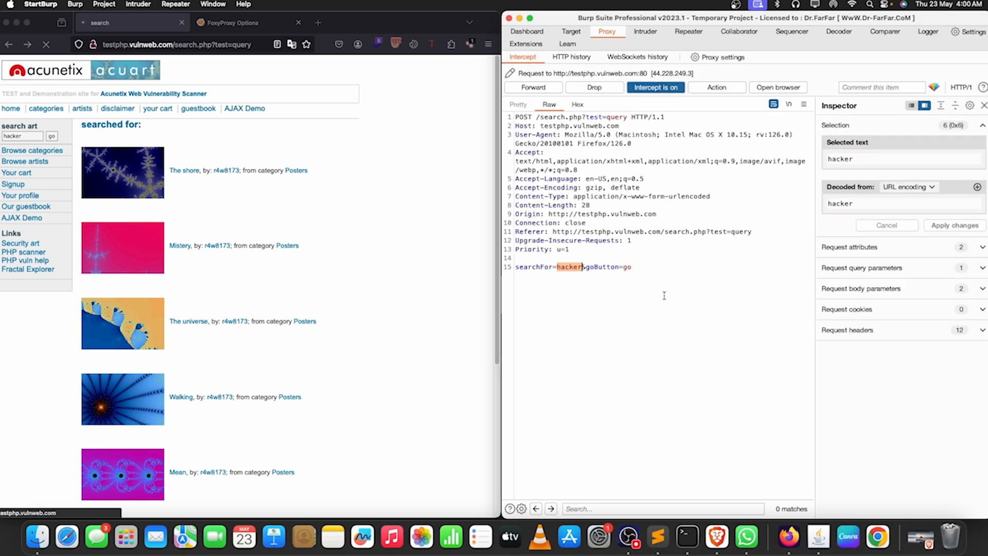
# - Move the captured search request into Intruder and clear its payload positions
pyautogui.click(525, 32)
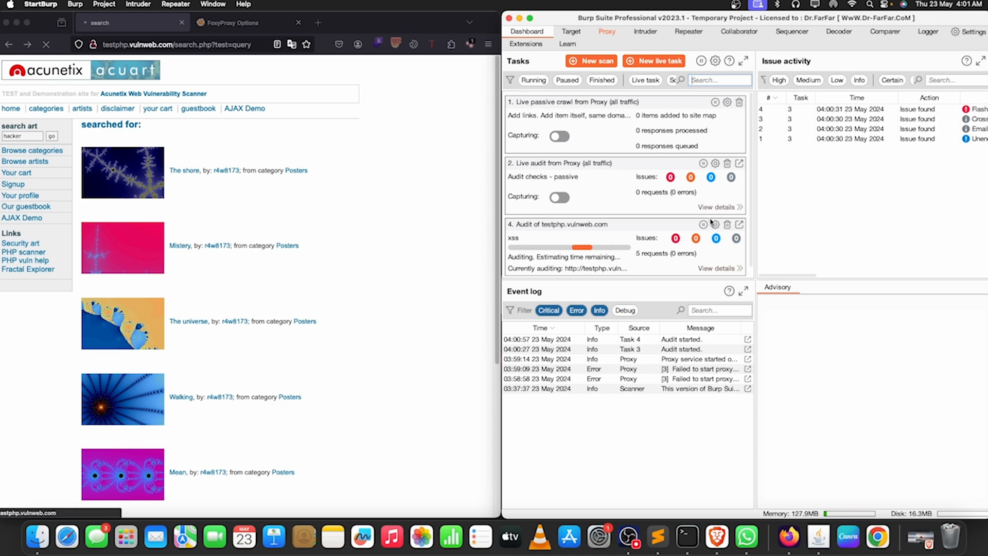
pyautogui.click(605, 32)
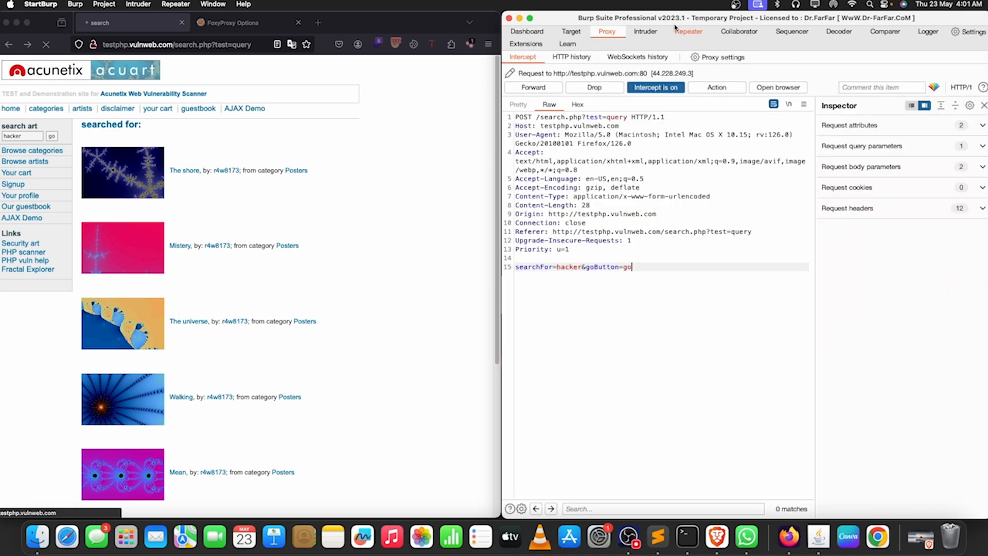
pyautogui.click(688, 32)
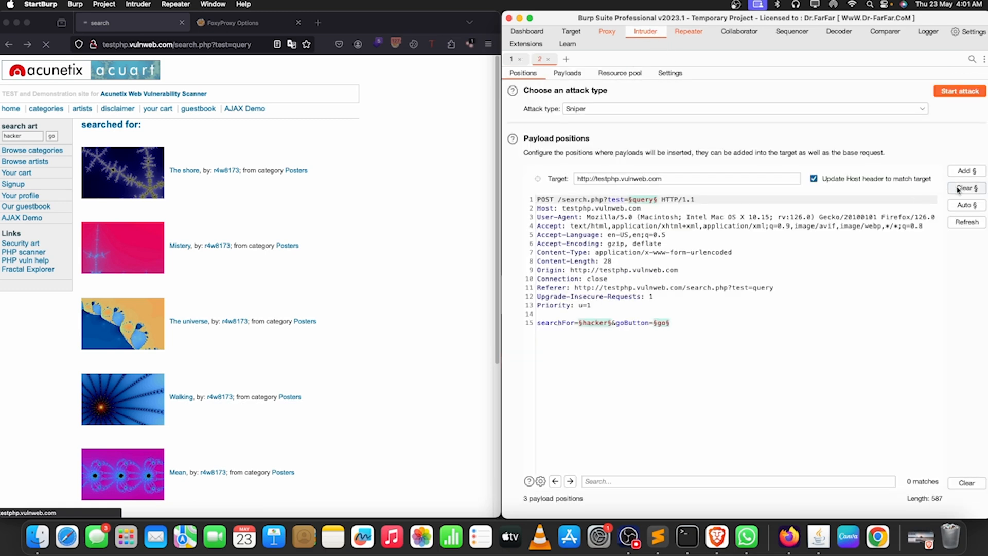
pyautogui.click(966, 188)
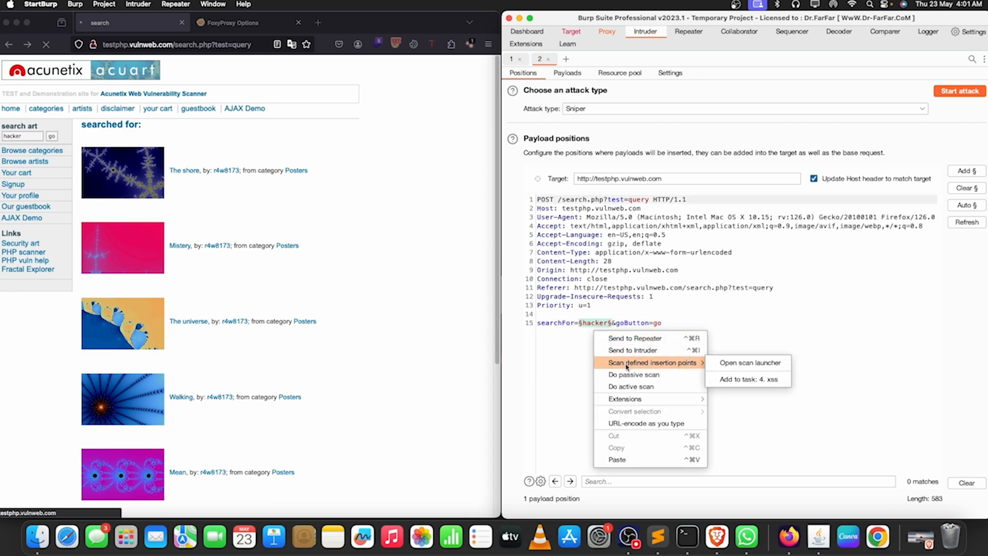
pyautogui.moveTo(687, 365)
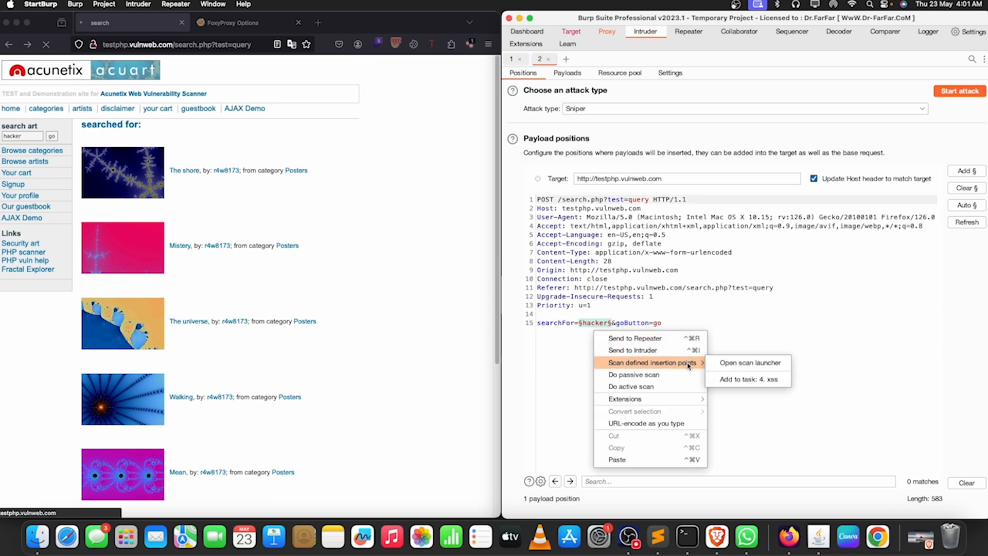
# - Launch an audit of the marked 'hacker' position with the NEWXSS and xss1 configurations
pyautogui.click(749, 363)
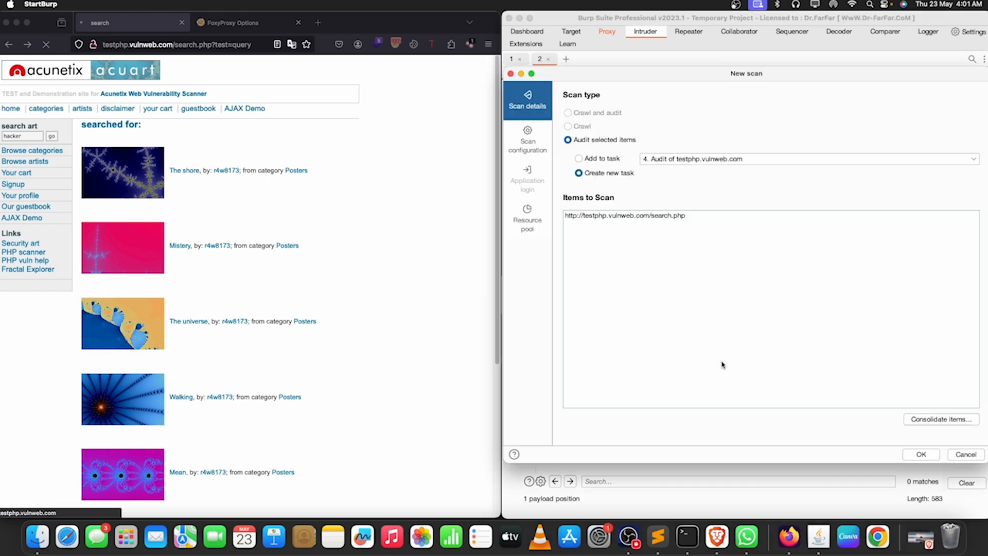
pyautogui.click(526, 140)
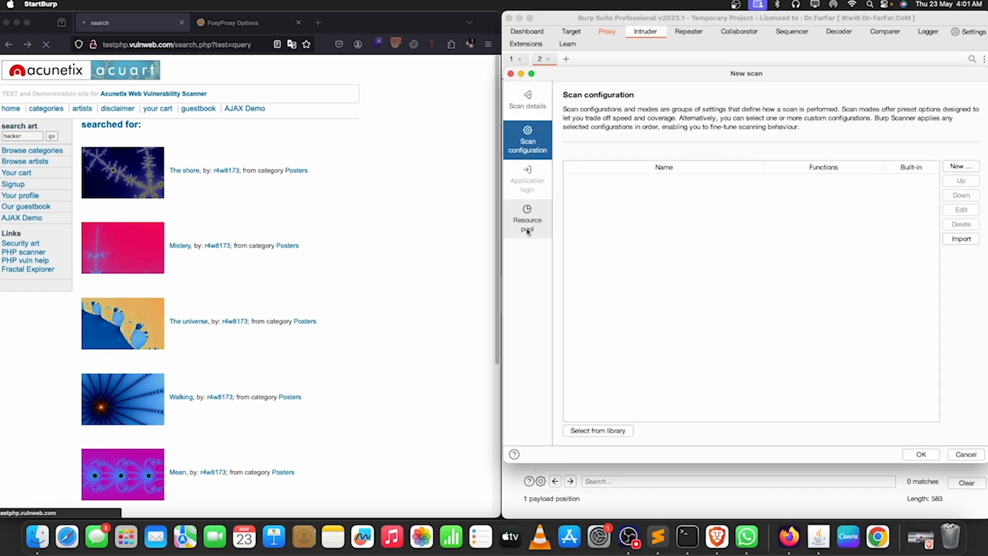
pyautogui.click(527, 218)
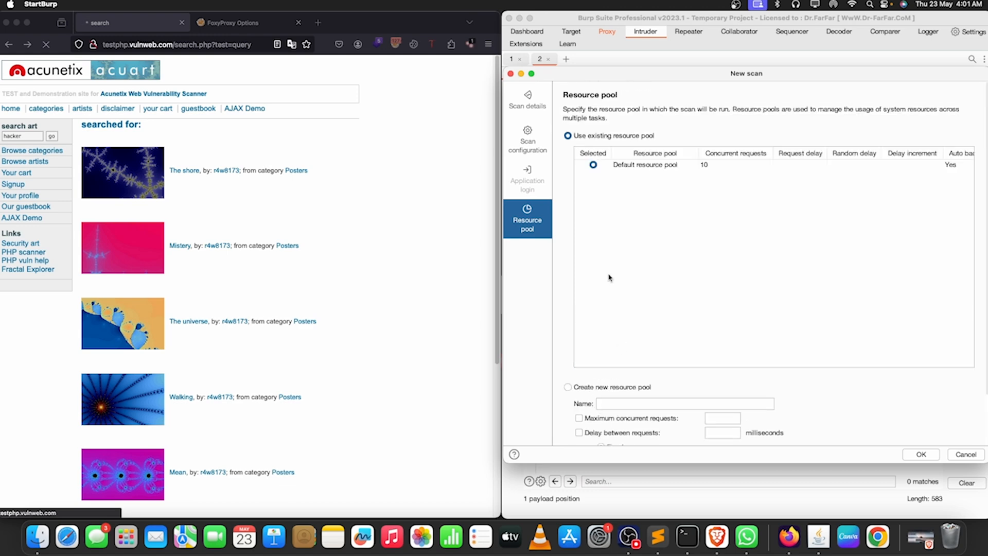
pyautogui.click(526, 140)
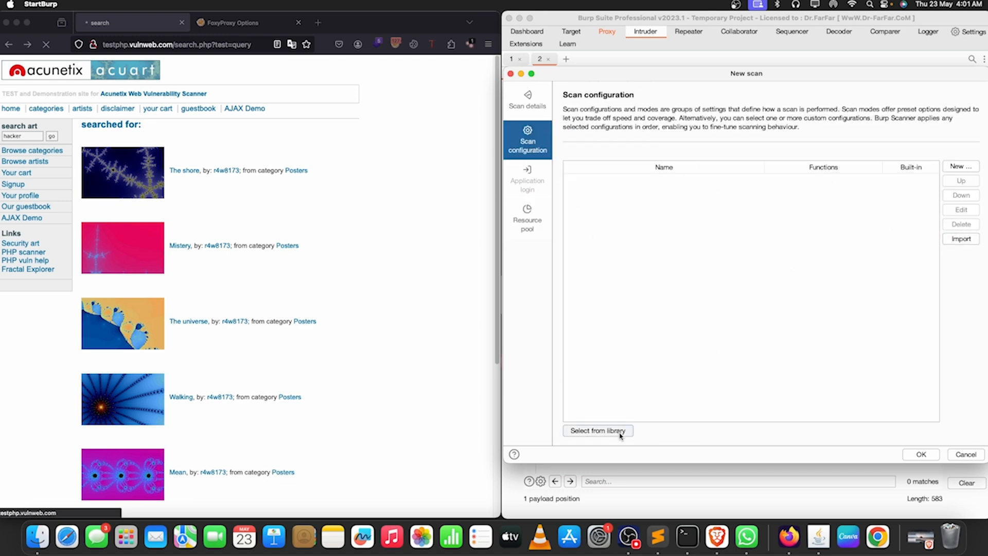
pyautogui.click(597, 430)
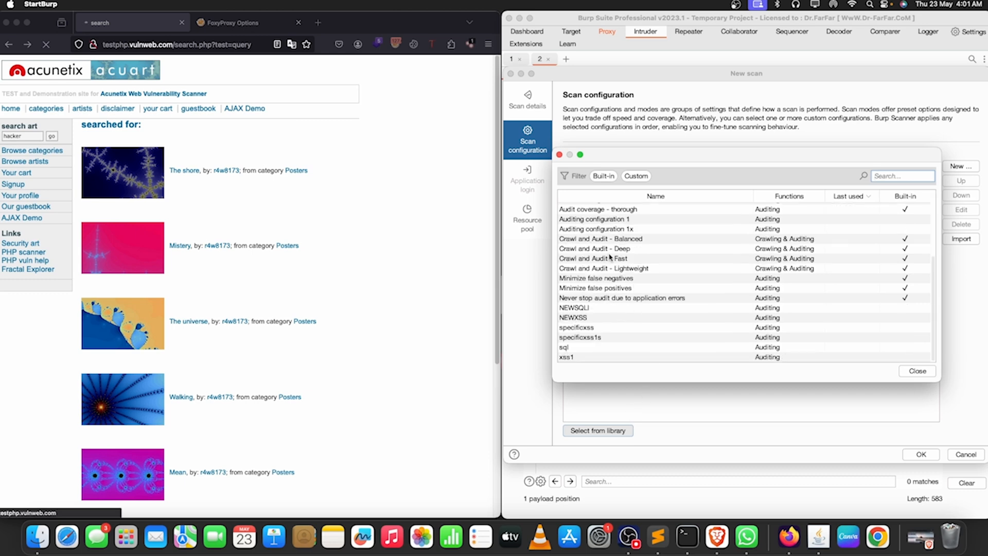
pyautogui.click(915, 371)
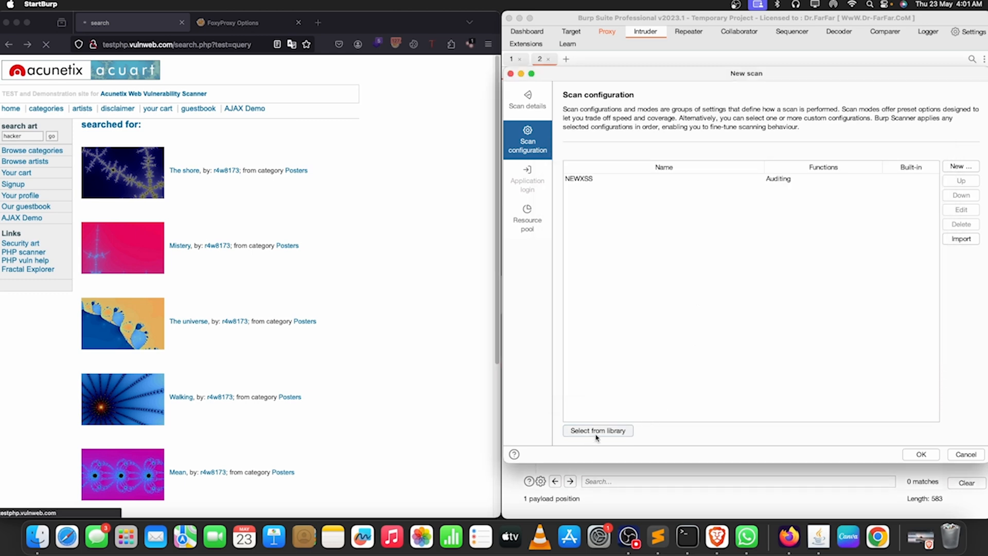
pyautogui.click(596, 430)
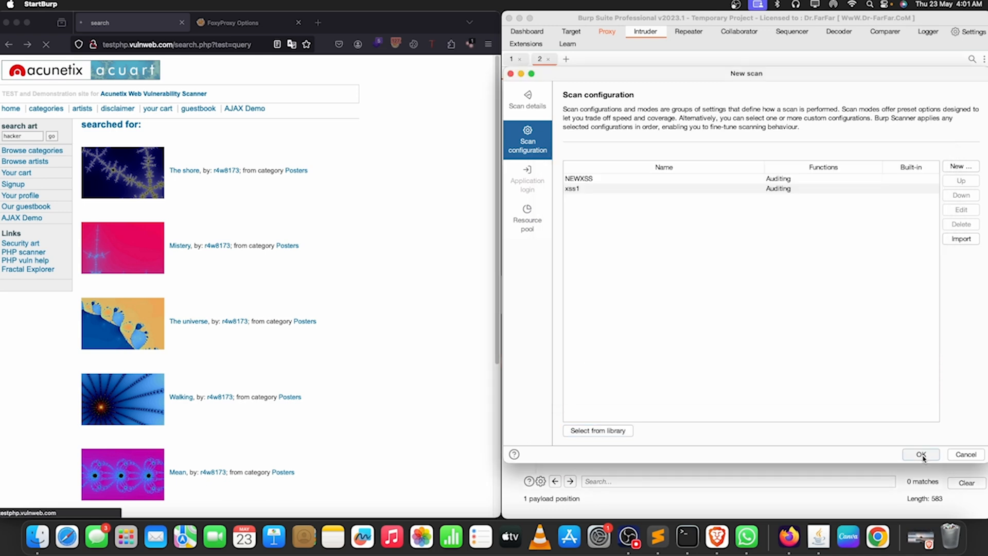
pyautogui.click(920, 453)
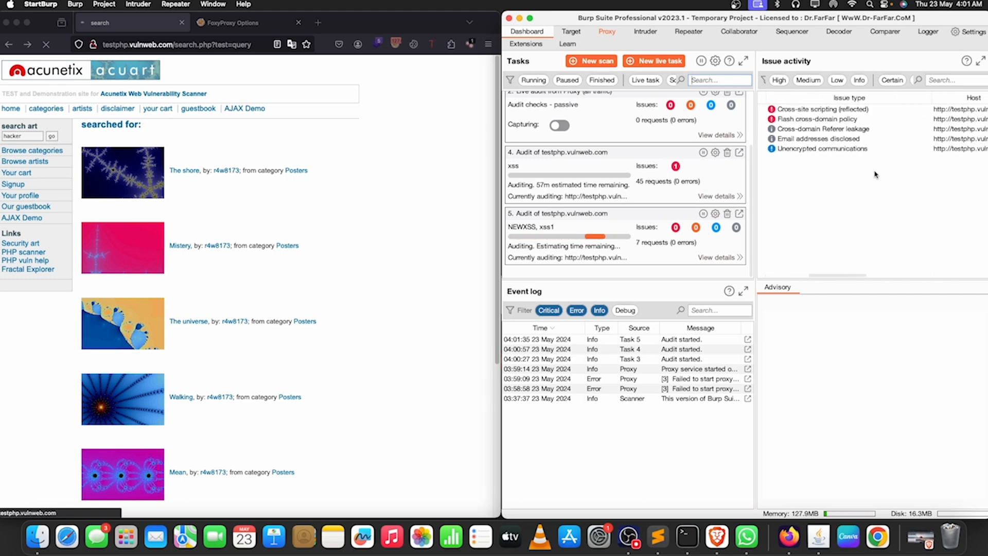
# - Review the reflected XSS issue's response and load the injected request in Repeater
pyautogui.click(819, 109)
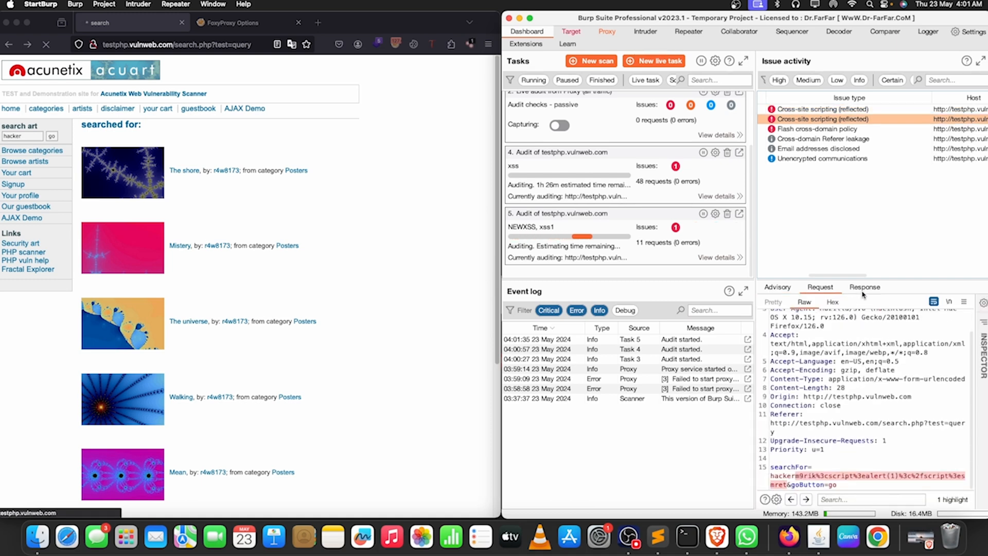
pyautogui.click(864, 287)
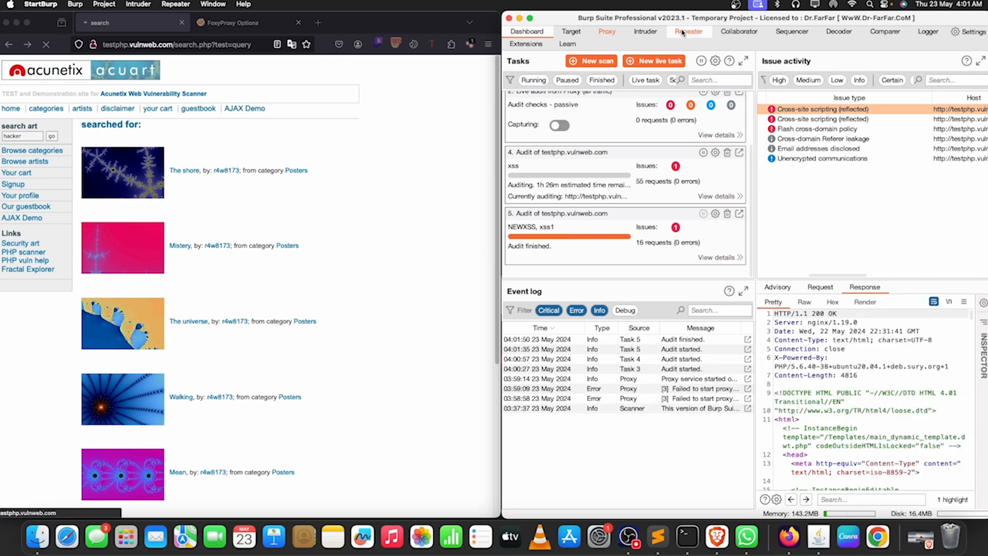
pyautogui.click(688, 32)
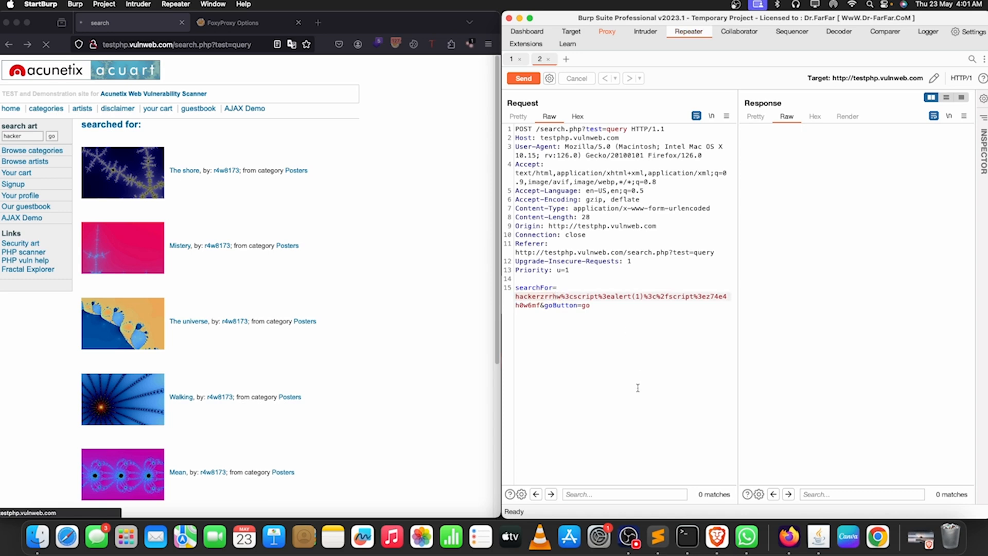
# - Resend the XSS request, dismiss Firefox's alert(1) popup, and go to the site map
pyautogui.click(522, 78)
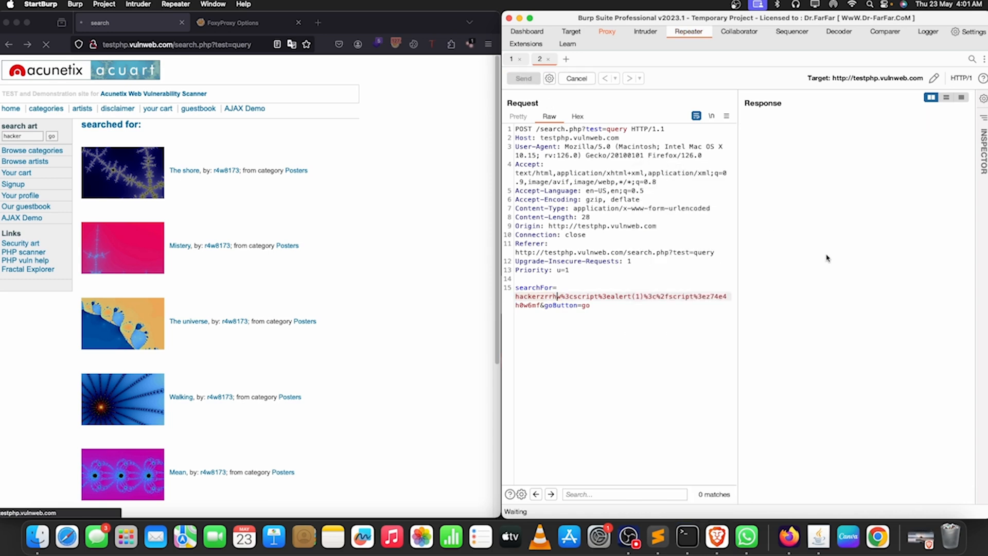
pyautogui.click(606, 32)
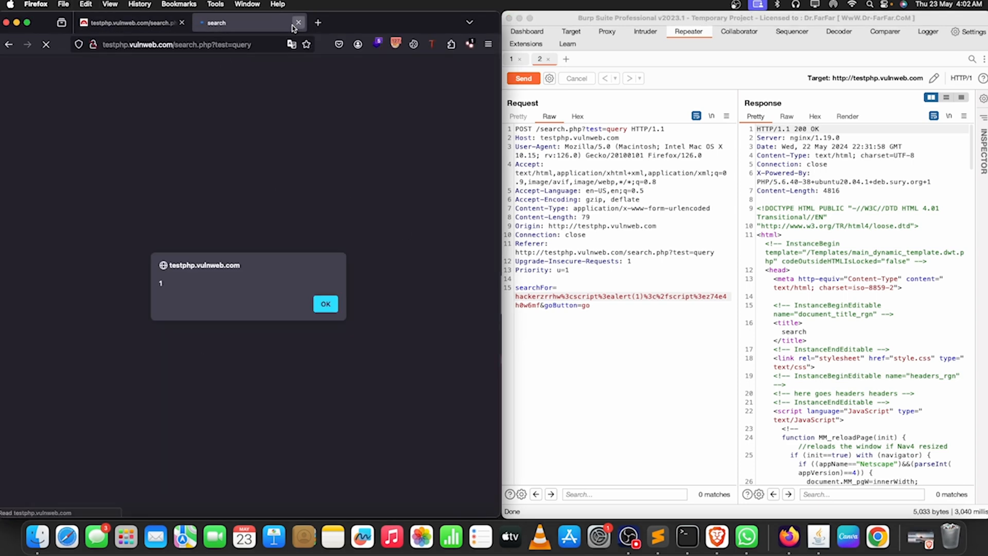
pyautogui.click(325, 303)
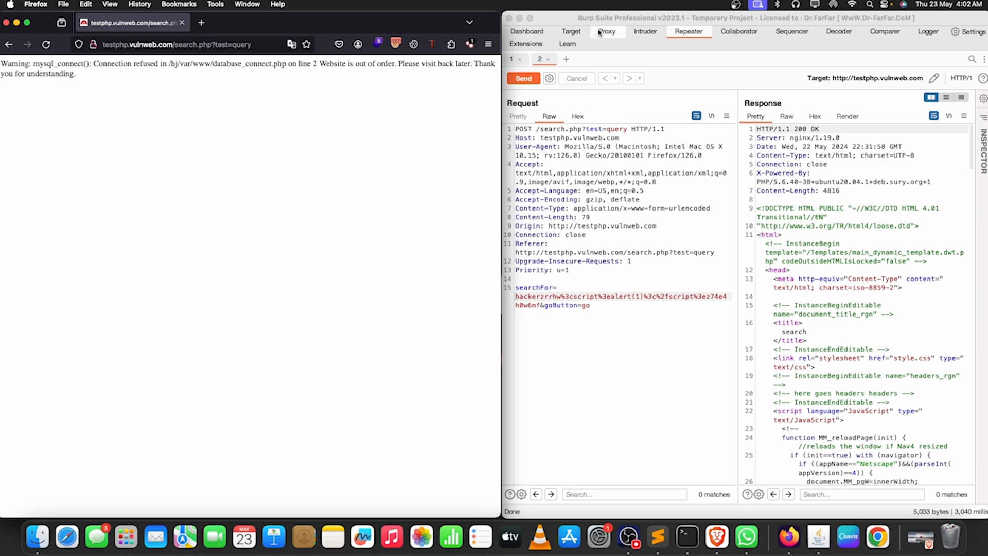
pyautogui.click(571, 32)
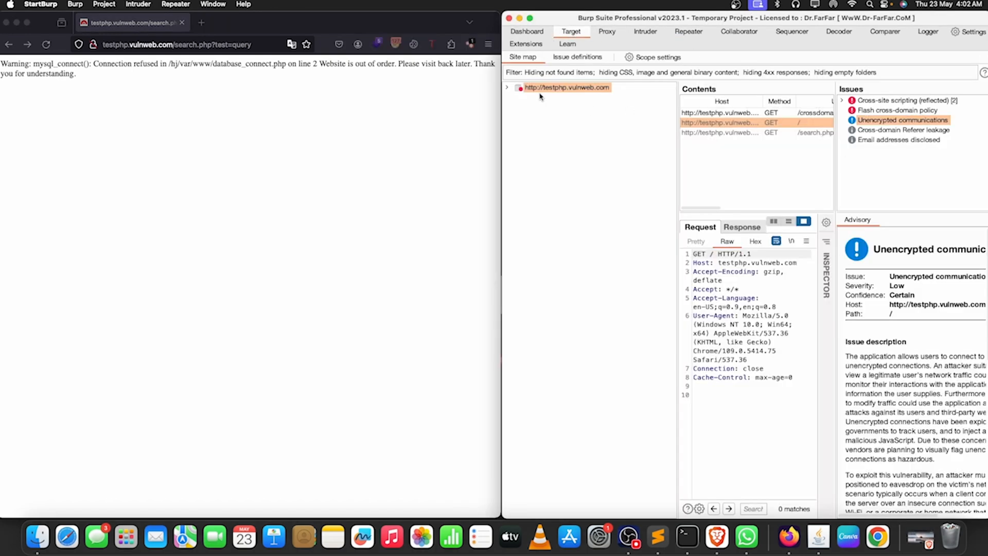
# - Passively scan the testphp.vulnweb.com host and inspect its /search.php request
pyautogui.rightClick(565, 86)
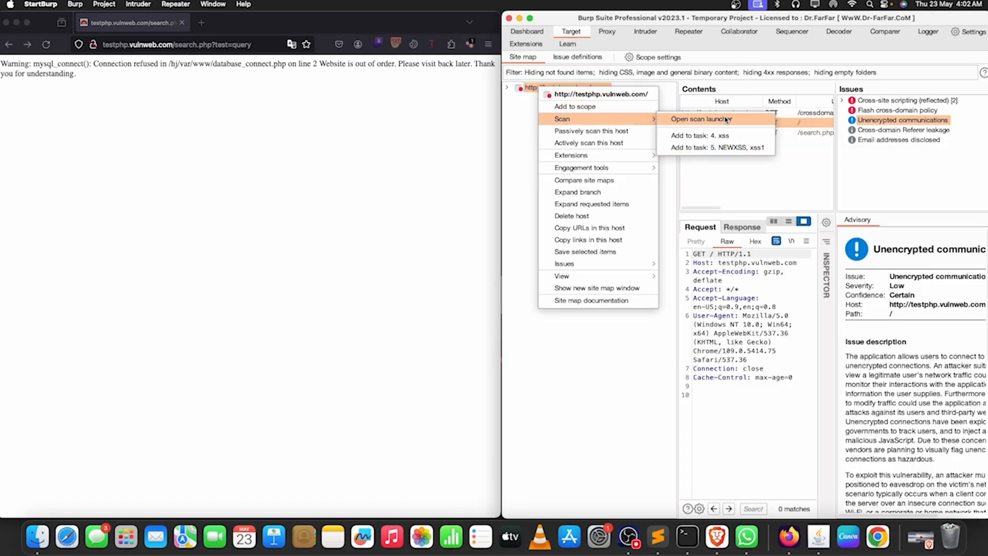
pyautogui.moveTo(590, 130)
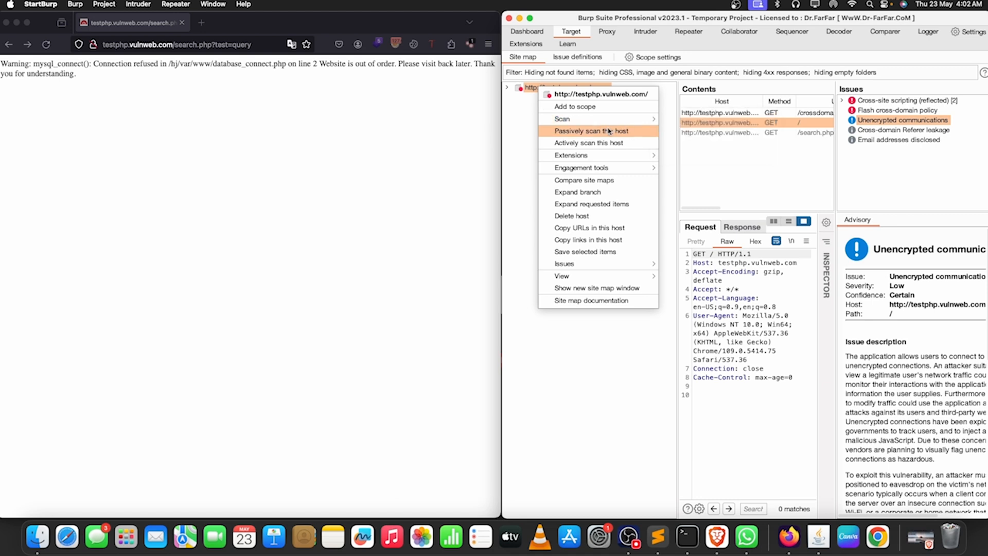
pyautogui.click(590, 131)
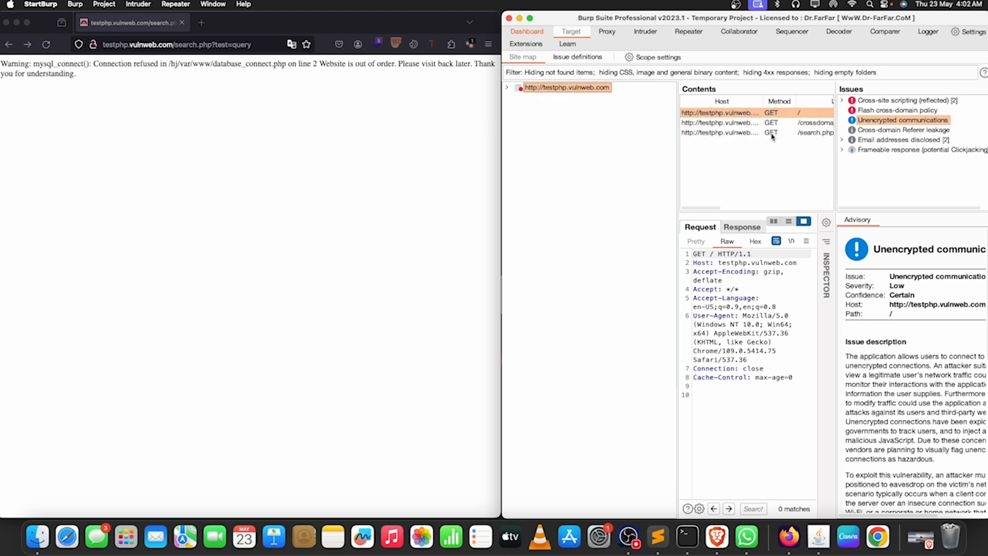
pyautogui.click(813, 132)
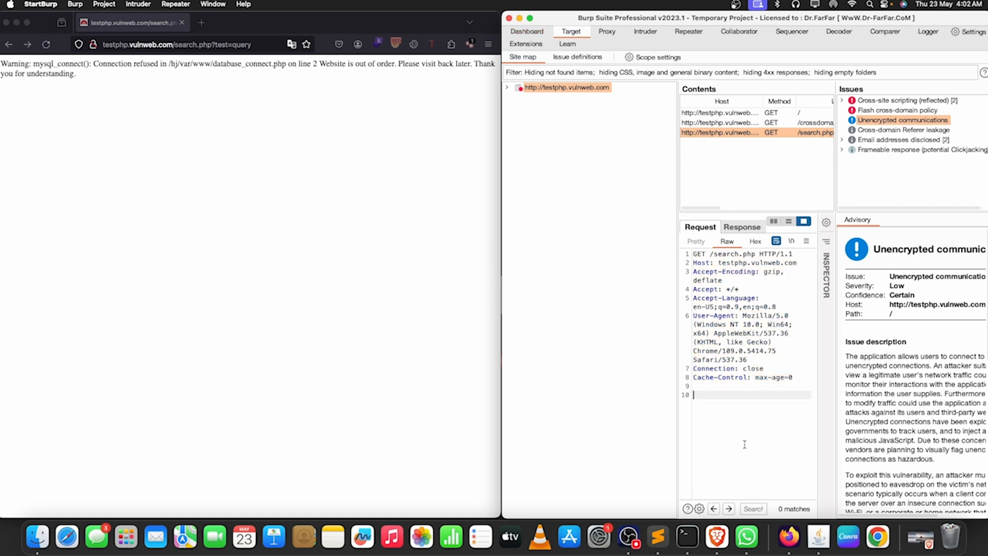
pyautogui.moveTo(570, 115)
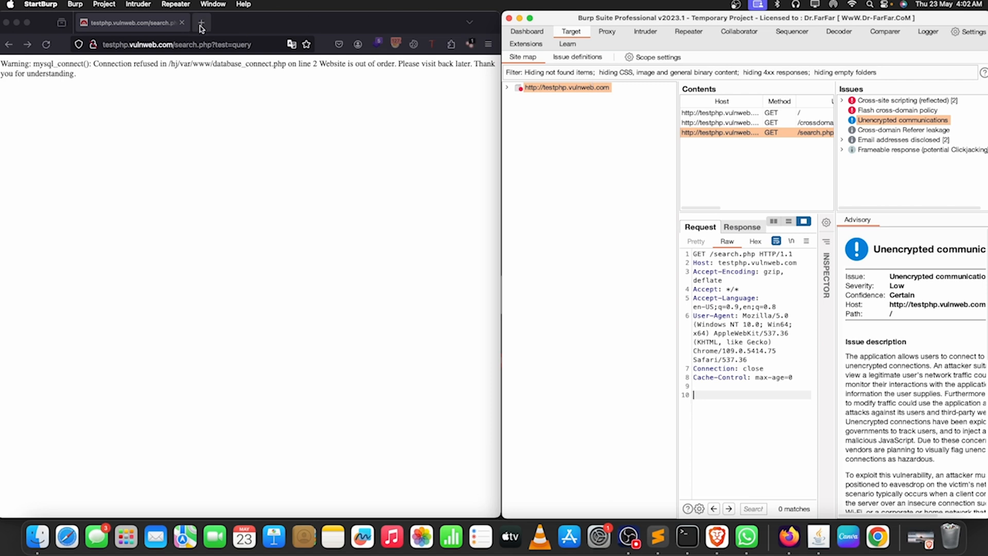
pyautogui.moveTo(483, 159)
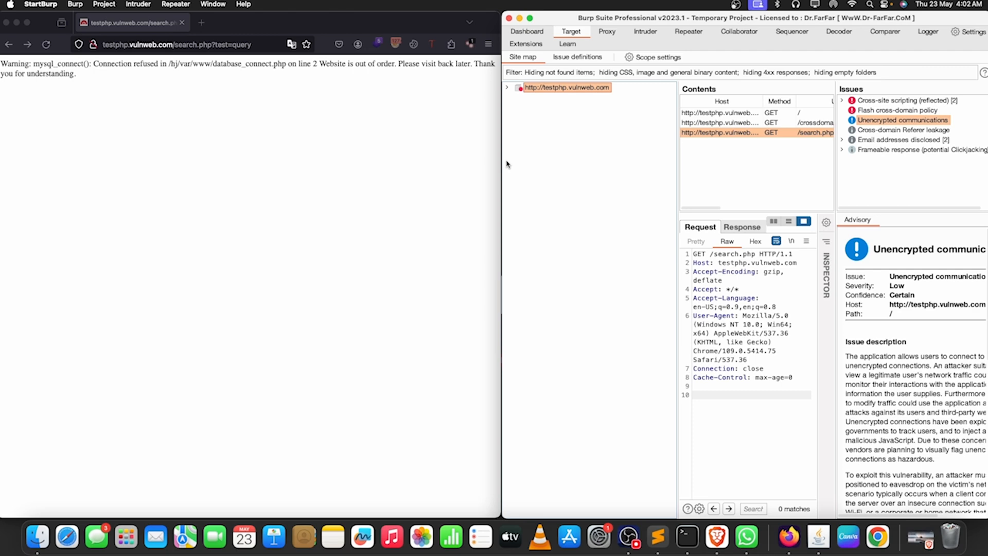
pyautogui.click(605, 32)
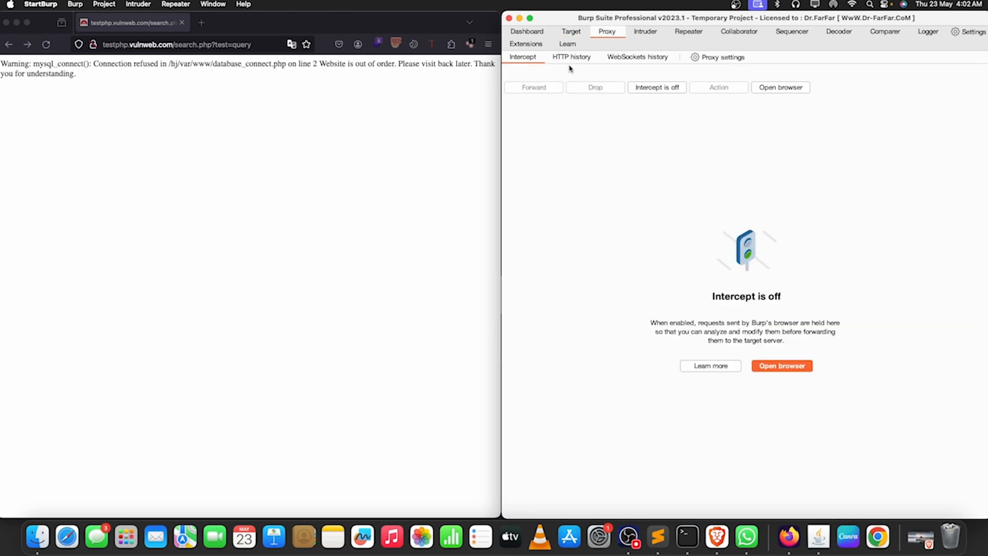
# - Send the POST /search.php from HTTP history to Intruder with query marked as payload position
pyautogui.click(571, 57)
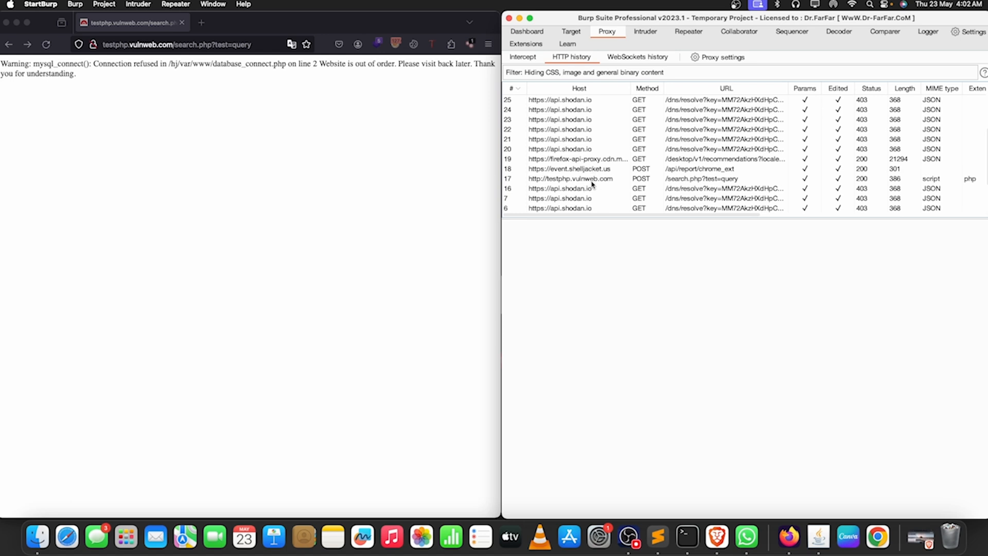
pyautogui.click(570, 178)
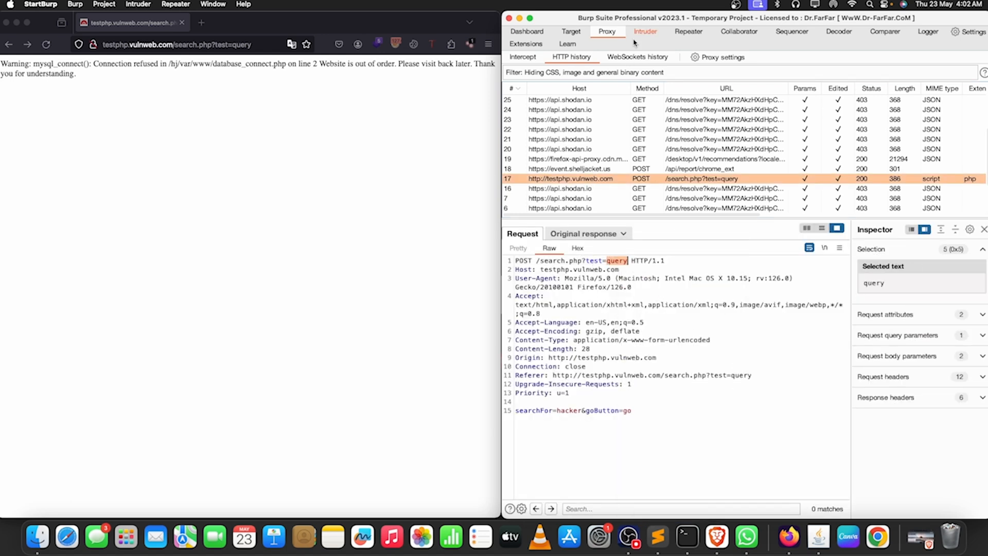
pyautogui.click(644, 32)
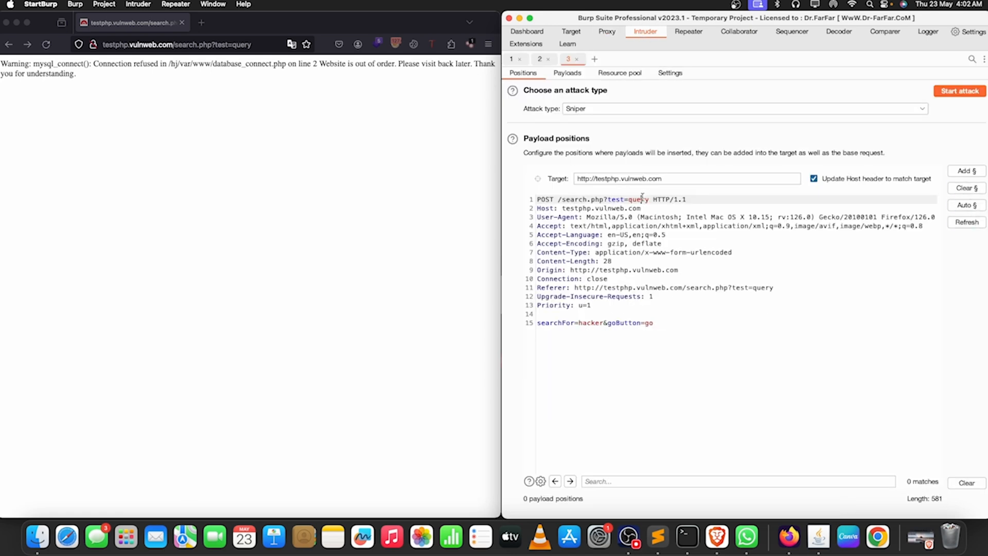
pyautogui.rightClick(641, 198)
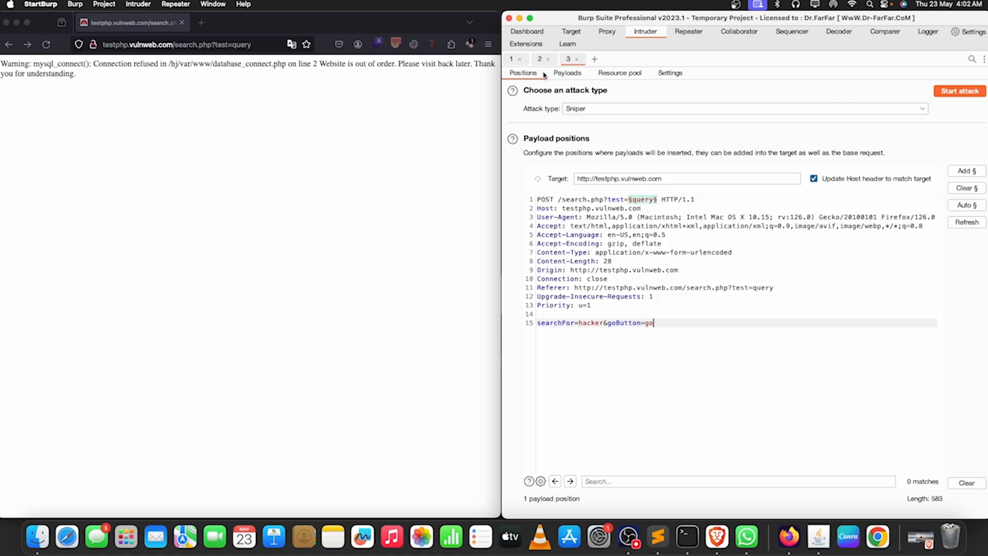
pyautogui.click(527, 32)
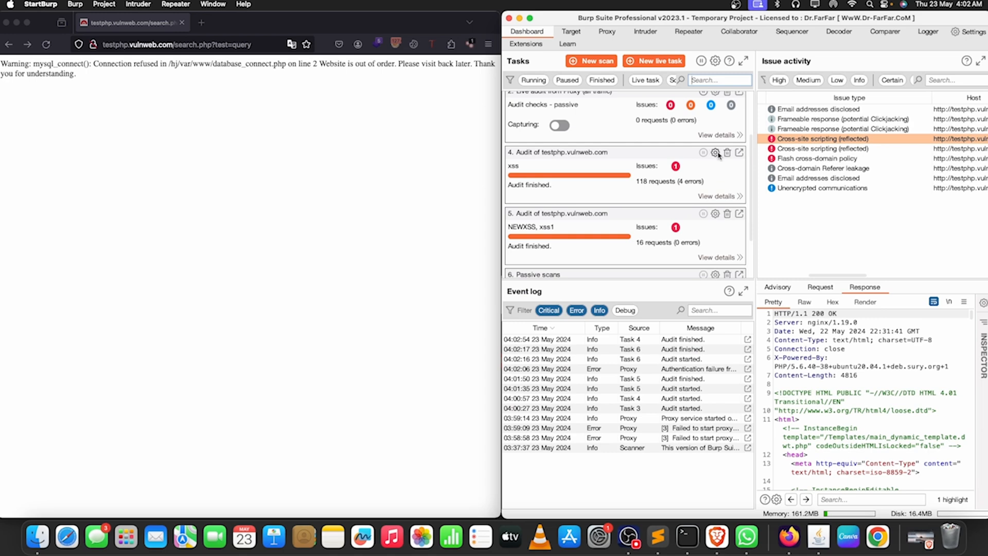
pyautogui.click(714, 152)
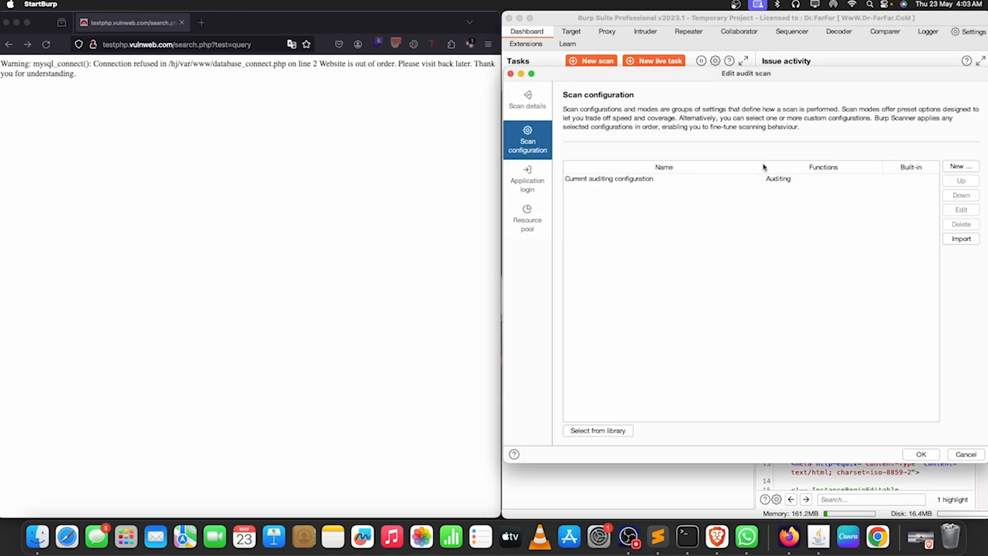
pyautogui.click(597, 430)
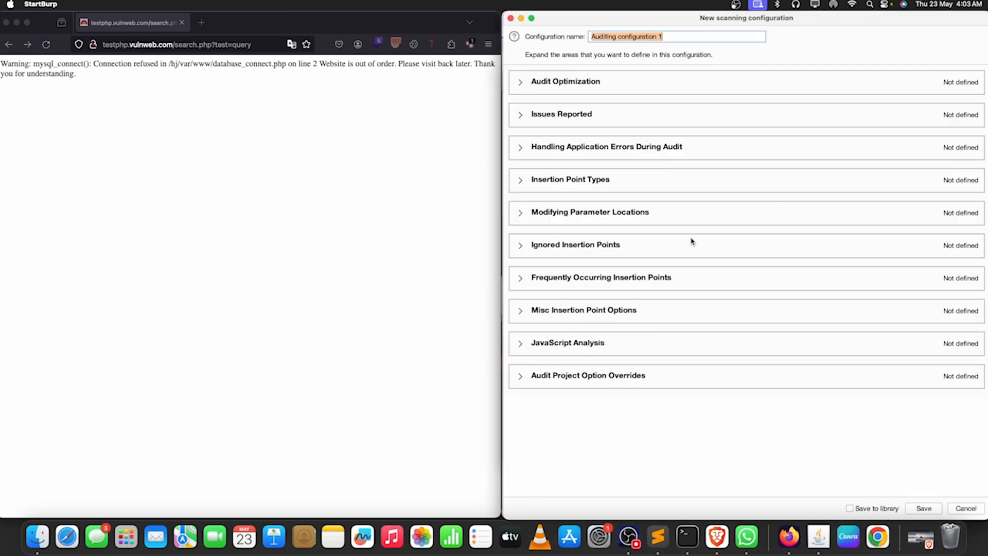
pyautogui.moveTo(540, 118)
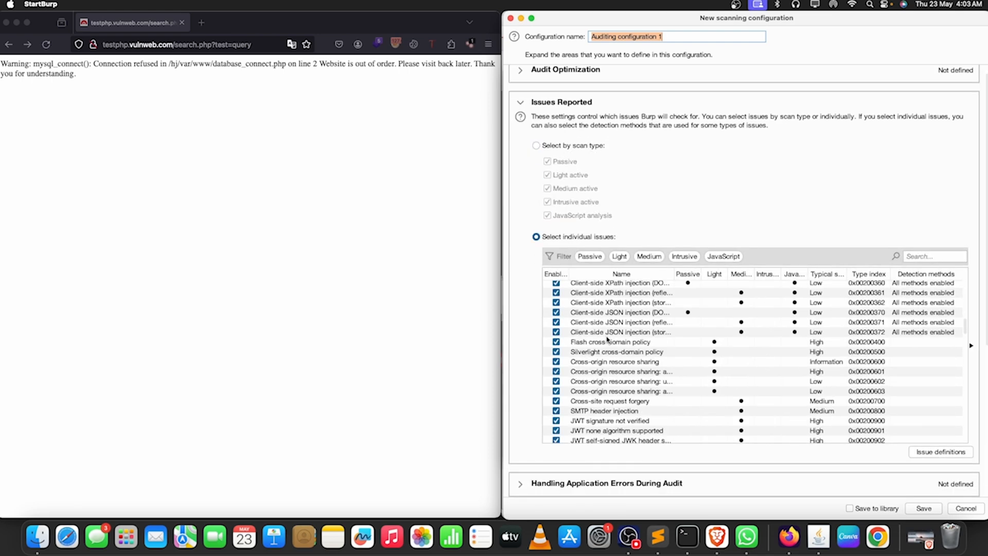
pyautogui.scroll(-3)
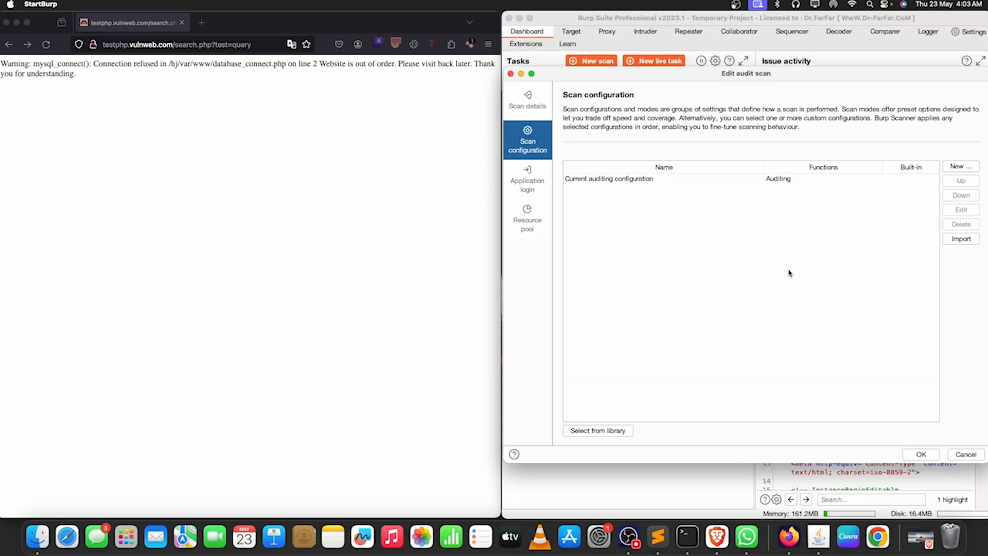
pyautogui.click(919, 454)
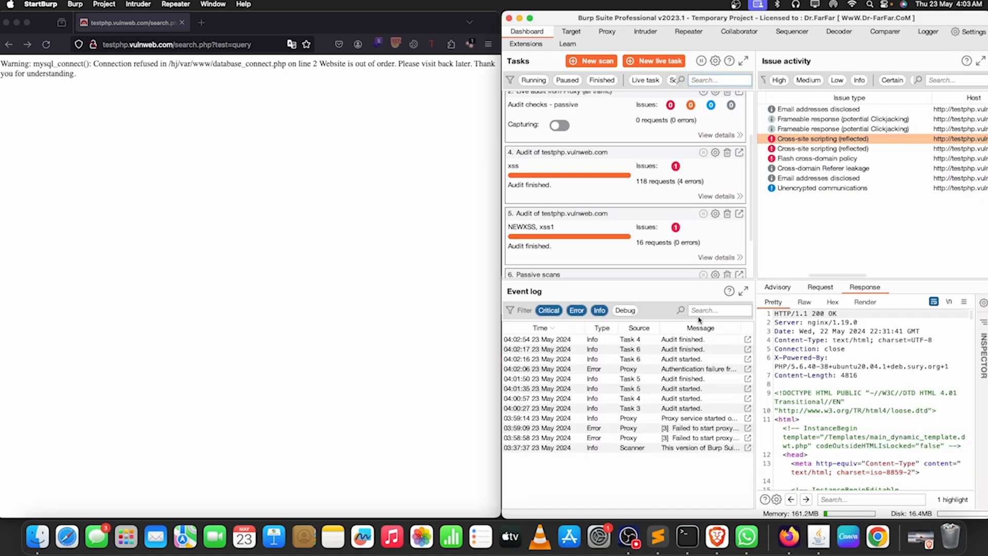
pyautogui.moveTo(148, 103)
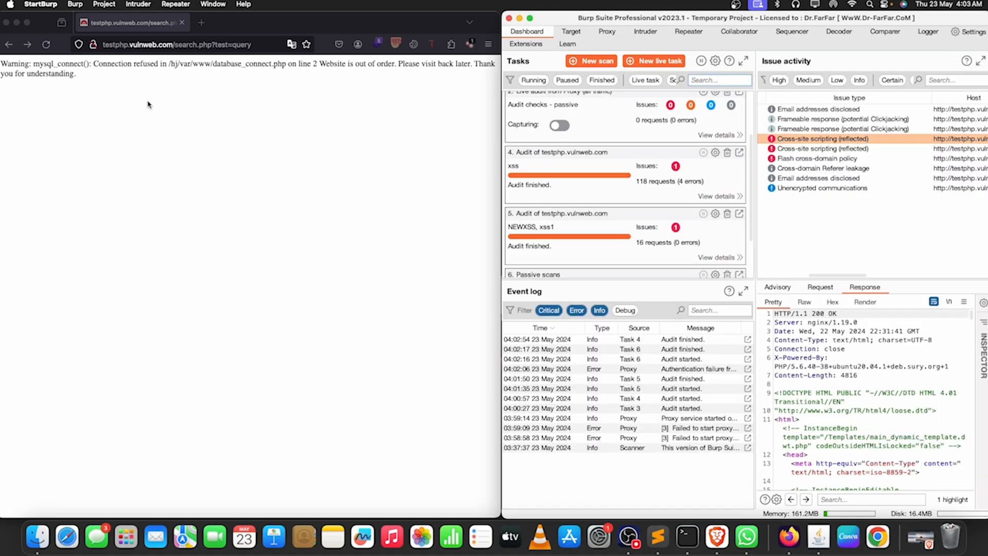
# - Quit Firefox by closing its tabs, then close Burp Suite Professional to return to the desktop
pyautogui.click(176, 44)
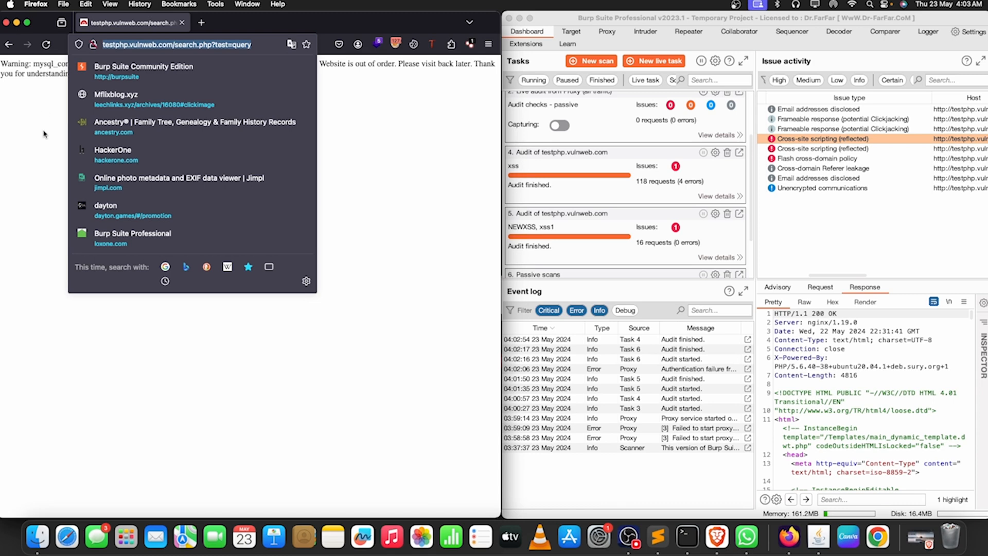
pyautogui.click(202, 22)
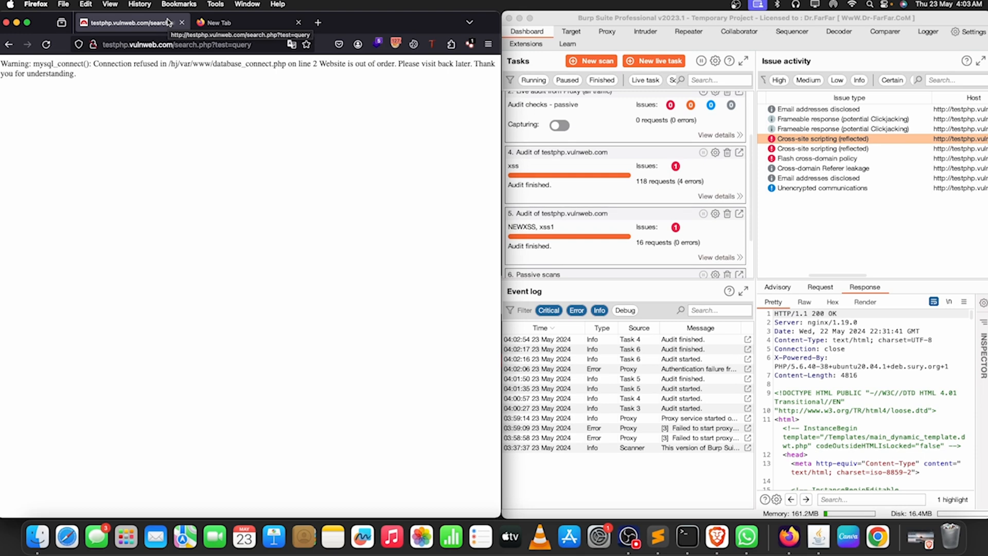
pyautogui.click(433, 257)
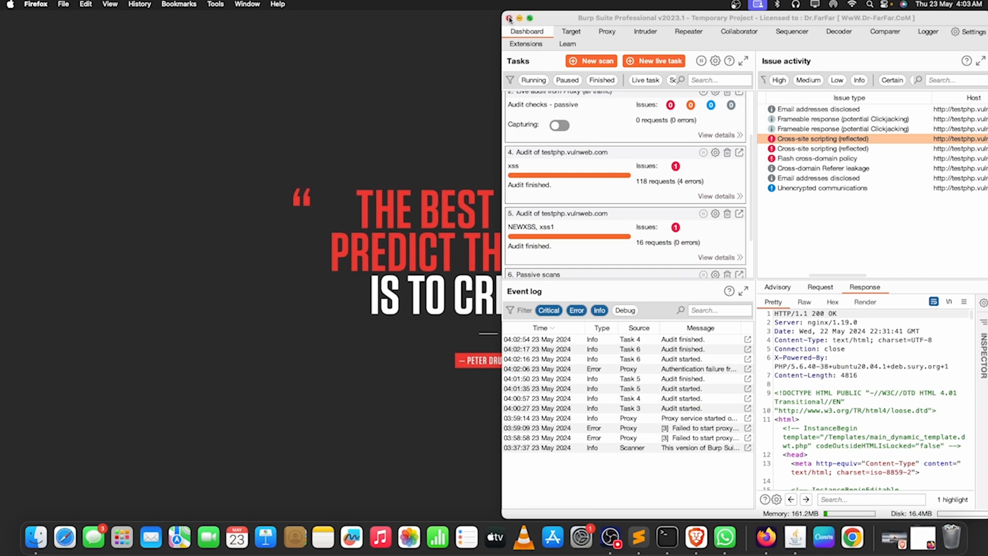
pyautogui.click(508, 18)
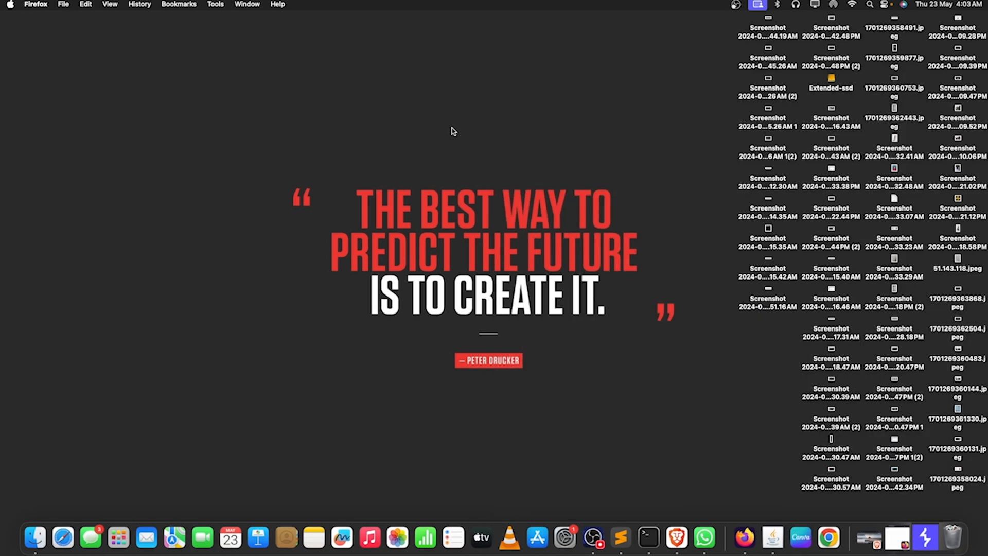